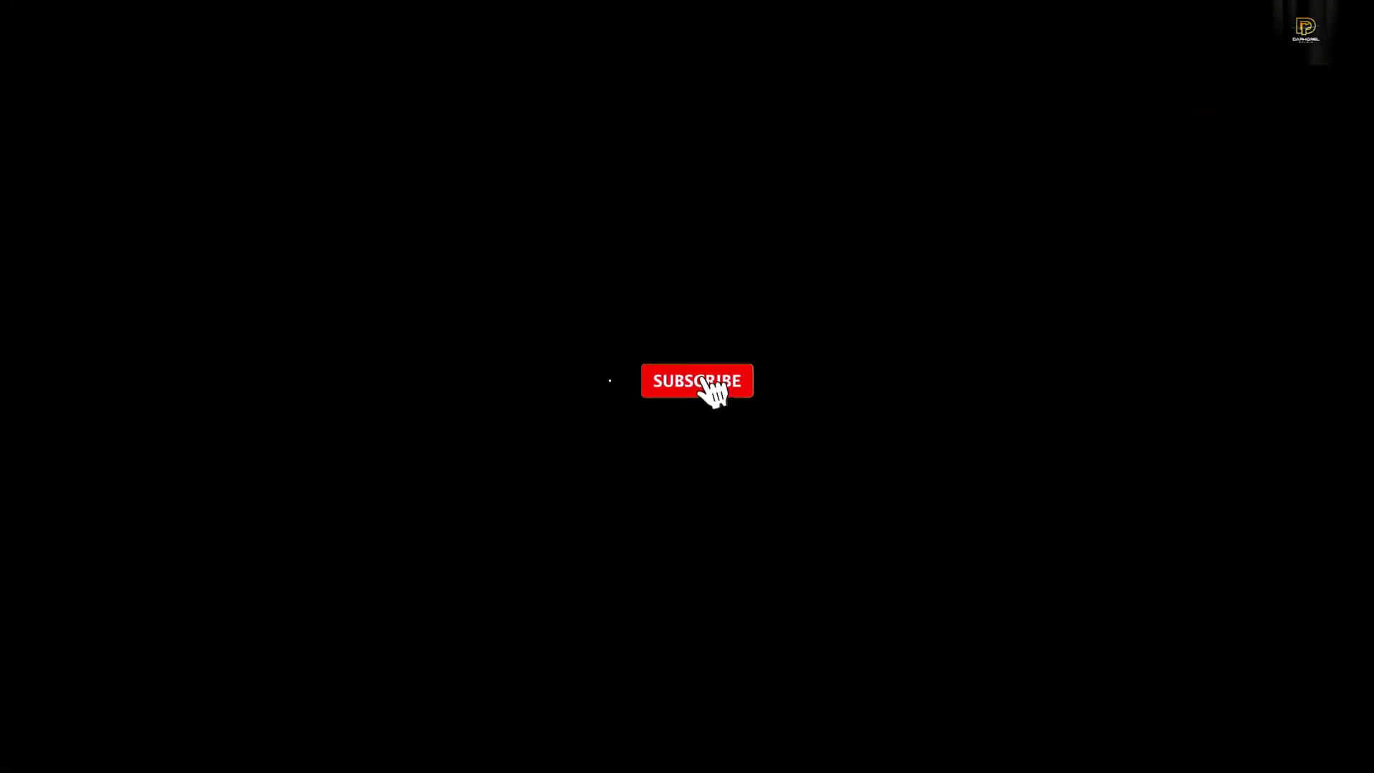
- Choose the SOCIAL MEDIA FLYER preset and confirm its 4 in × 5 in size
{"action": "left_click", "coordinate": [699, 381]}
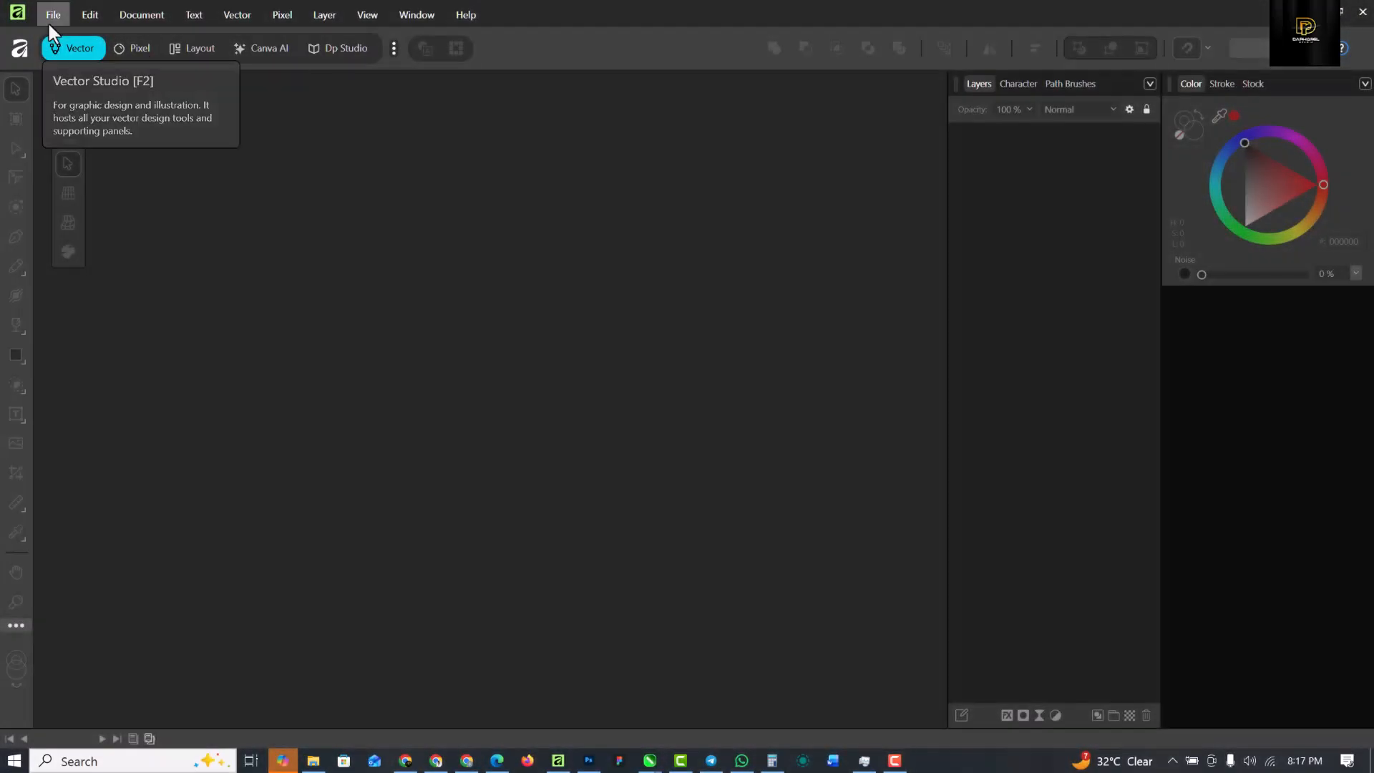
{"action": "mouse_move", "coordinate": [104, 79]}
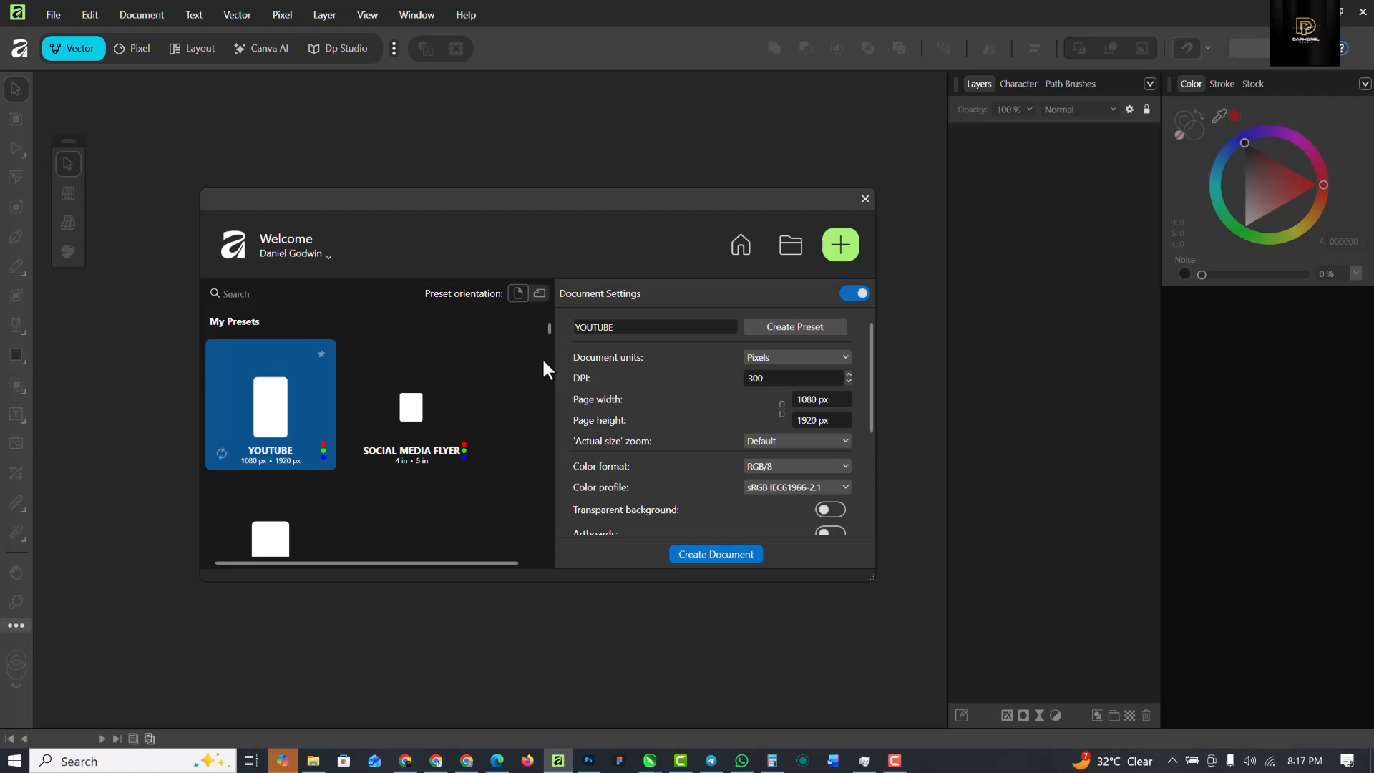
{"action": "left_click", "coordinate": [411, 407]}
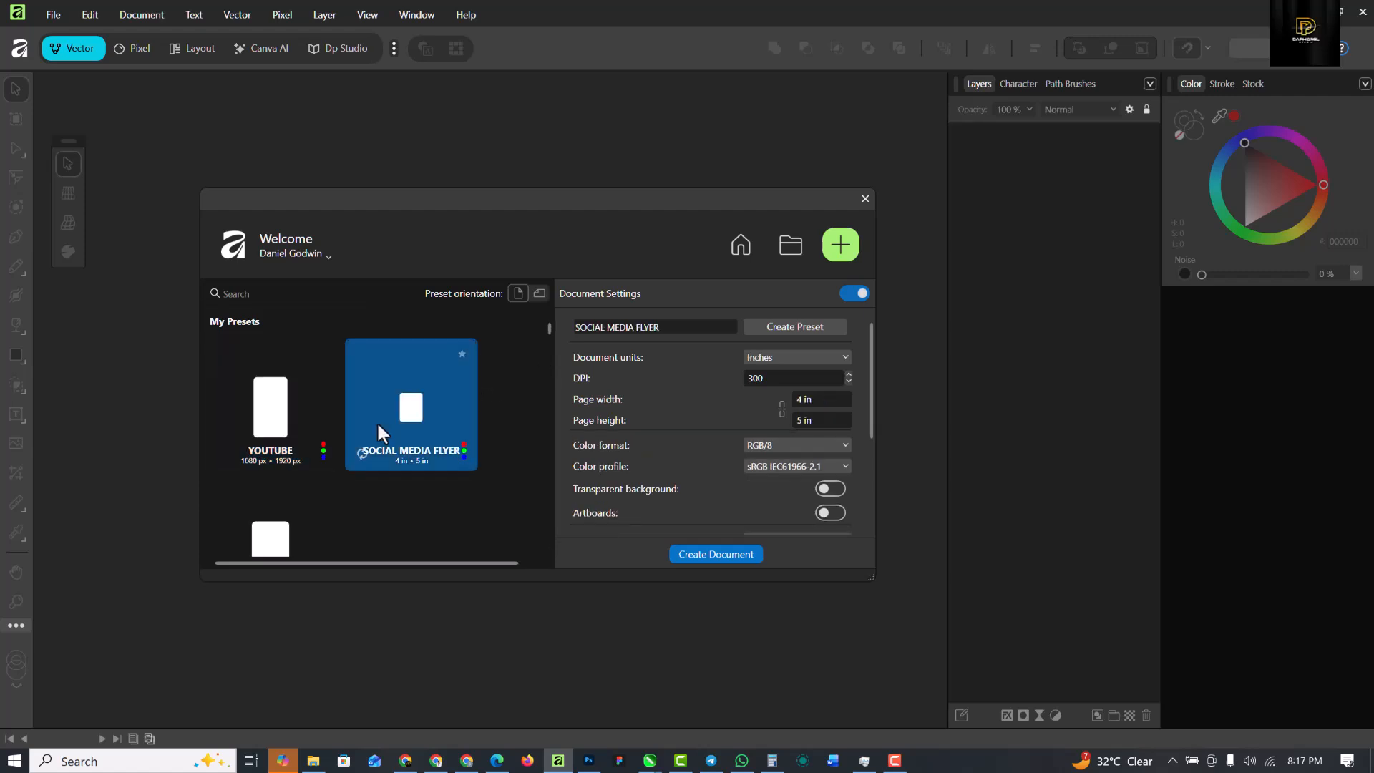
{"action": "left_click", "coordinate": [820, 399]}
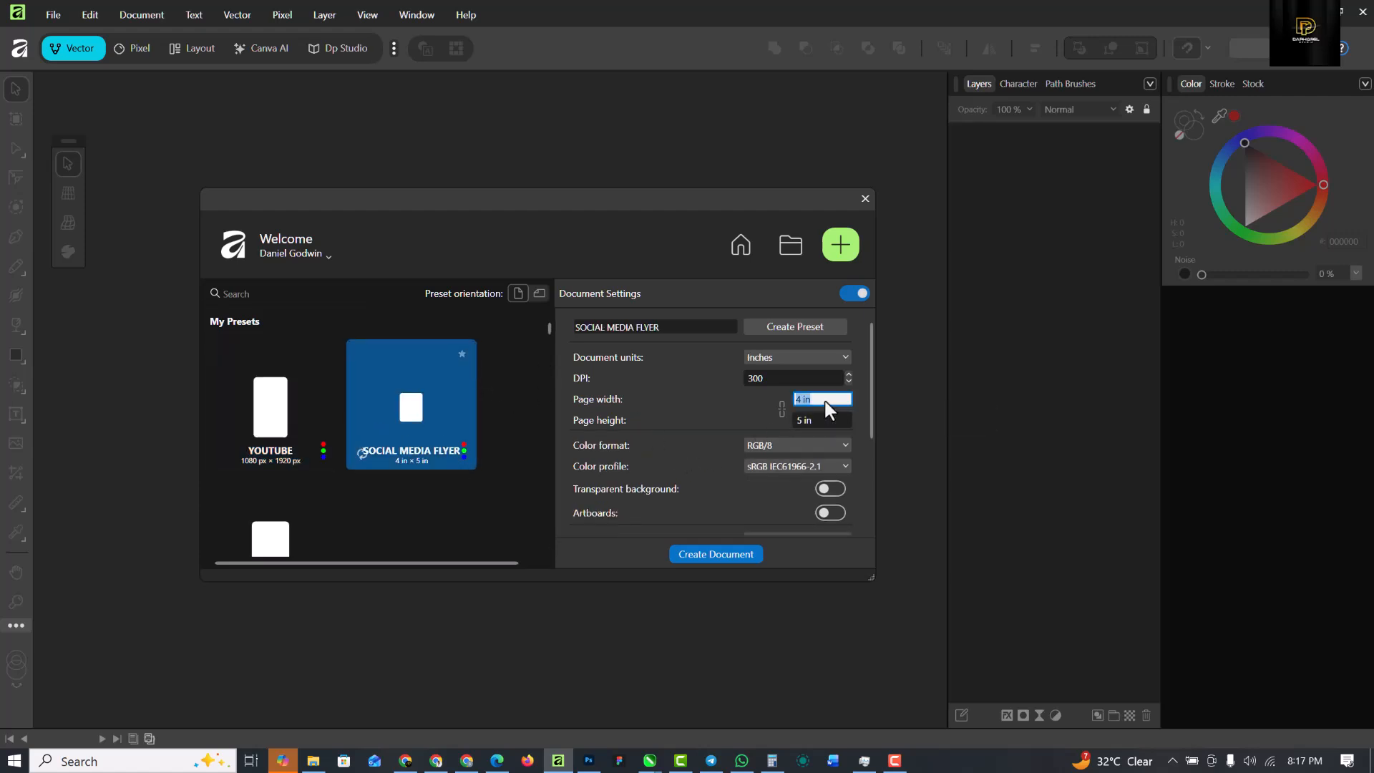
{"action": "left_click", "coordinate": [821, 420]}
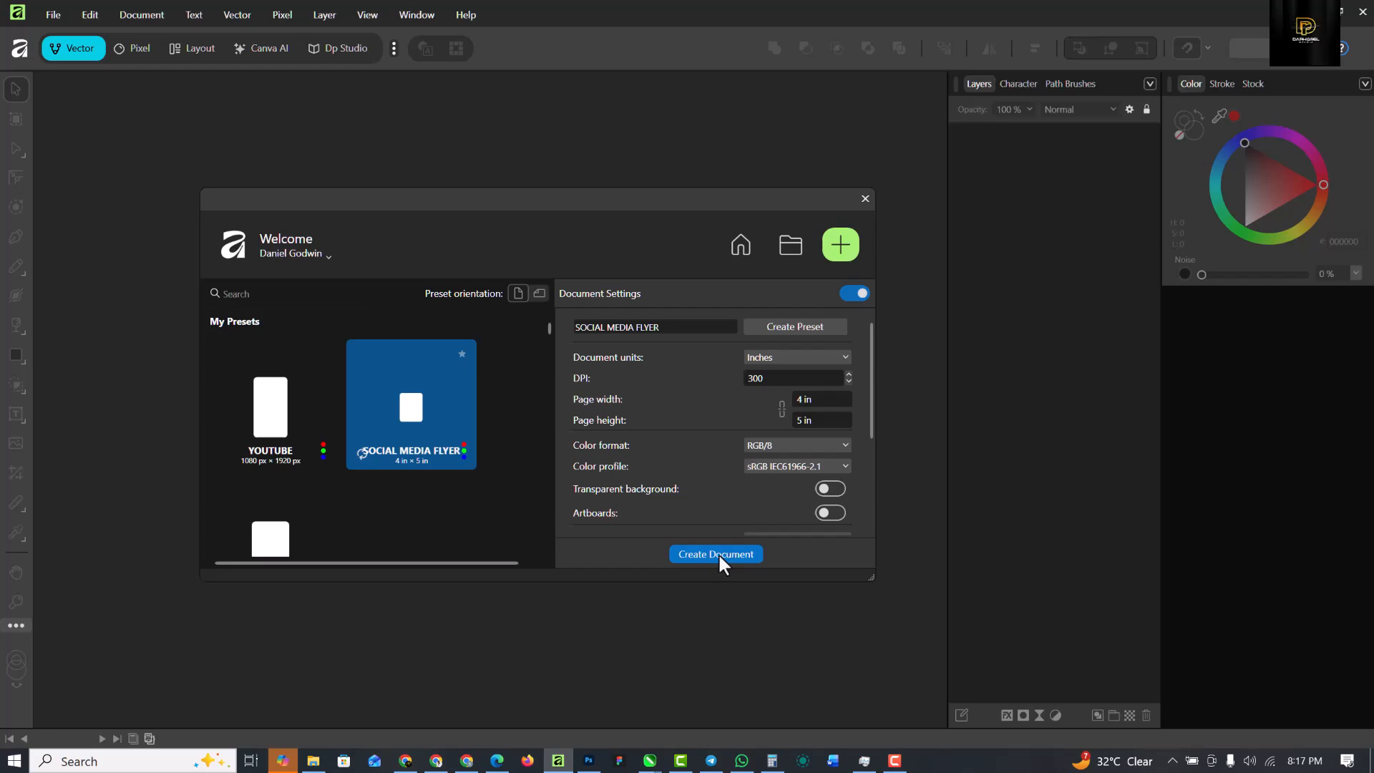
- Create the blank 4 × 5 inch flyer document
{"action": "left_click", "coordinate": [716, 554]}
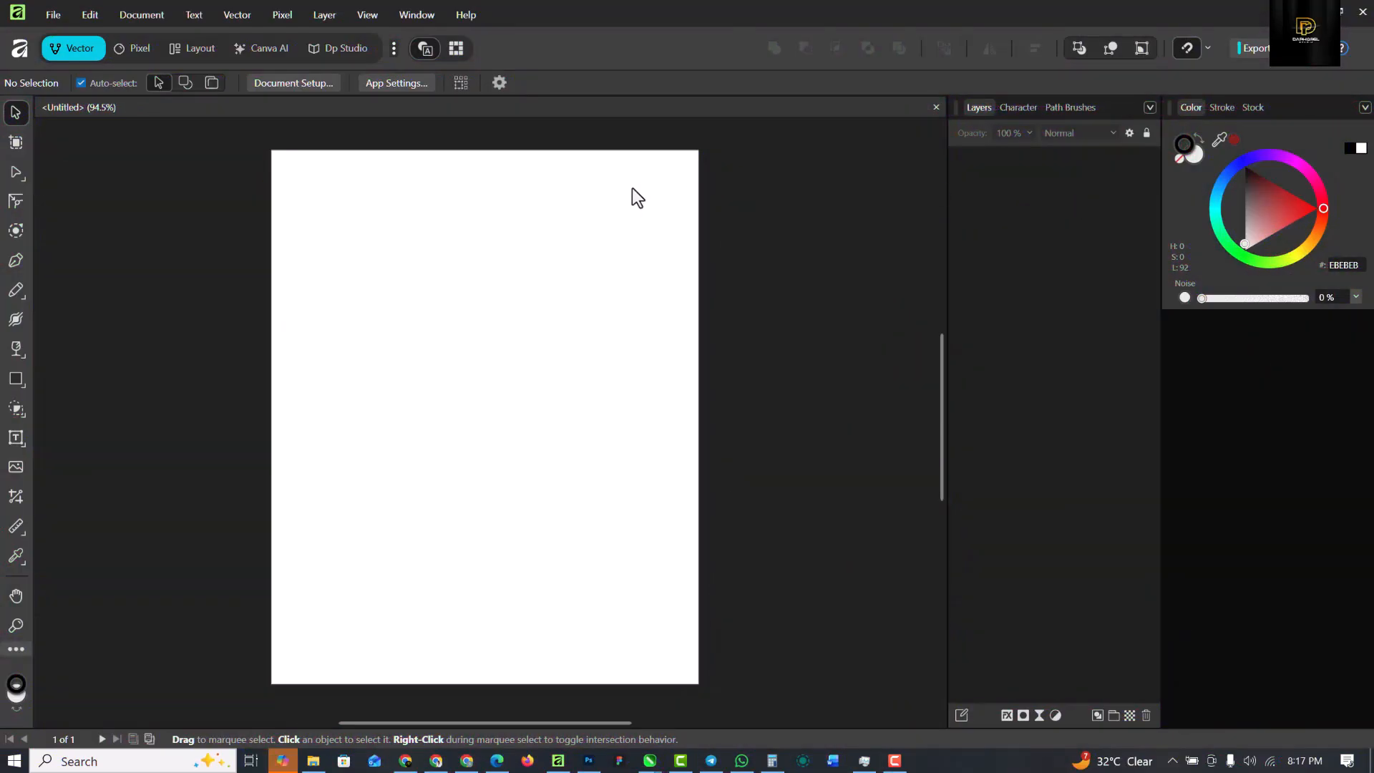
{"action": "mouse_move", "coordinate": [151, 260]}
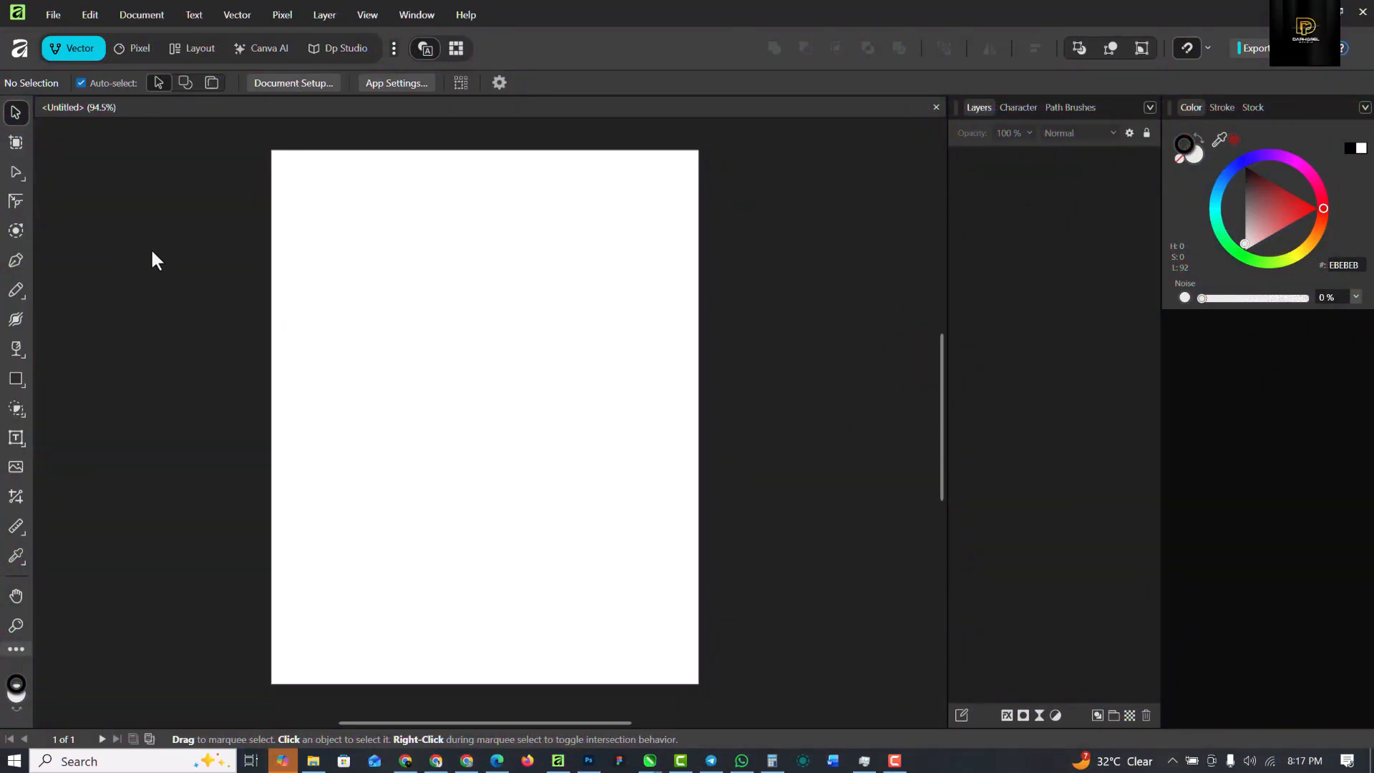
{"action": "mouse_move", "coordinate": [489, 342]}
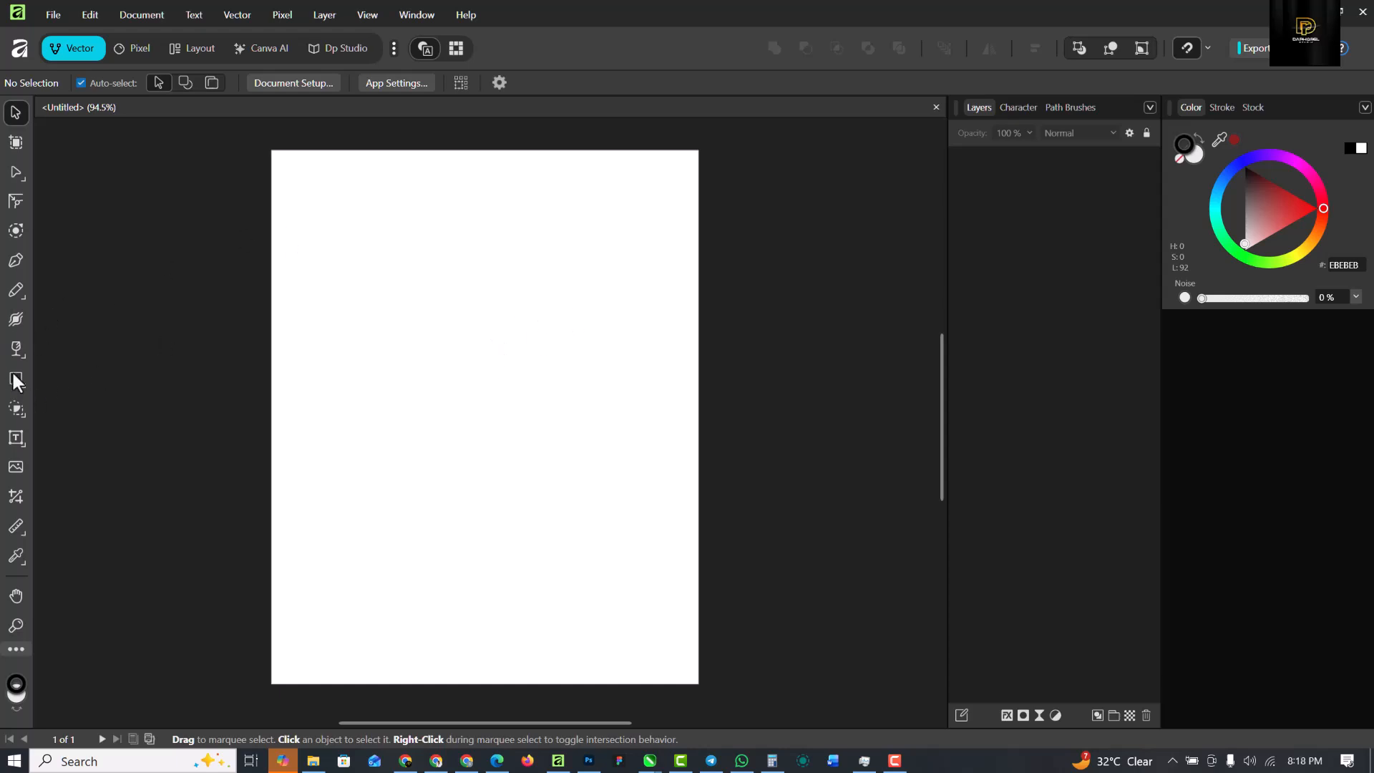
- Draw a full-page rectangle and fill it dark red (900003)
{"action": "left_click", "coordinate": [16, 379]}
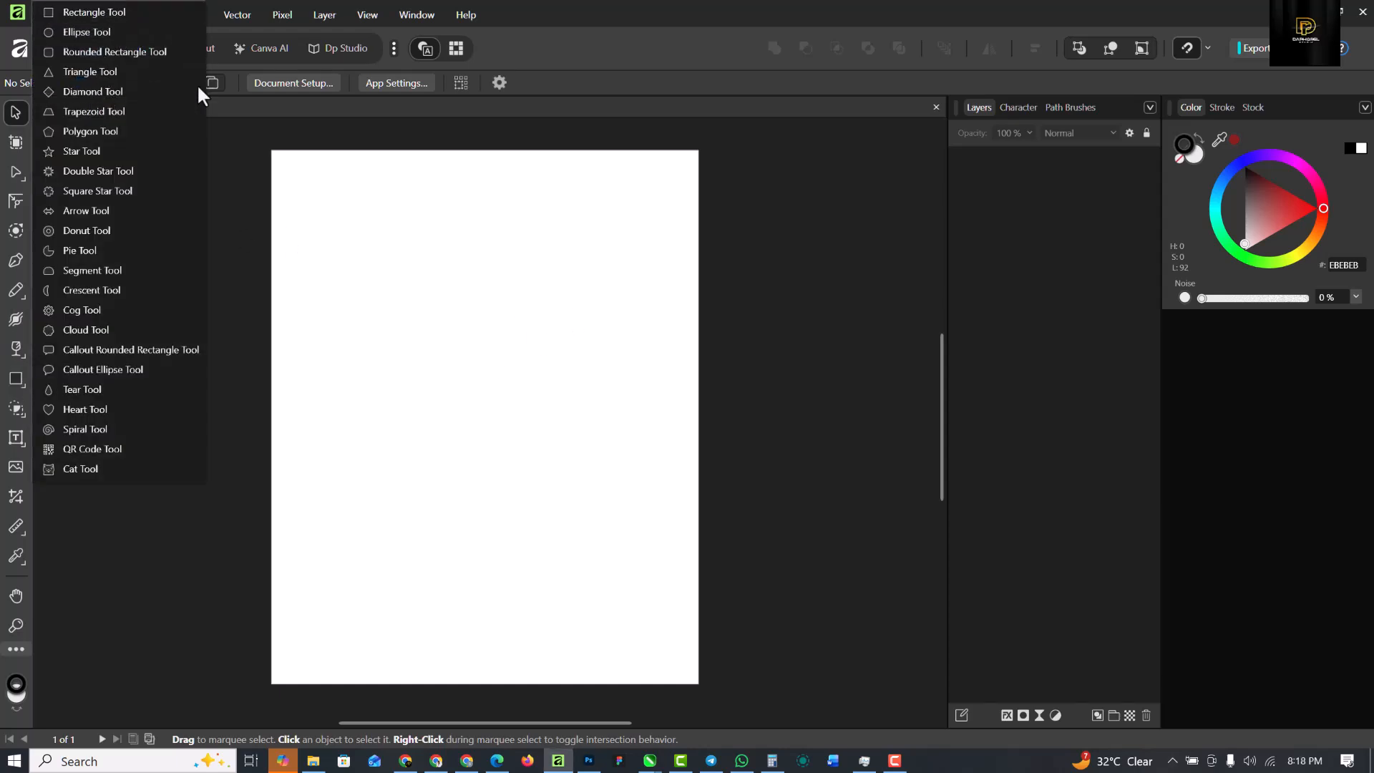
{"action": "left_click_drag", "start_coordinate": [271, 149], "coordinate": [604, 552]}
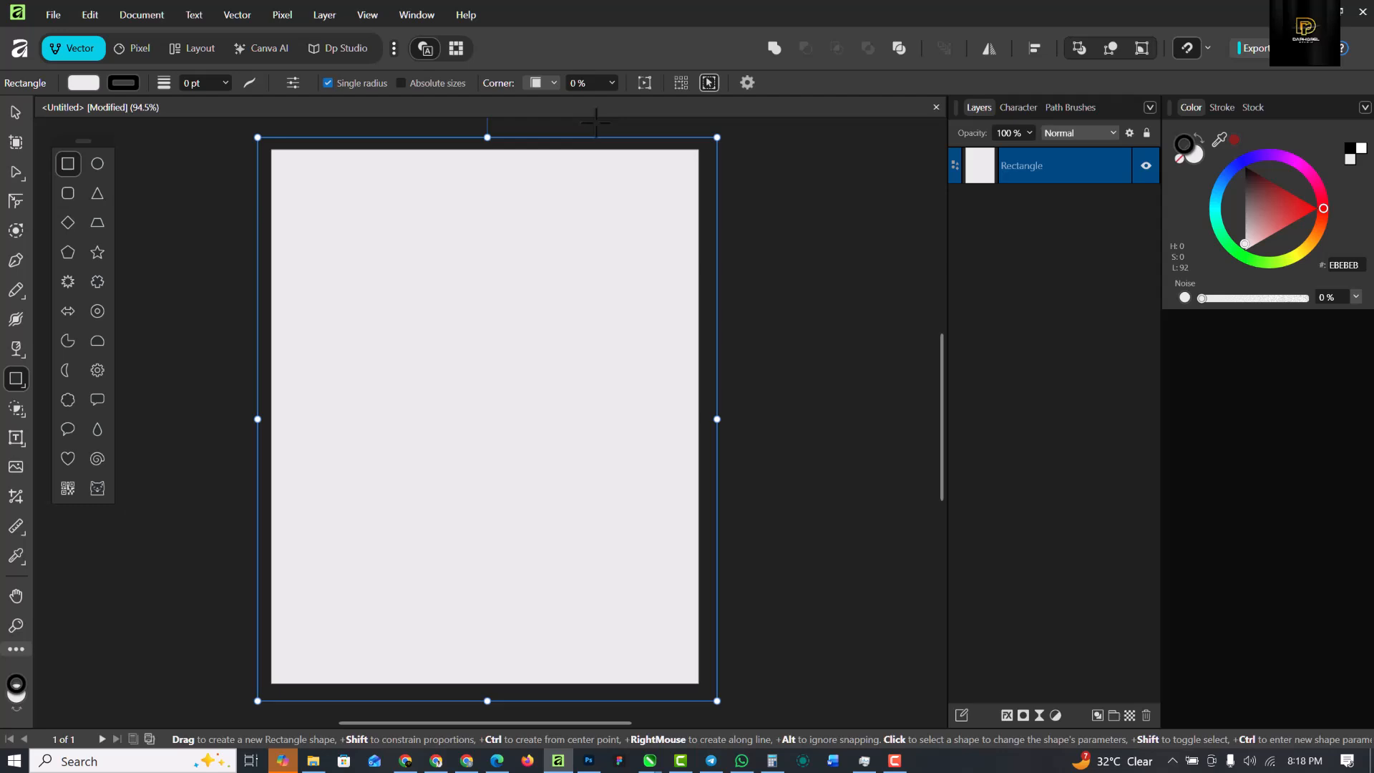
{"action": "mouse_move", "coordinate": [1184, 150]}
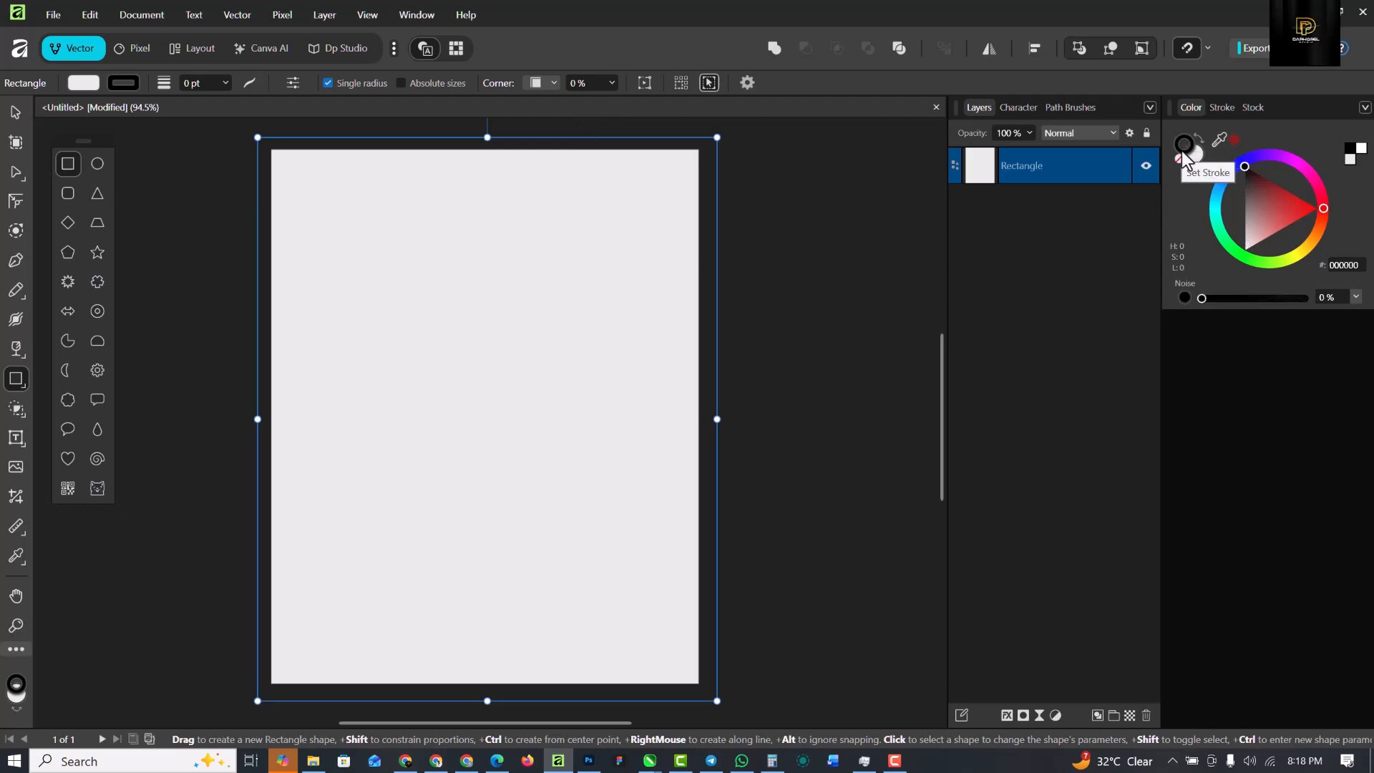
{"action": "left_click", "coordinate": [1184, 147]}
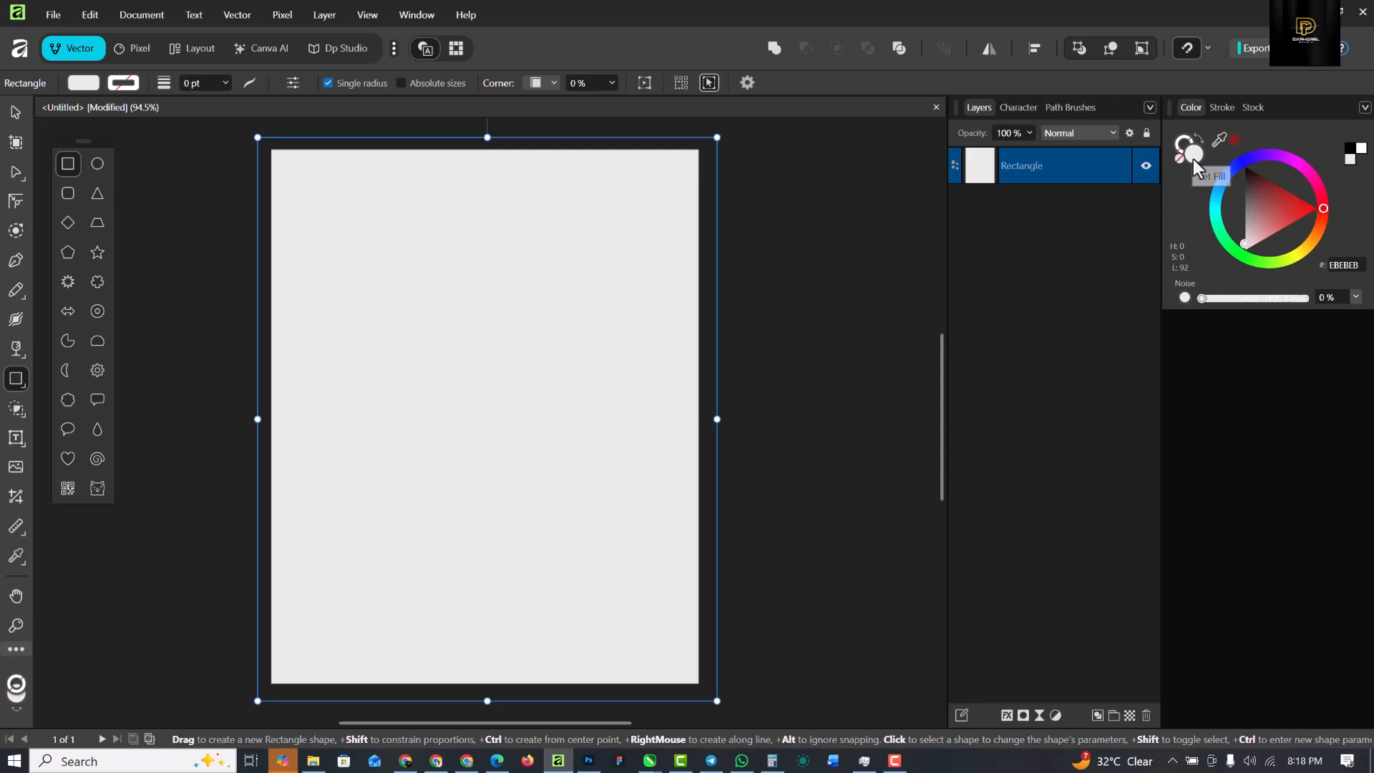
{"action": "mouse_move", "coordinate": [819, 201]}
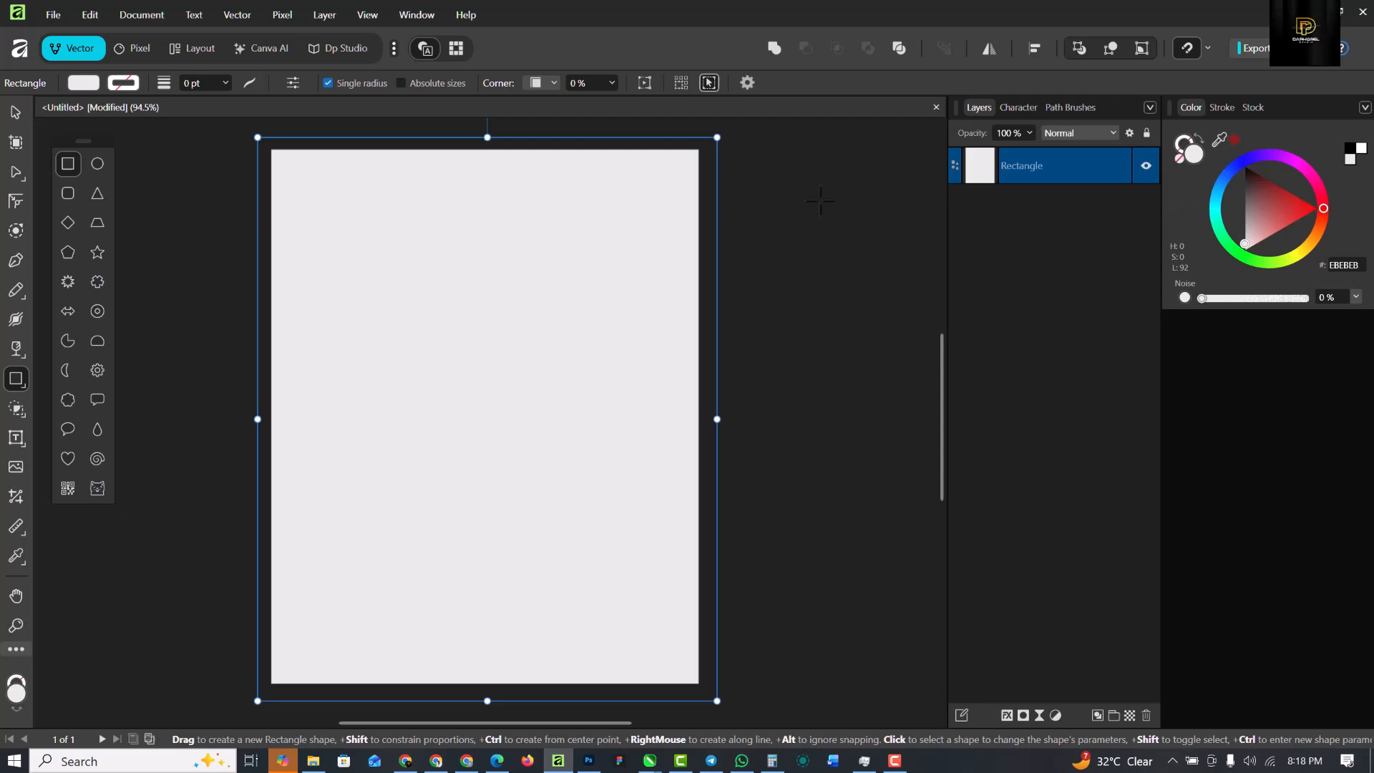
{"action": "left_click", "coordinate": [1318, 206]}
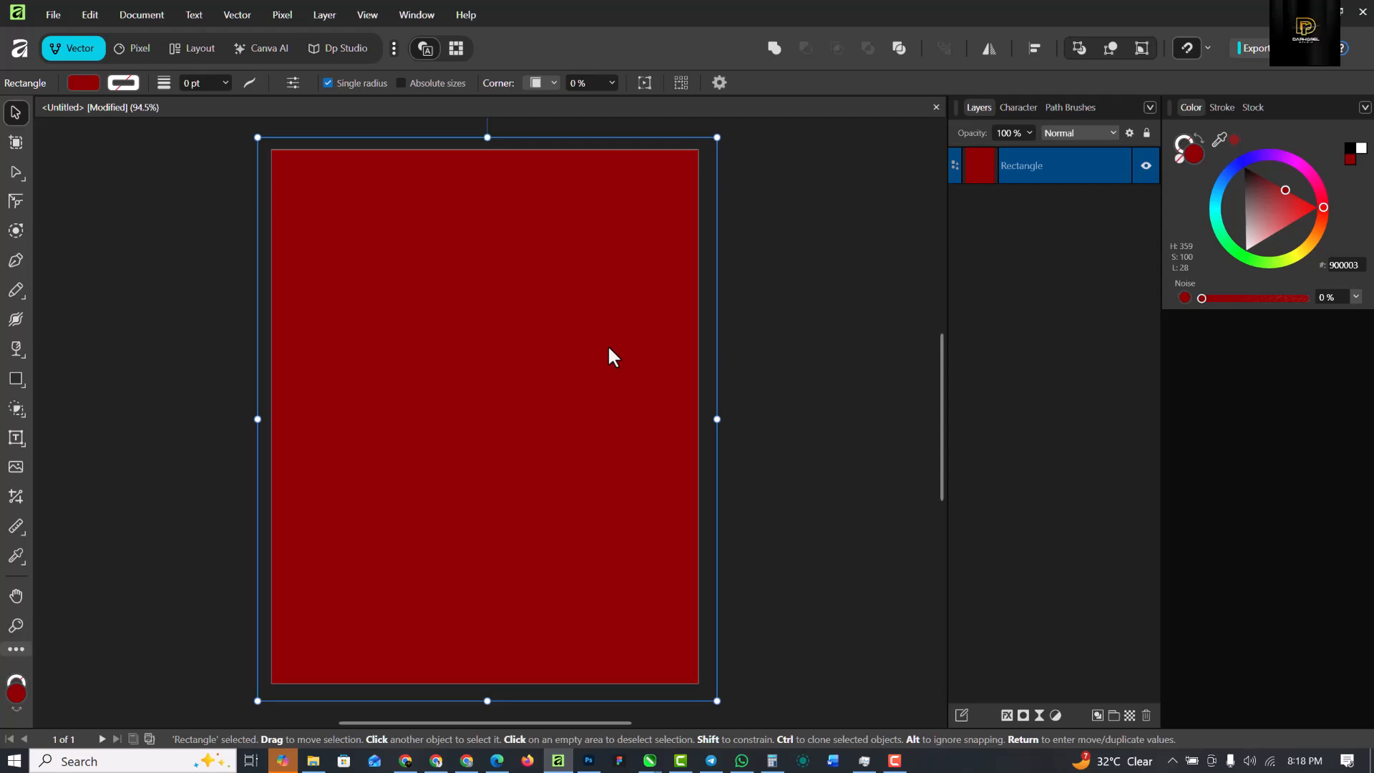
{"action": "mouse_move", "coordinate": [654, 9]}
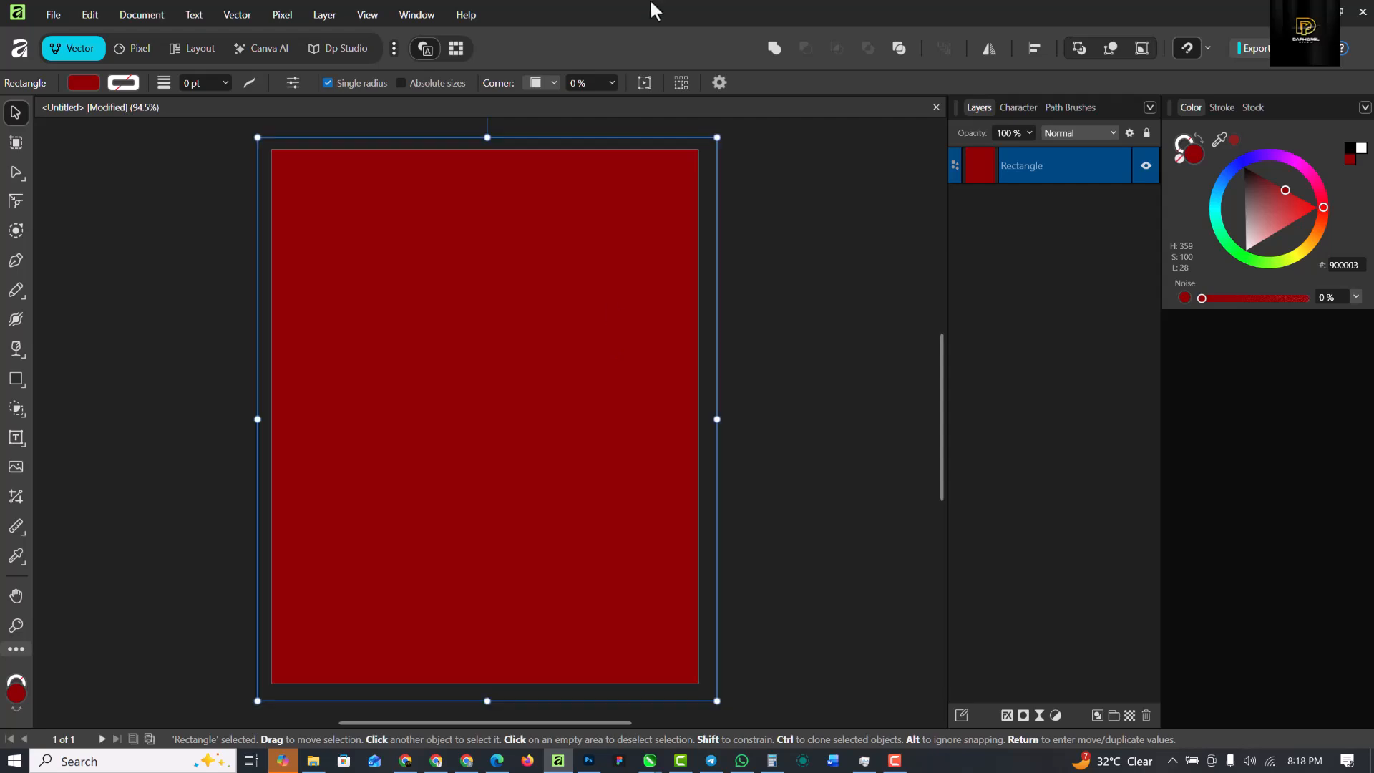
{"action": "mouse_move", "coordinate": [578, 285]}
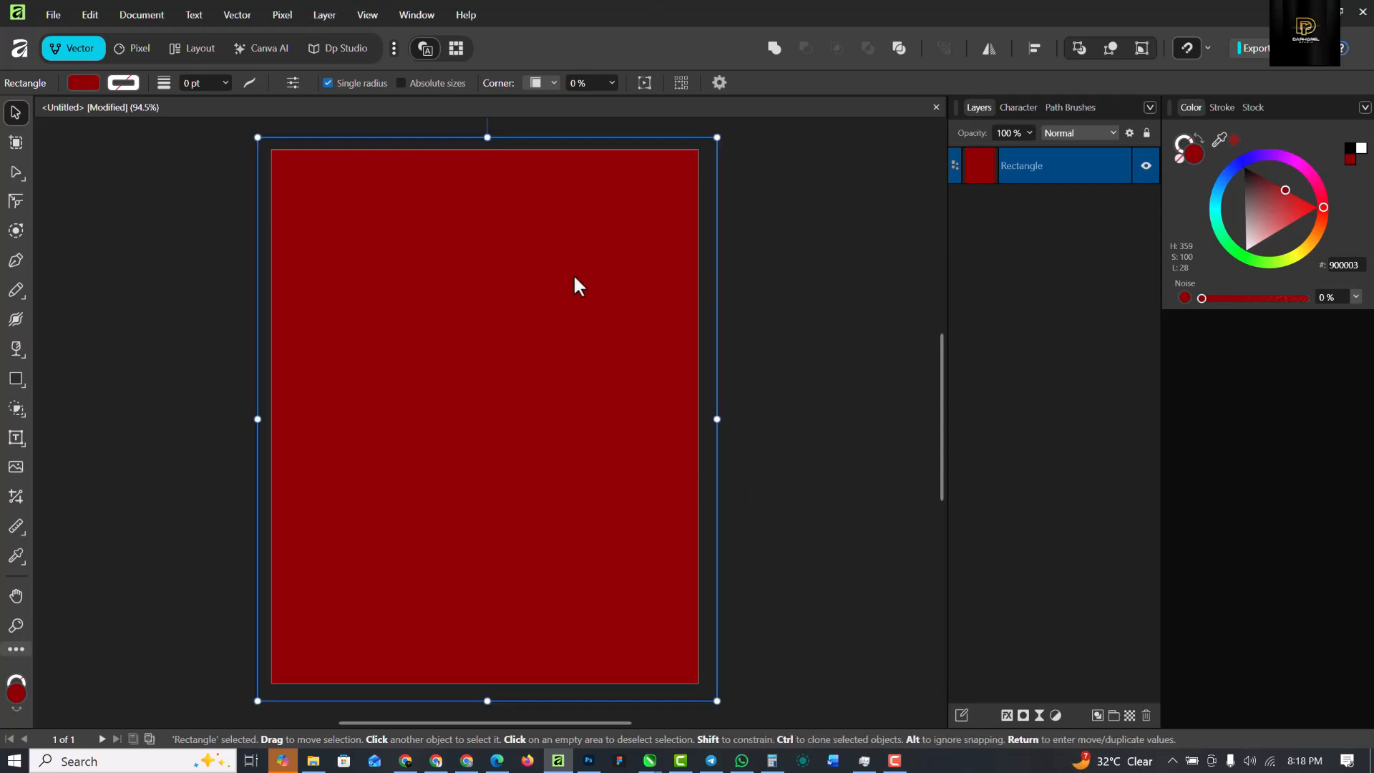
{"action": "mouse_move", "coordinate": [443, 549]}
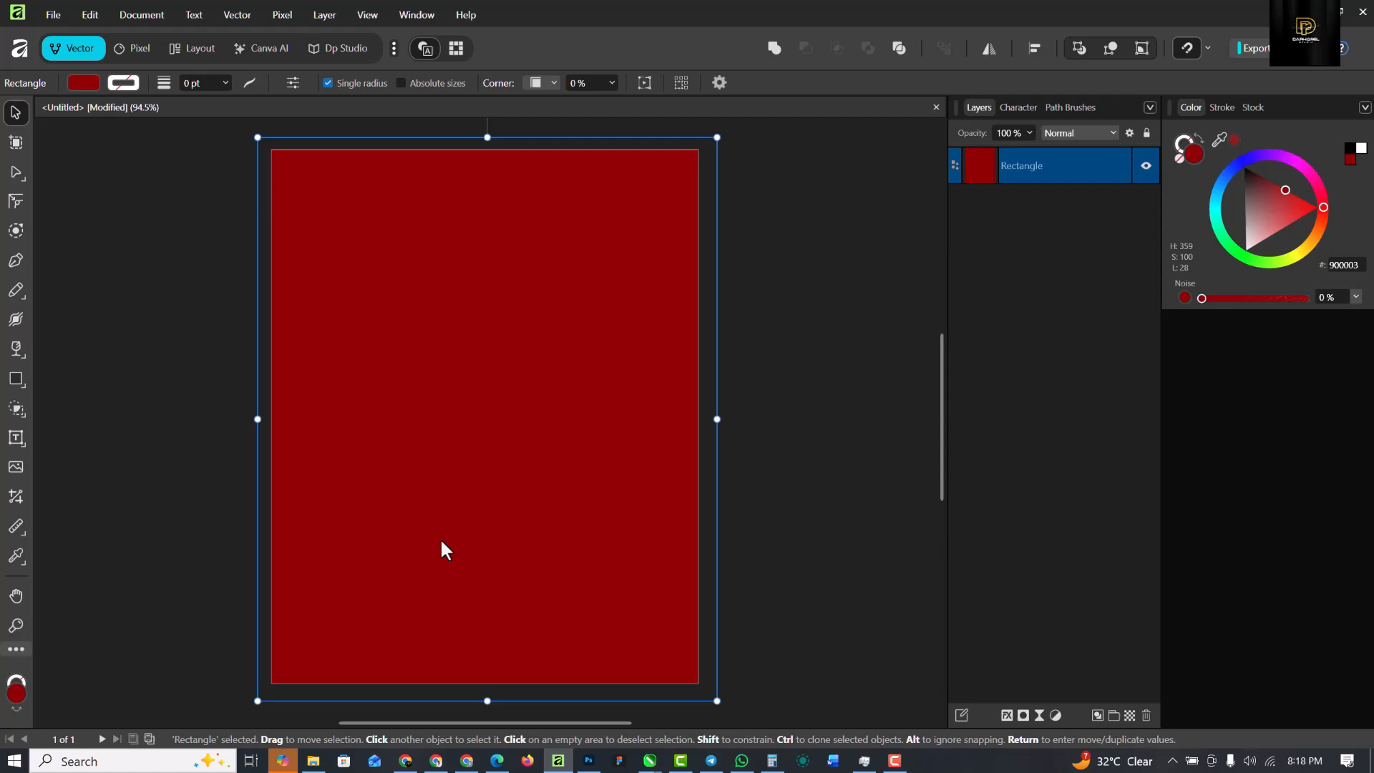
{"action": "mouse_move", "coordinate": [432, 488]}
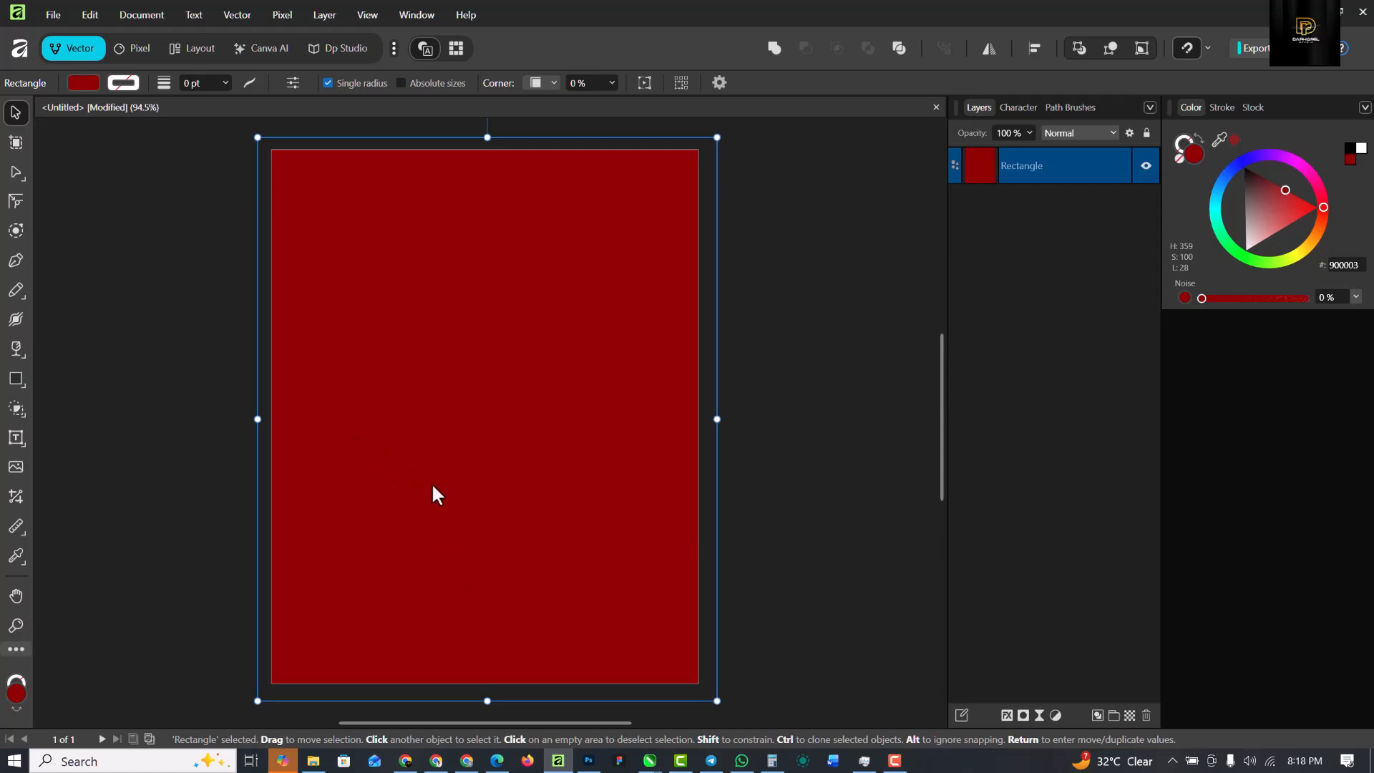
{"action": "mouse_move", "coordinate": [495, 515]}
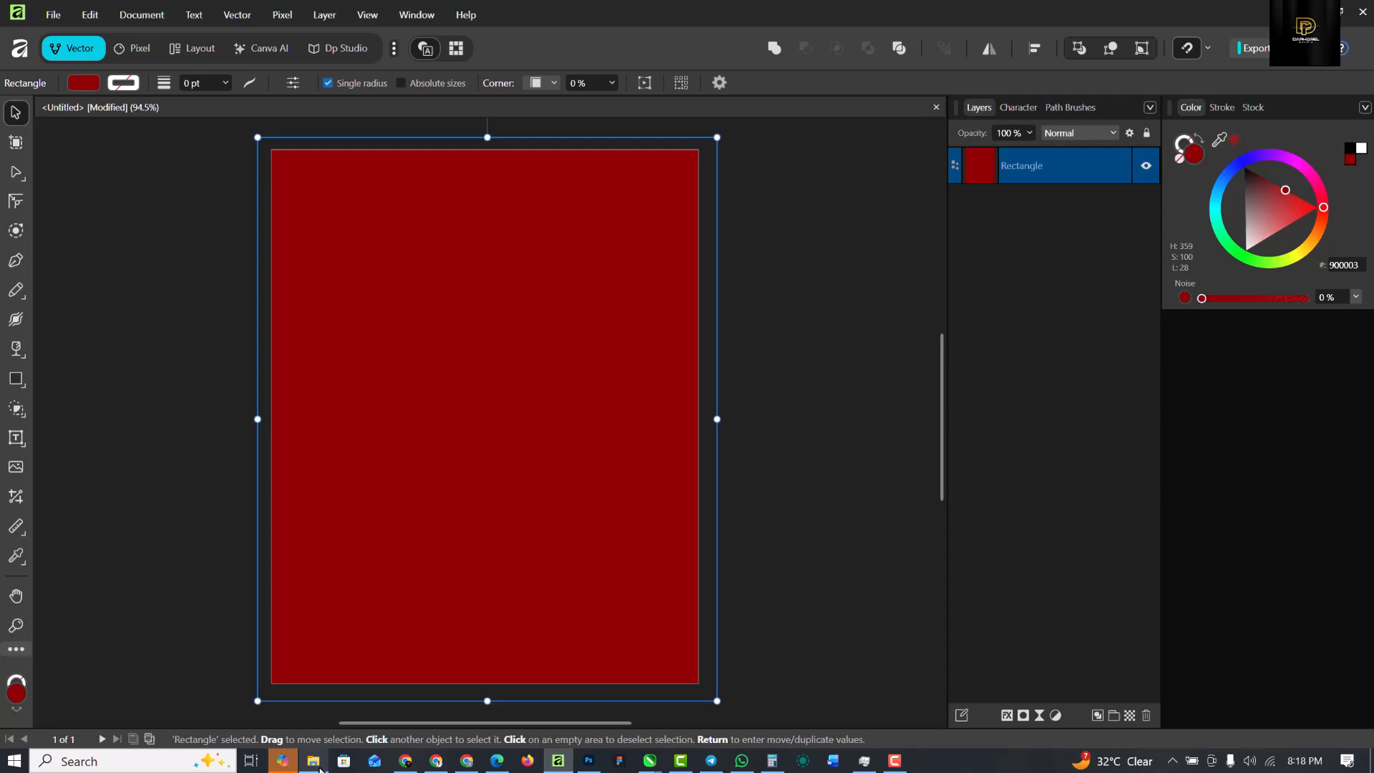
- Bring in the red swoosh image and enlarge it across the page's lower half
{"action": "left_click", "coordinate": [313, 761]}
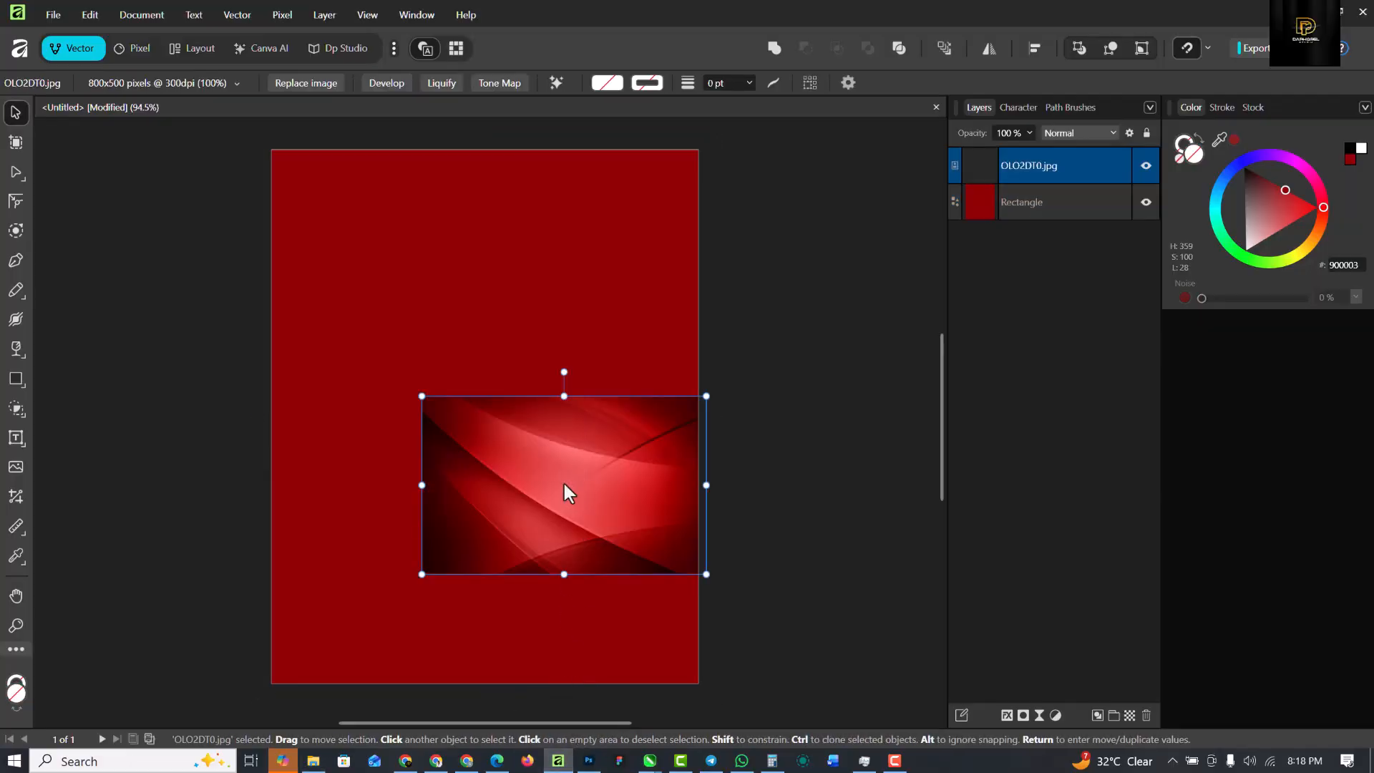
{"action": "left_click_drag", "start_coordinate": [563, 485], "coordinate": [447, 613]}
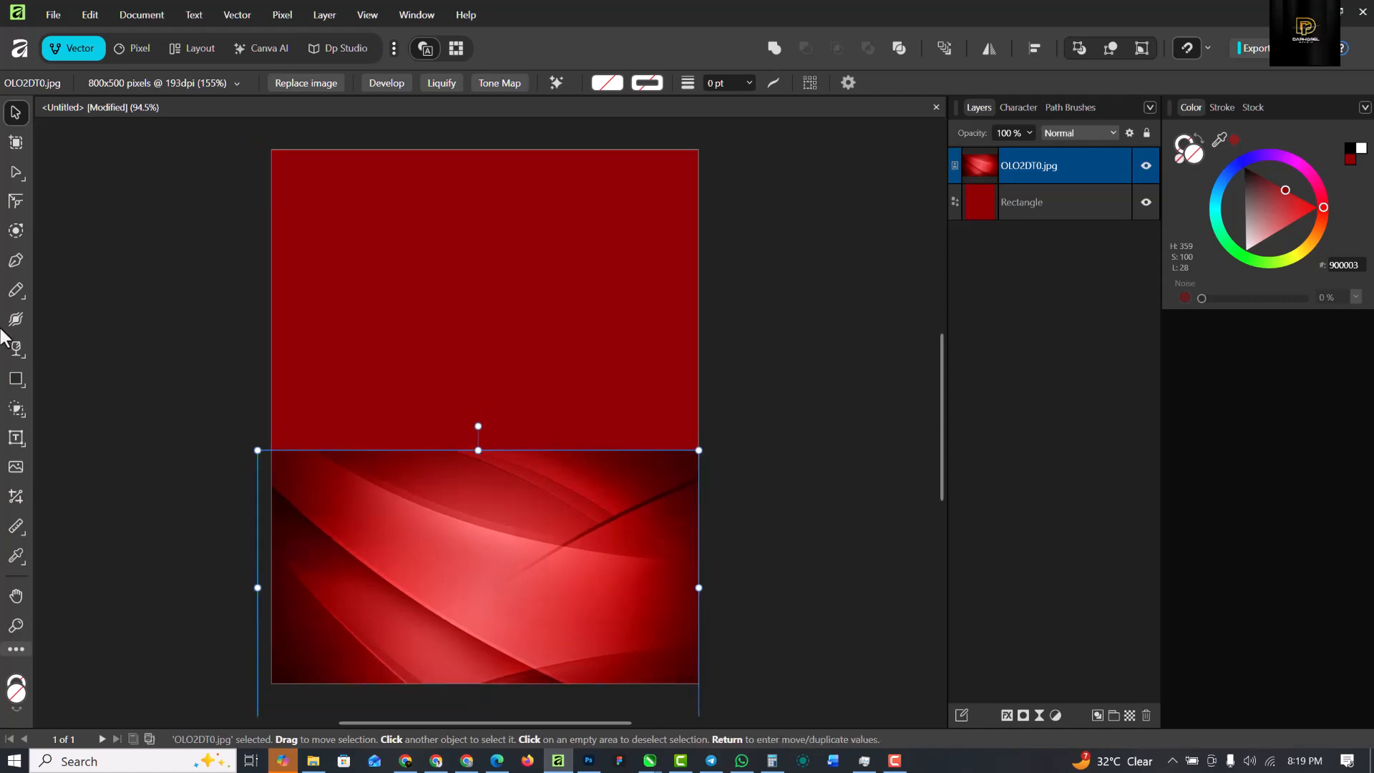
- Fade the wave image's top edge into the red background with the Transparency Tool
{"action": "left_click", "coordinate": [16, 320]}
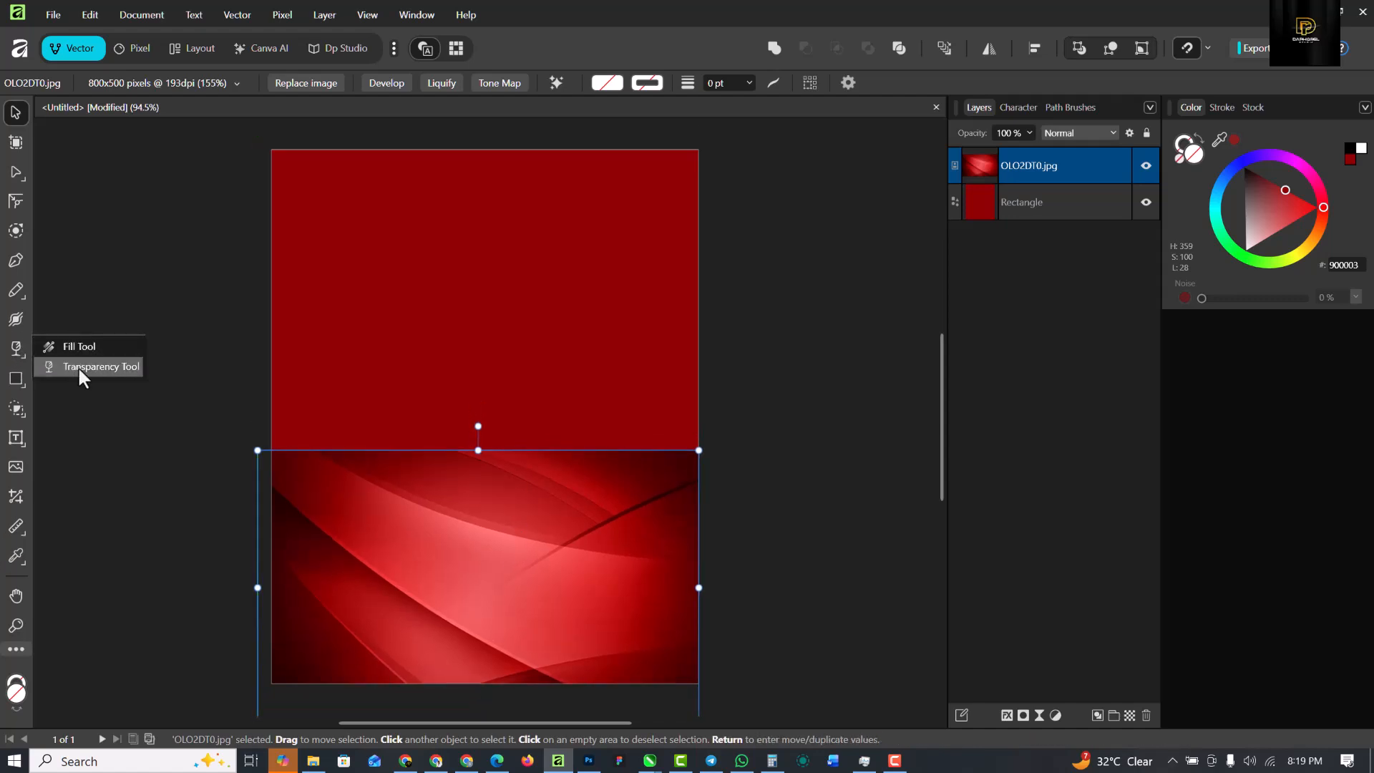
{"action": "left_click", "coordinate": [100, 366]}
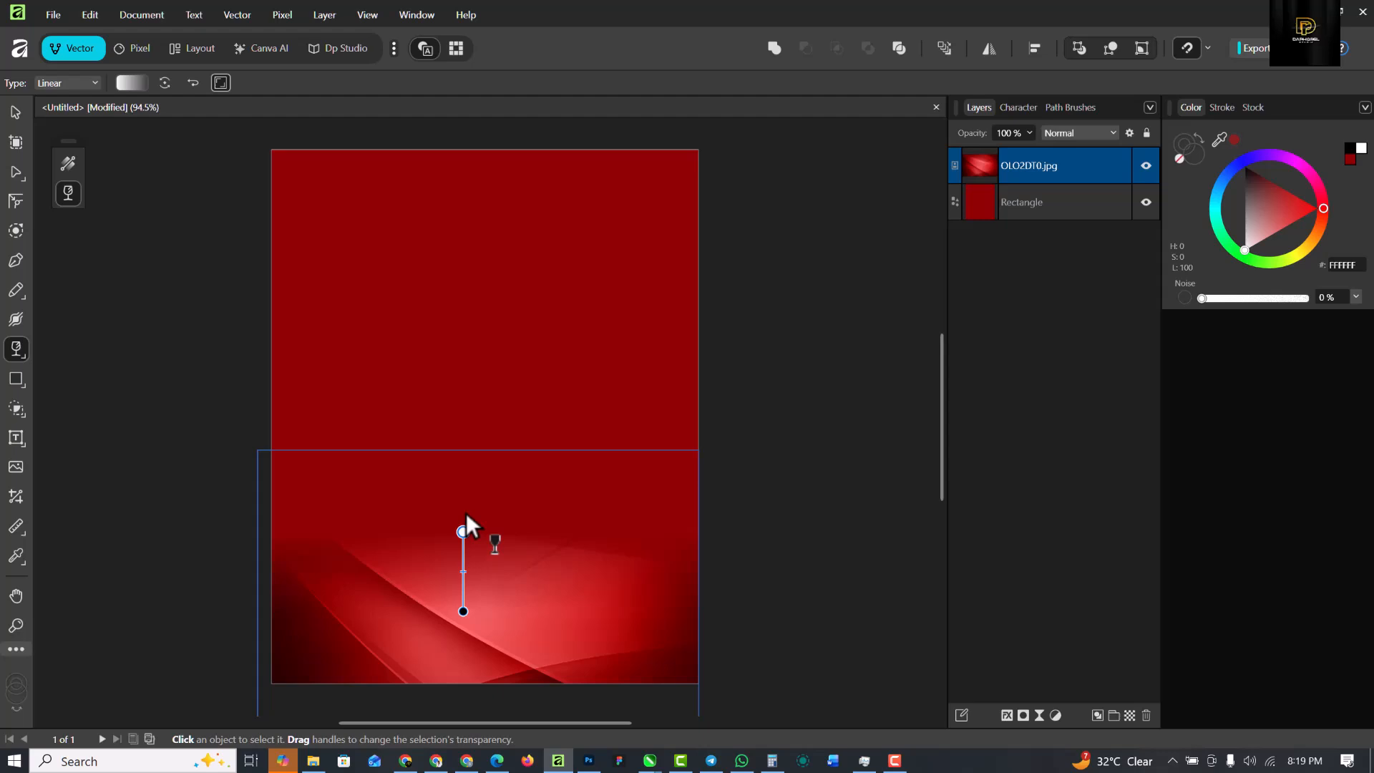
{"action": "left_click_drag", "start_coordinate": [463, 531], "coordinate": [462, 487]}
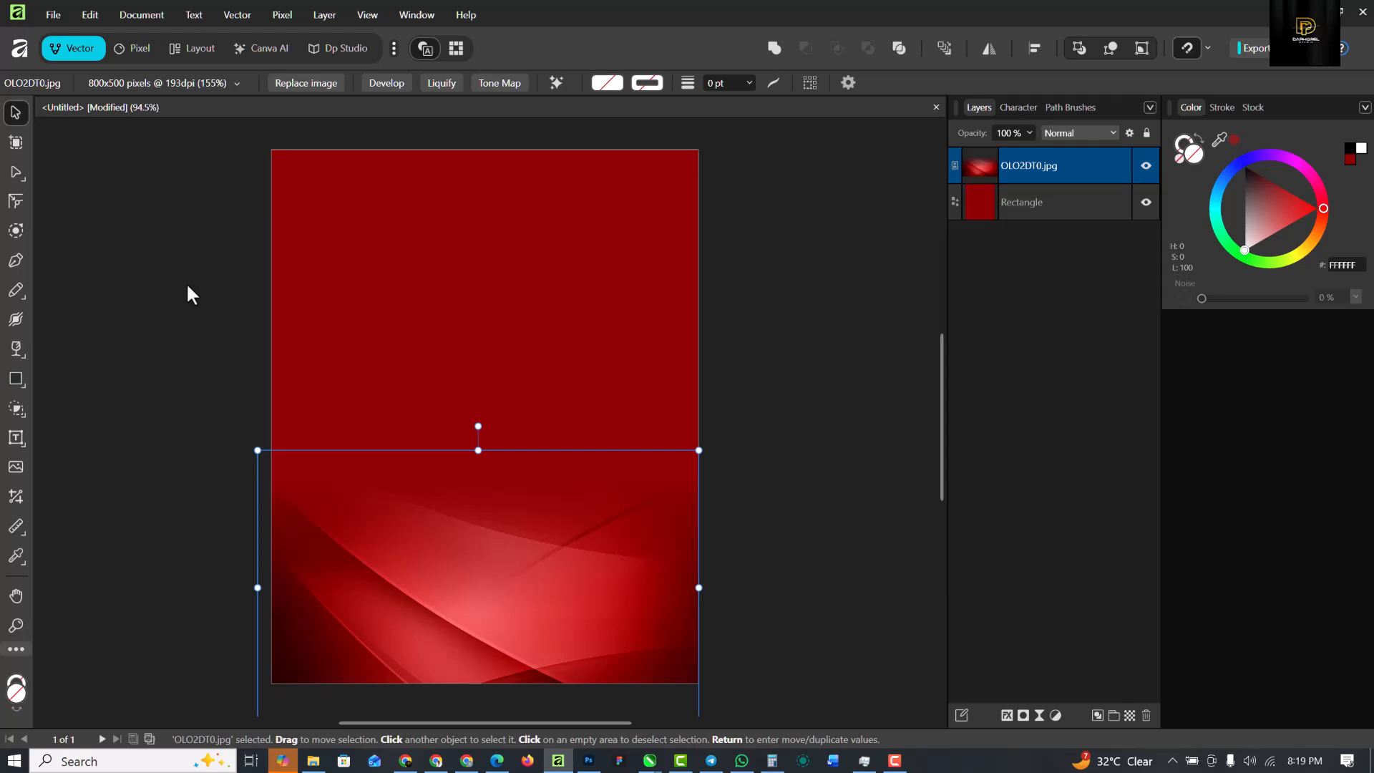
{"action": "left_click", "coordinate": [1284, 192]}
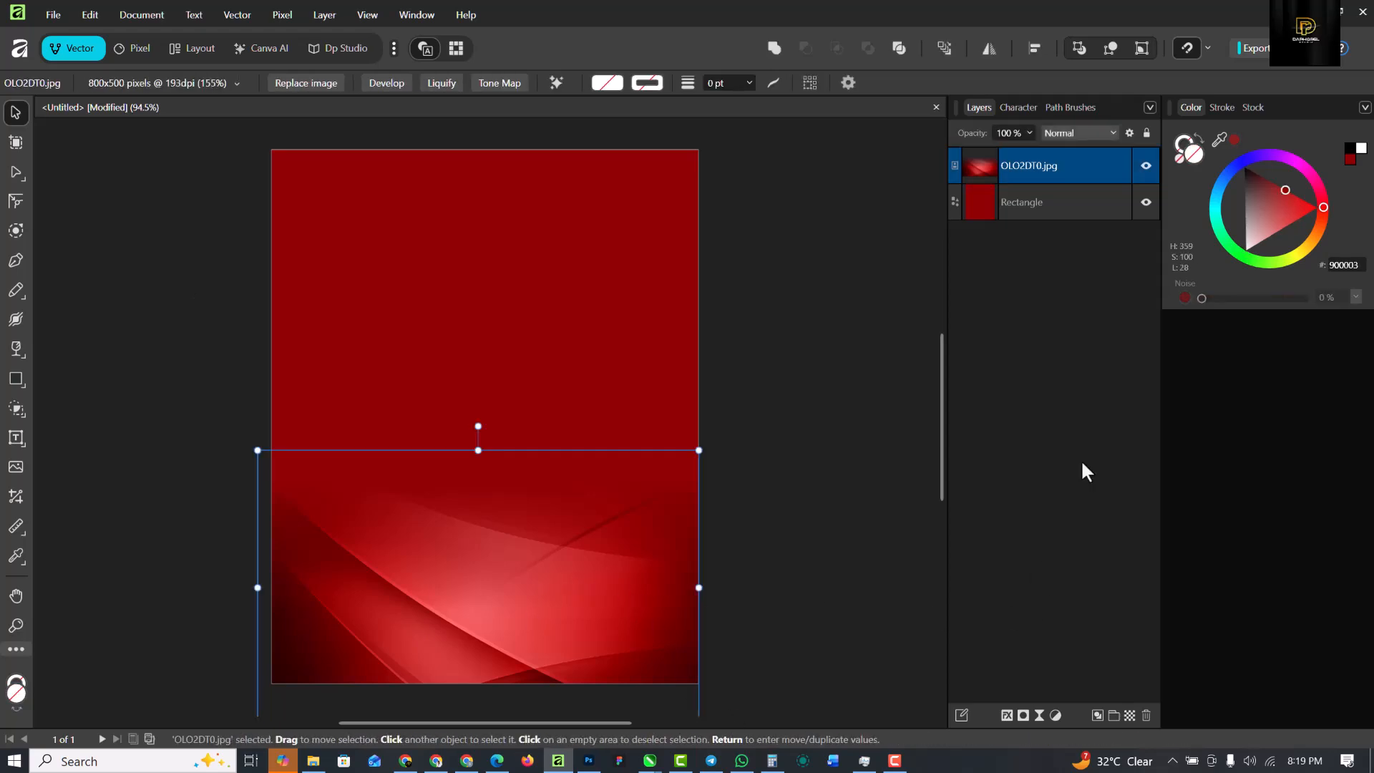
- Add a Live Gaussian Blur of about 0.4 px radius to the red wave image
{"action": "left_click", "coordinate": [1008, 715]}
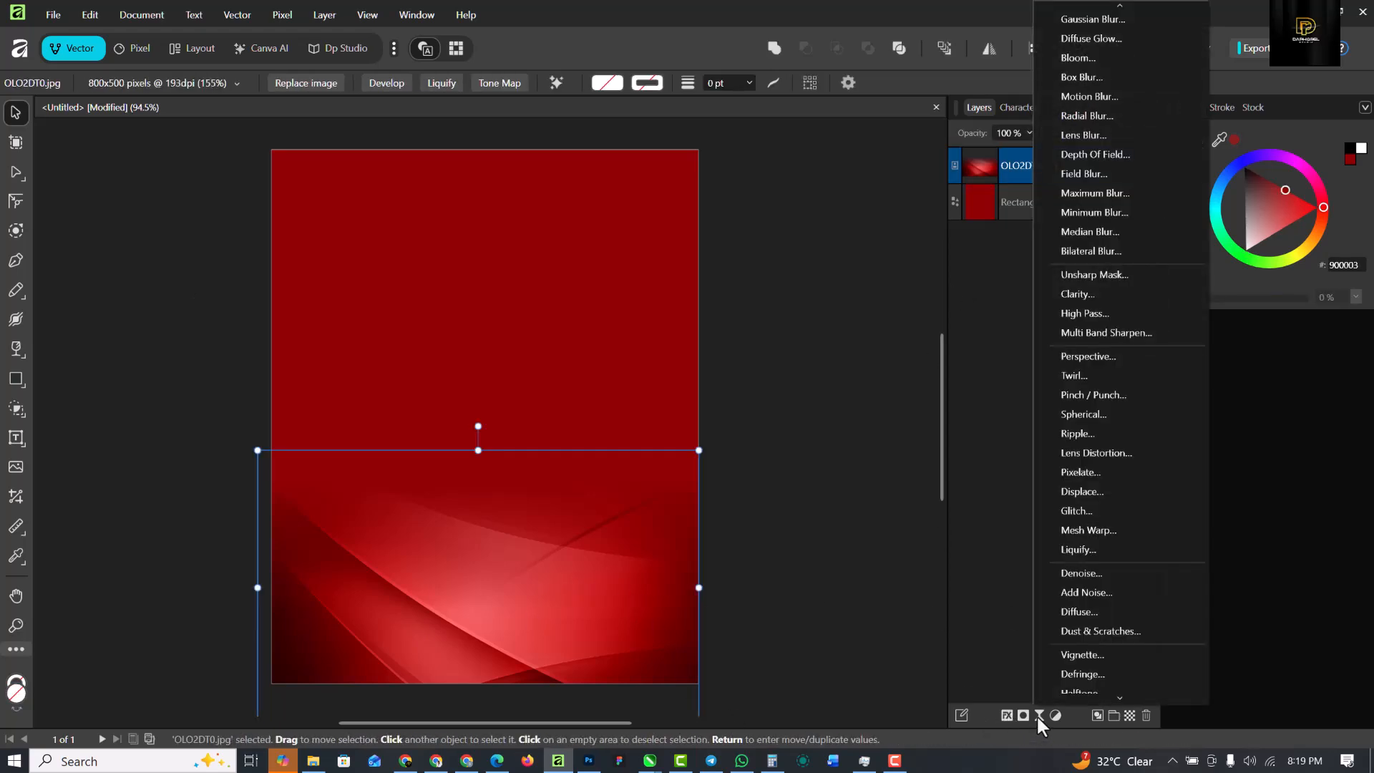
{"action": "left_click", "coordinate": [1090, 18]}
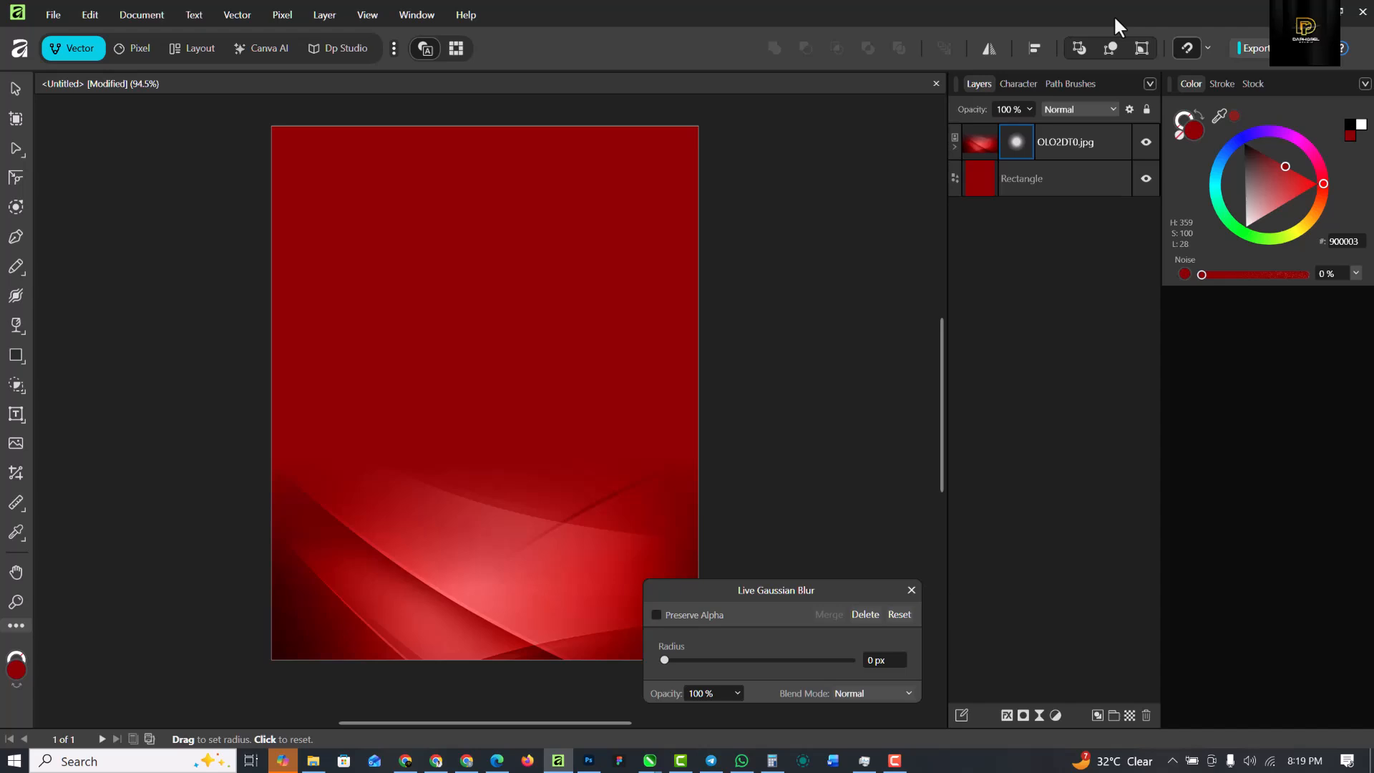
{"action": "left_click_drag", "start_coordinate": [665, 660], "coordinate": [682, 659]}
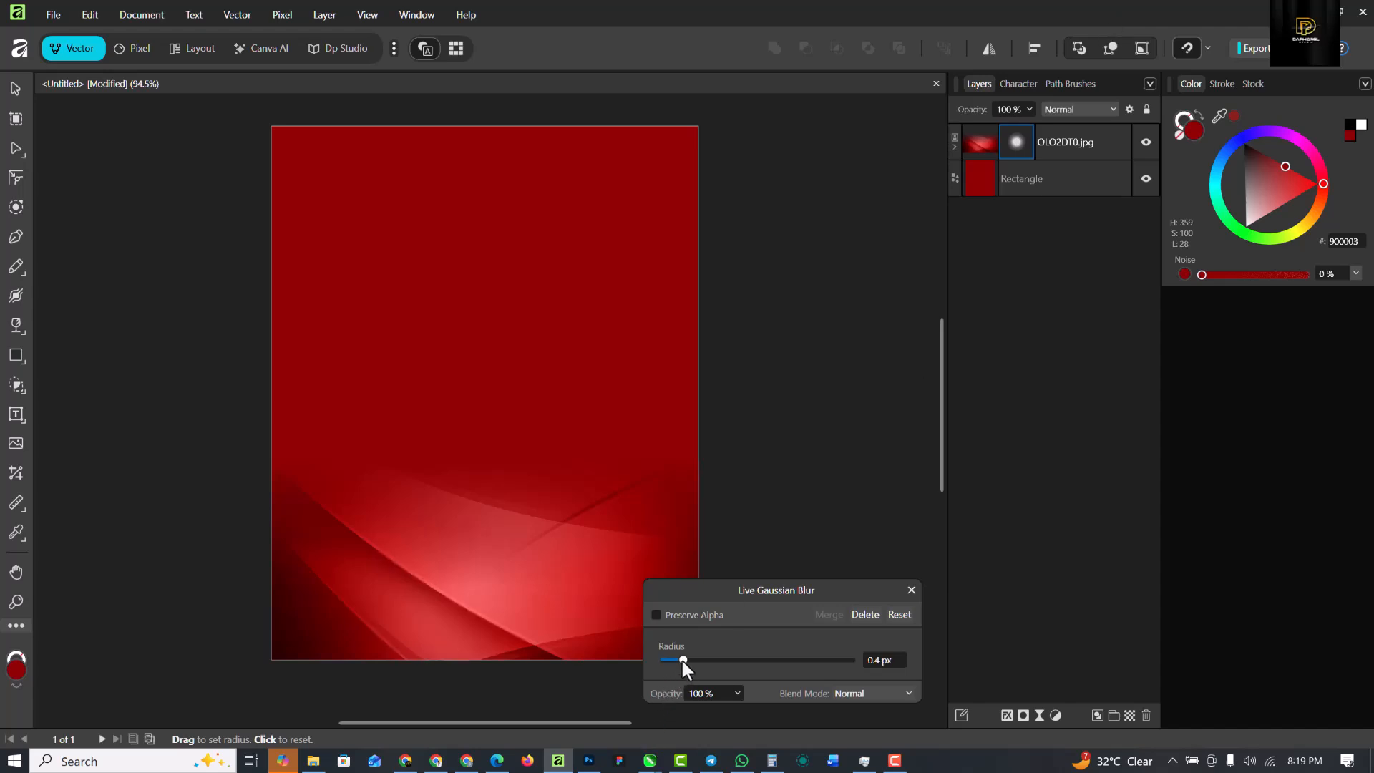
{"action": "left_click_drag", "start_coordinate": [682, 659], "coordinate": [725, 660]}
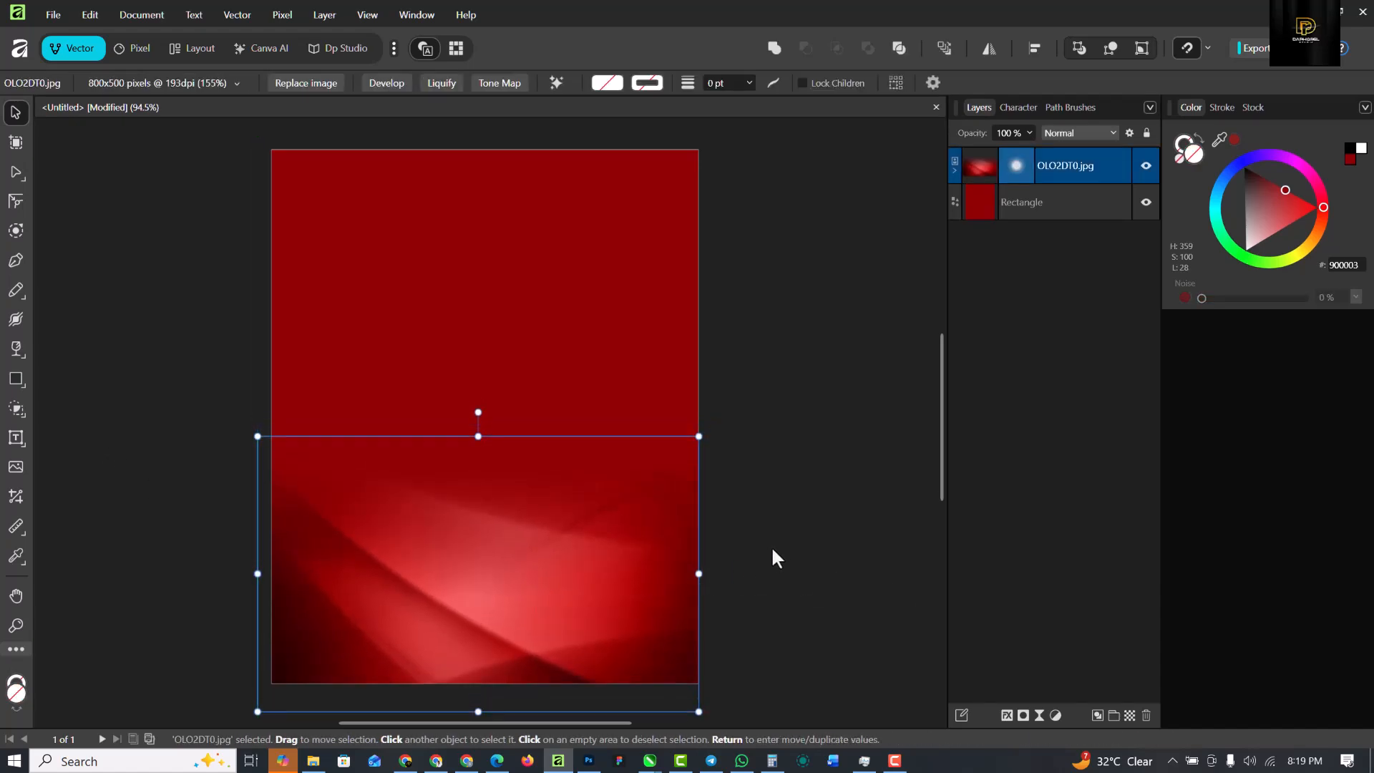
{"action": "left_click", "coordinate": [778, 558]}
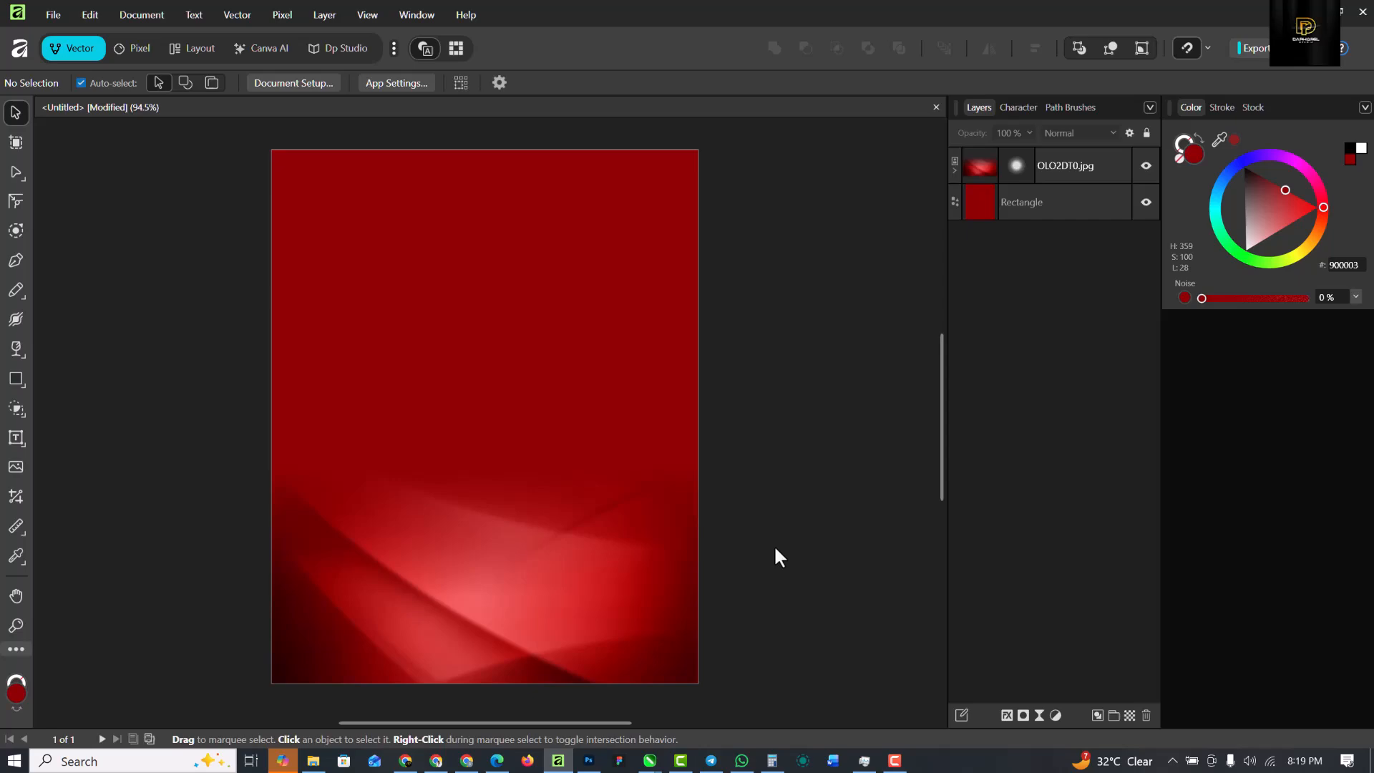
{"action": "mouse_move", "coordinate": [424, 710]}
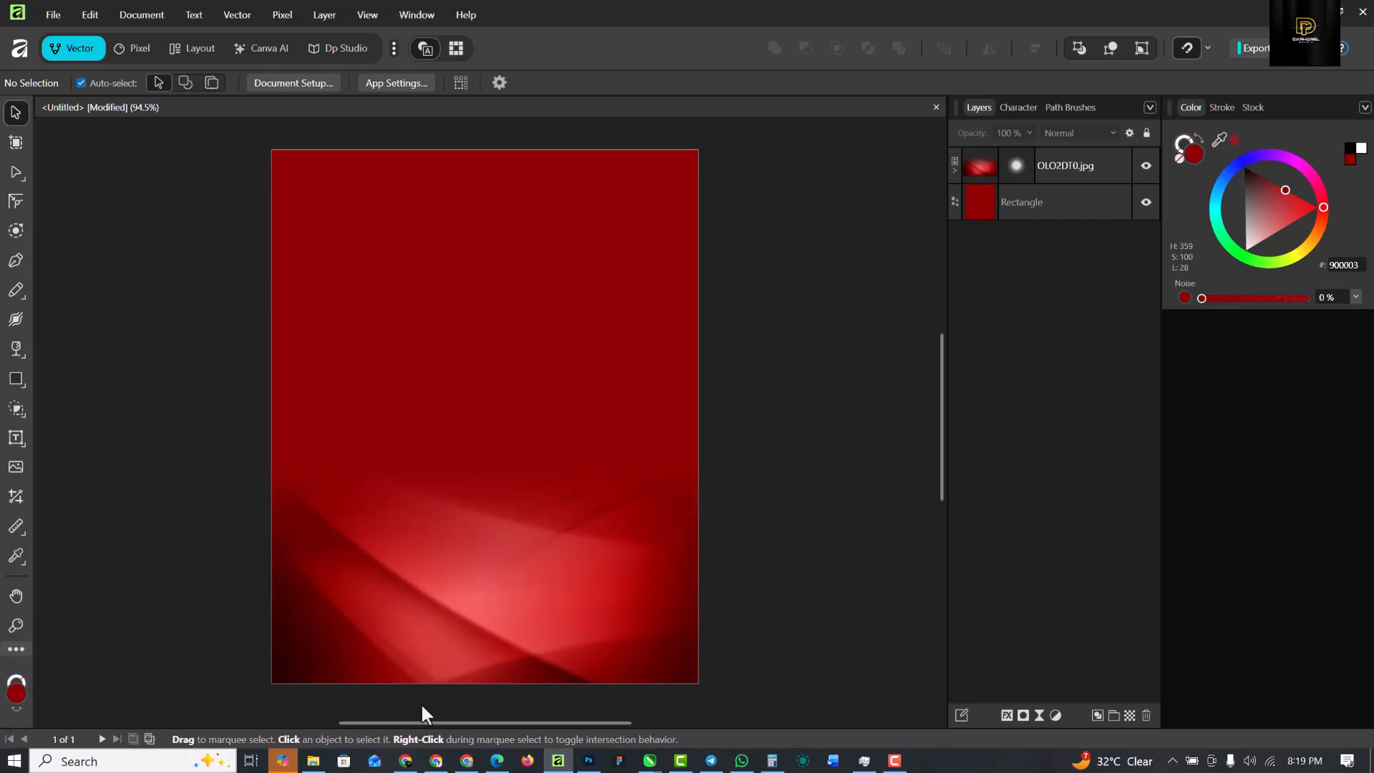
{"action": "left_click", "coordinate": [314, 760]}
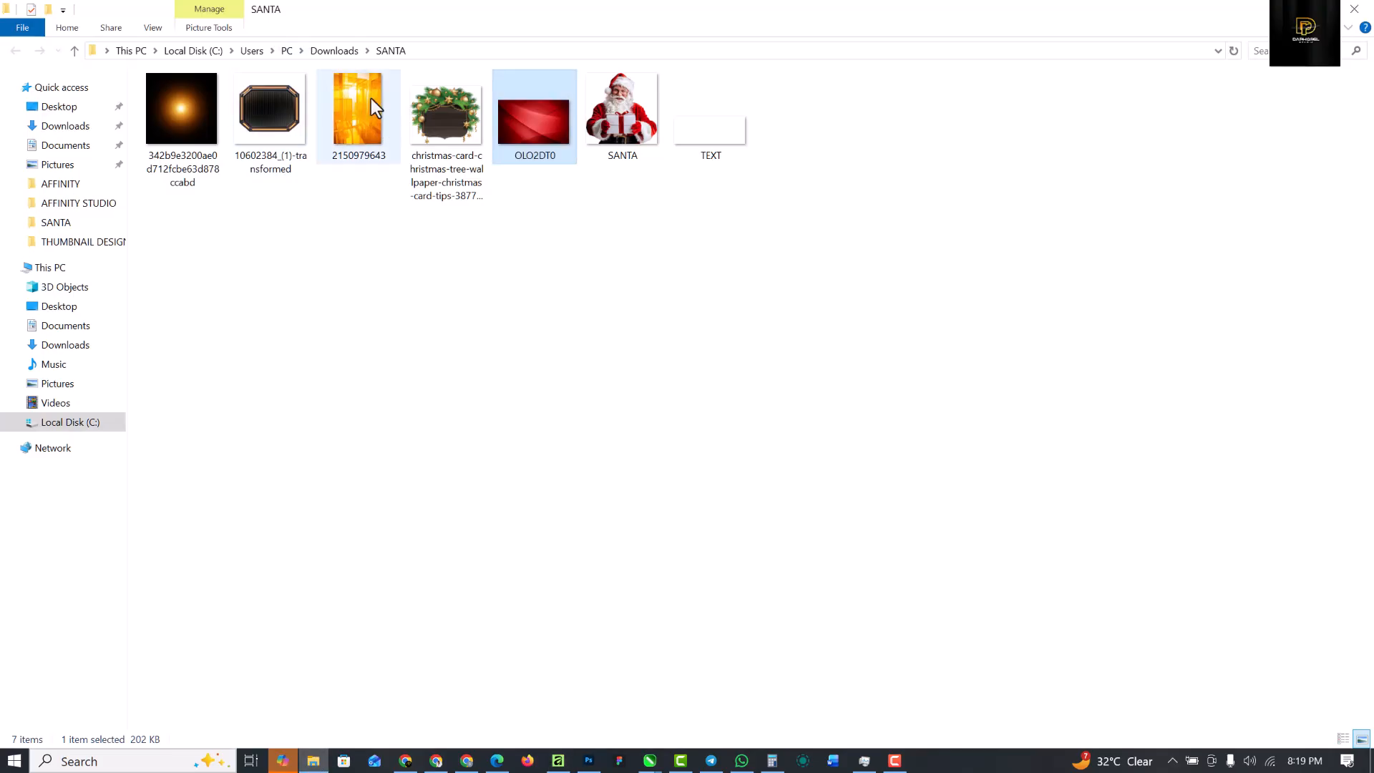
{"action": "left_click", "coordinate": [358, 108]}
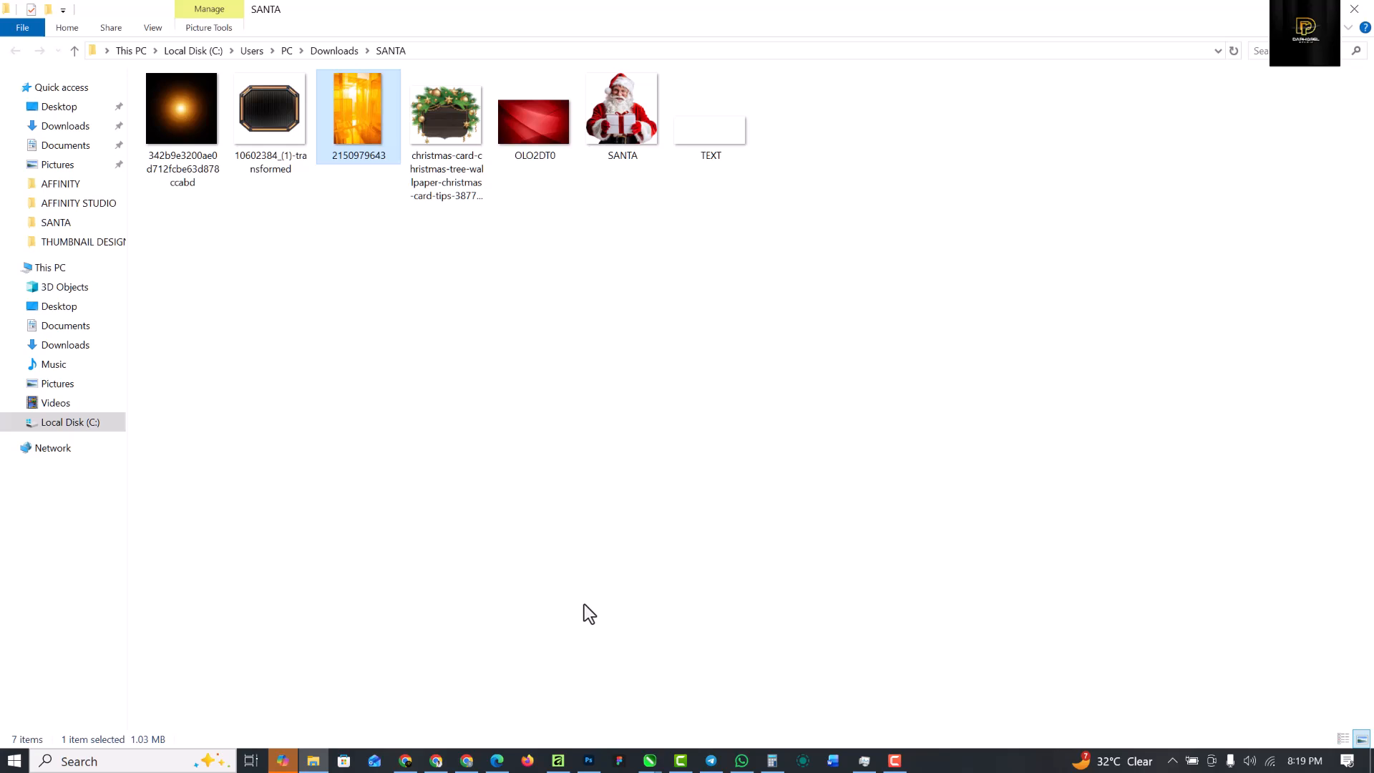
{"action": "mouse_move", "coordinate": [399, 227]}
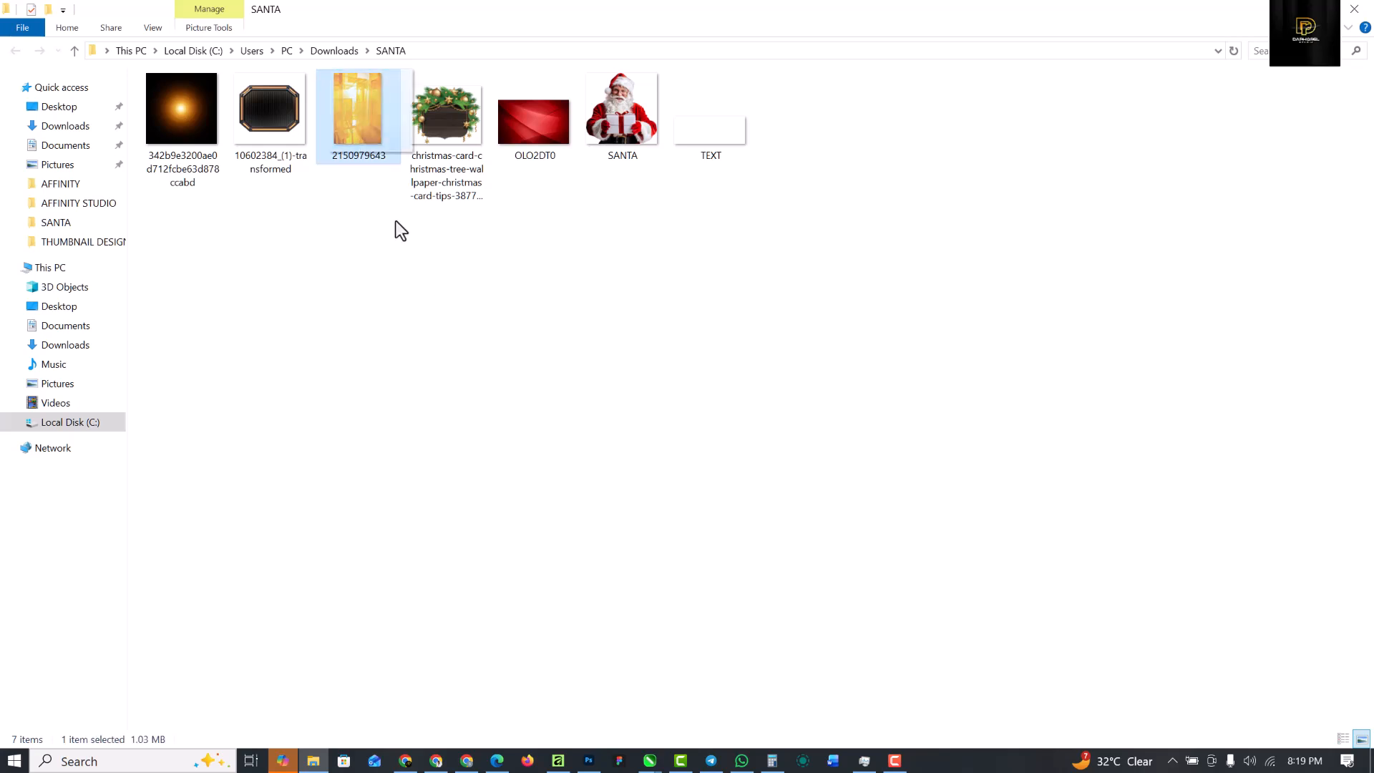
{"action": "left_click", "coordinate": [558, 760]}
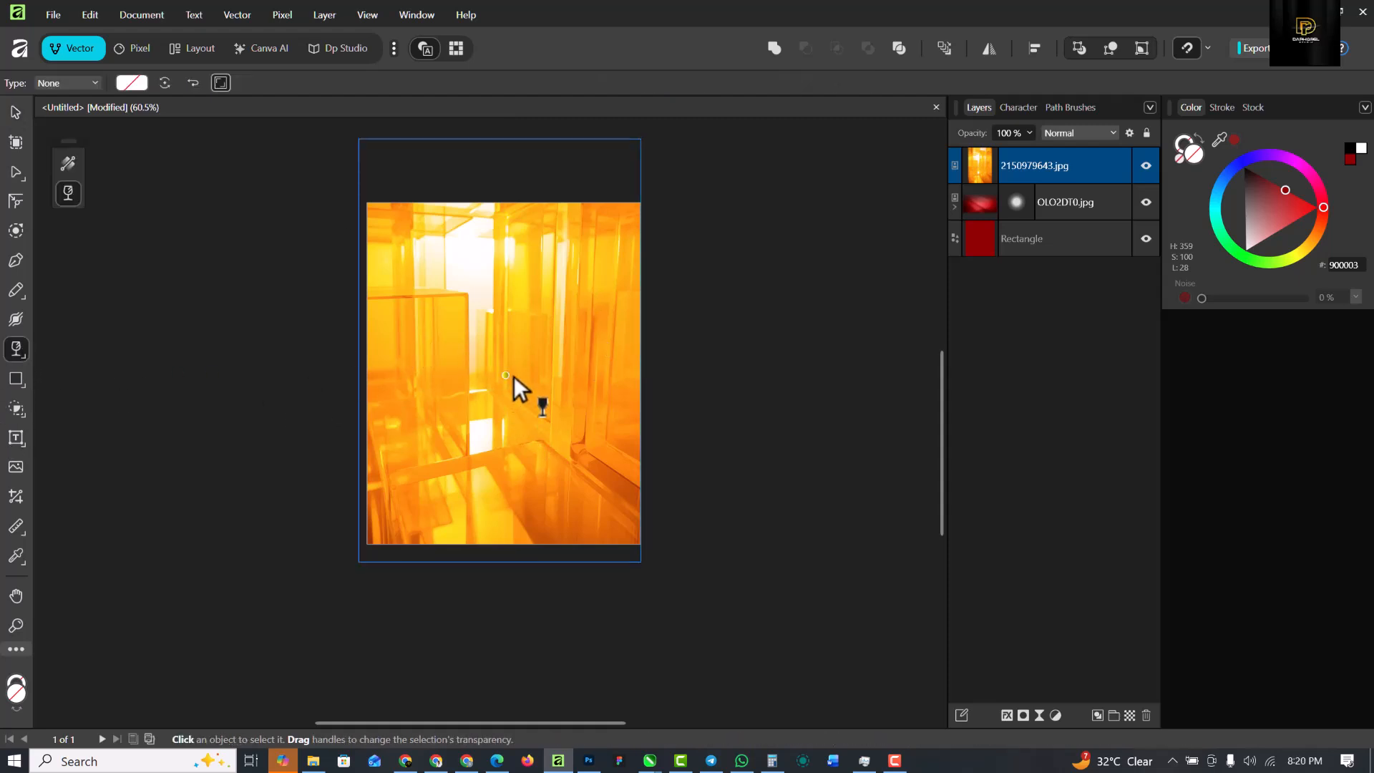
- Fade the orange light image out toward the bottom so the red waves show through
{"action": "left_click_drag", "start_coordinate": [506, 375], "coordinate": [506, 460]}
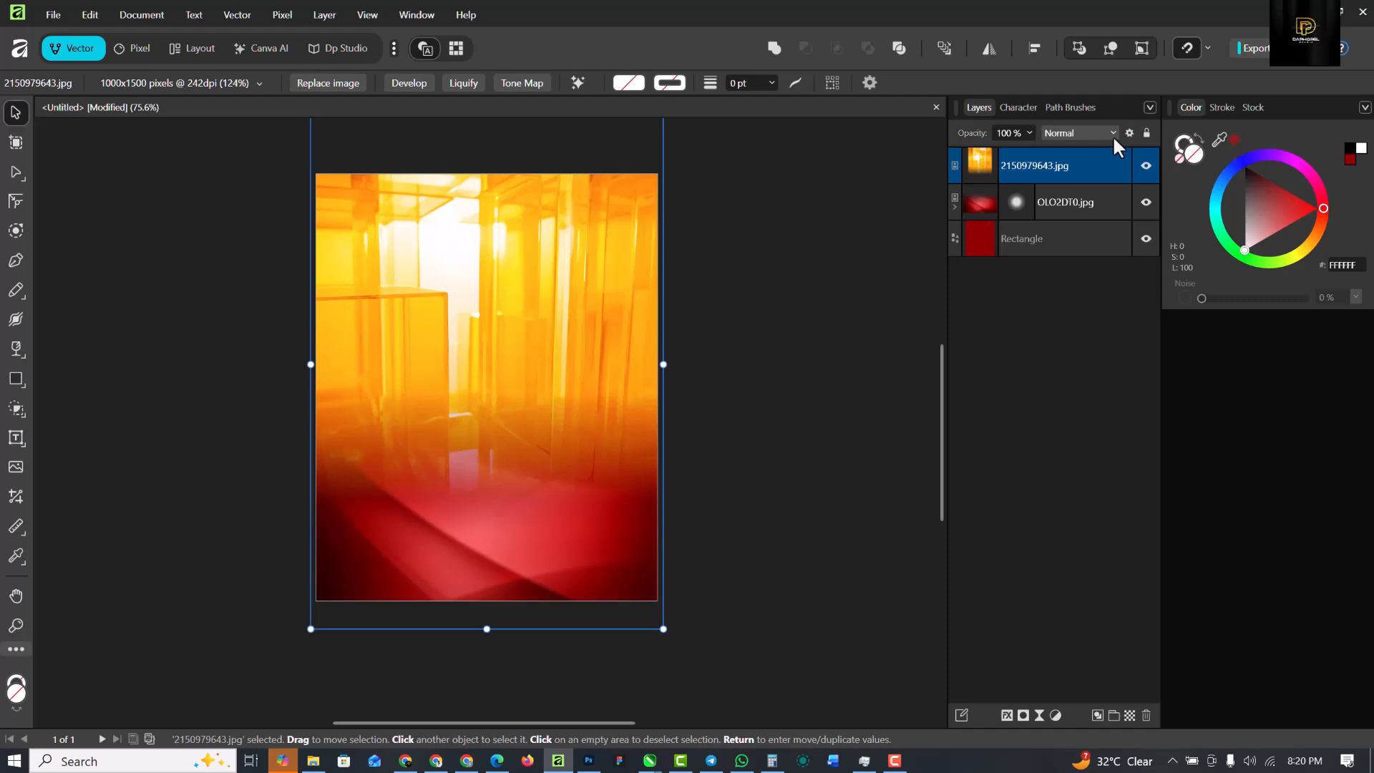
- Set the orange light image's blend mode to Glow
{"action": "left_click", "coordinate": [1079, 133]}
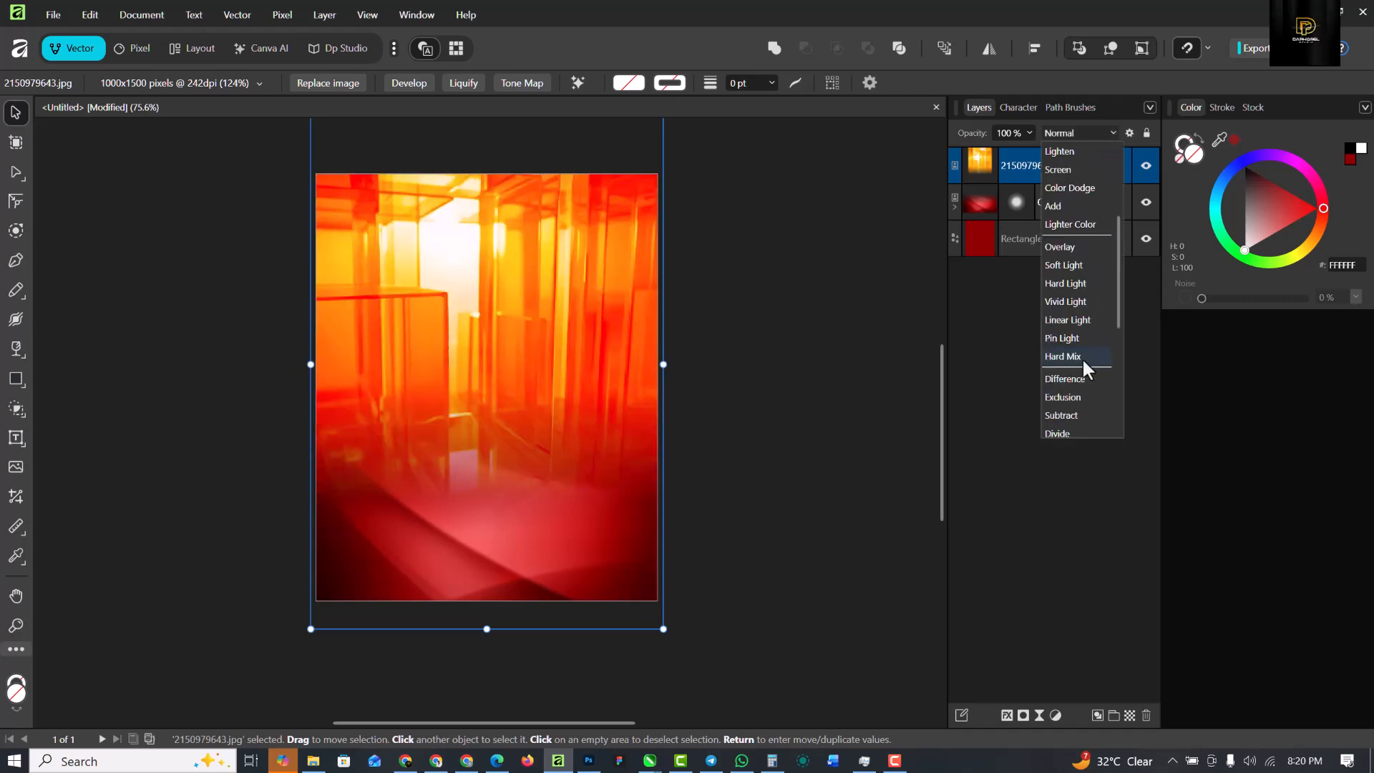
{"action": "scroll", "scroll_direction": "down", "scroll_amount": 3}
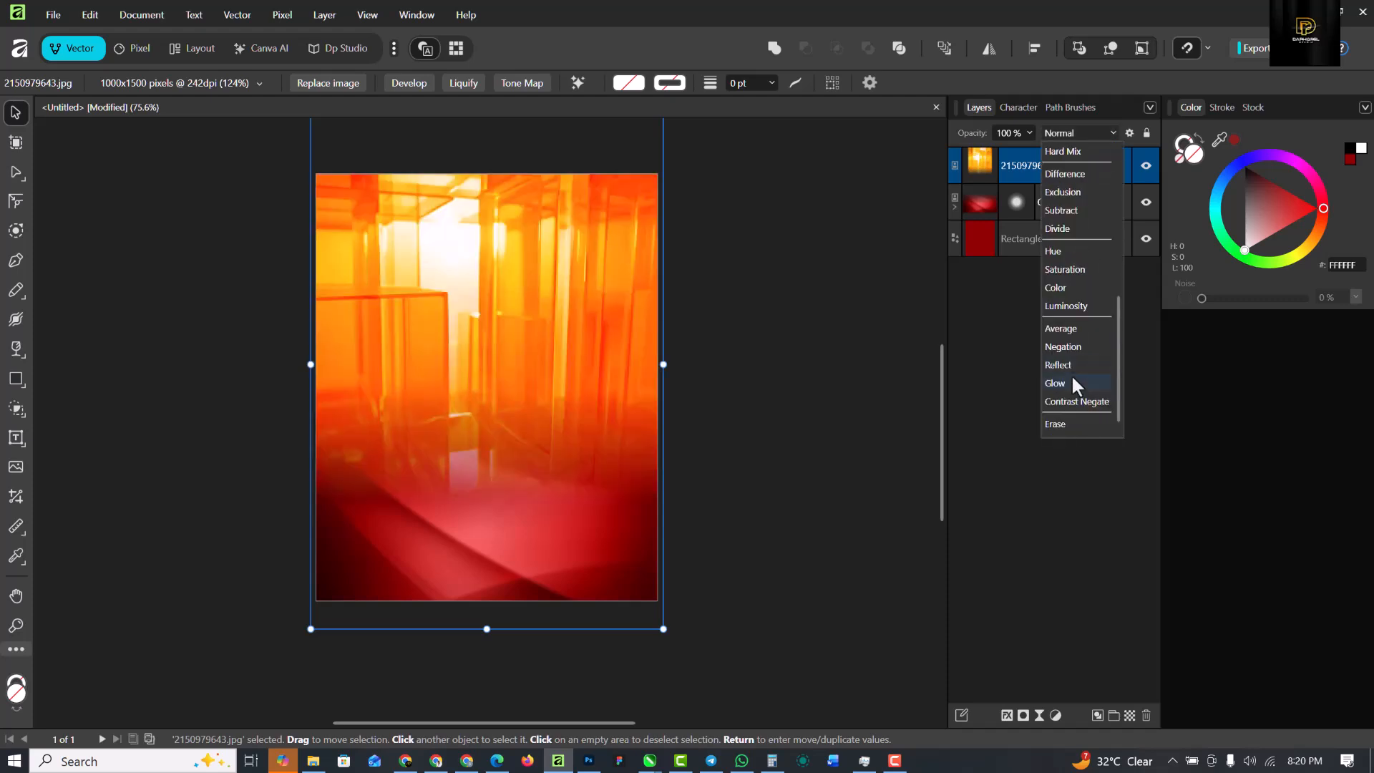
{"action": "left_click", "coordinate": [1054, 383]}
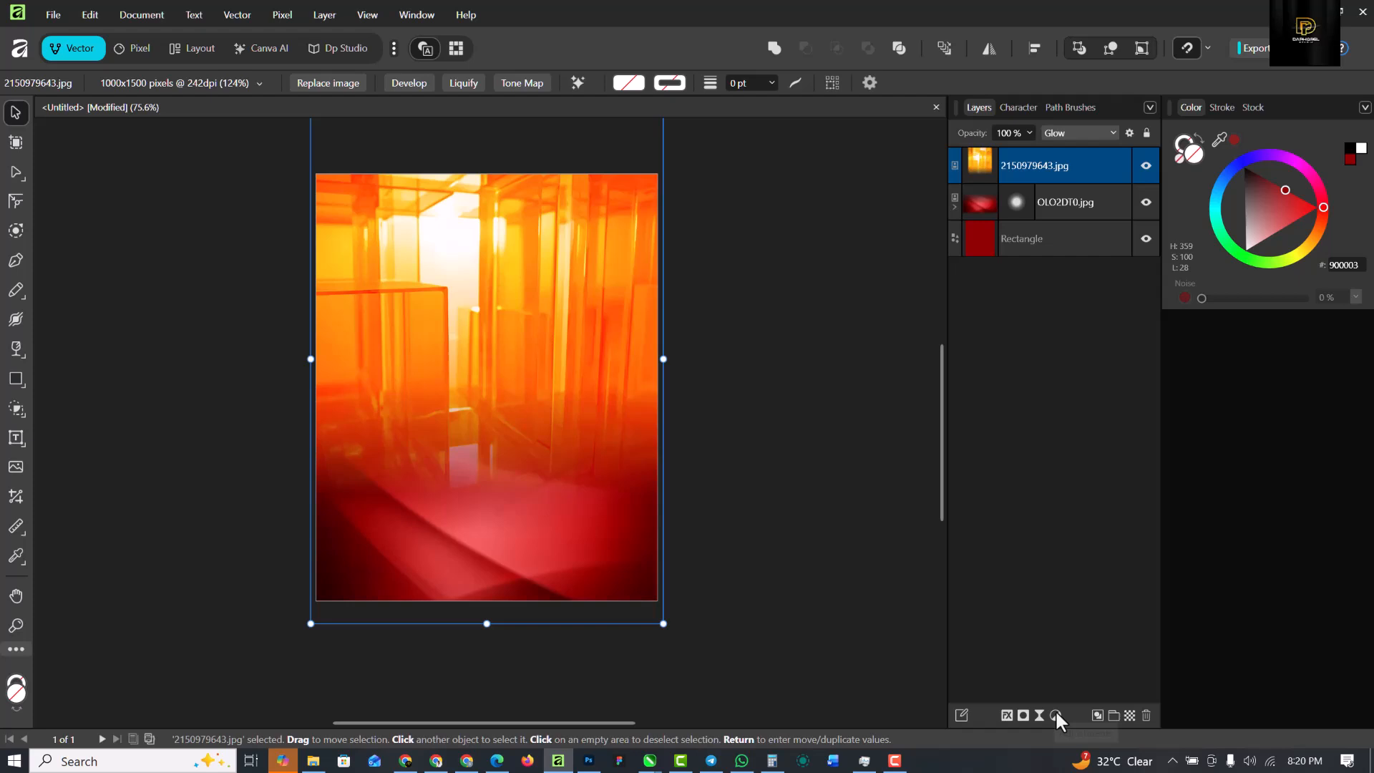
{"action": "left_click", "coordinate": [1057, 715]}
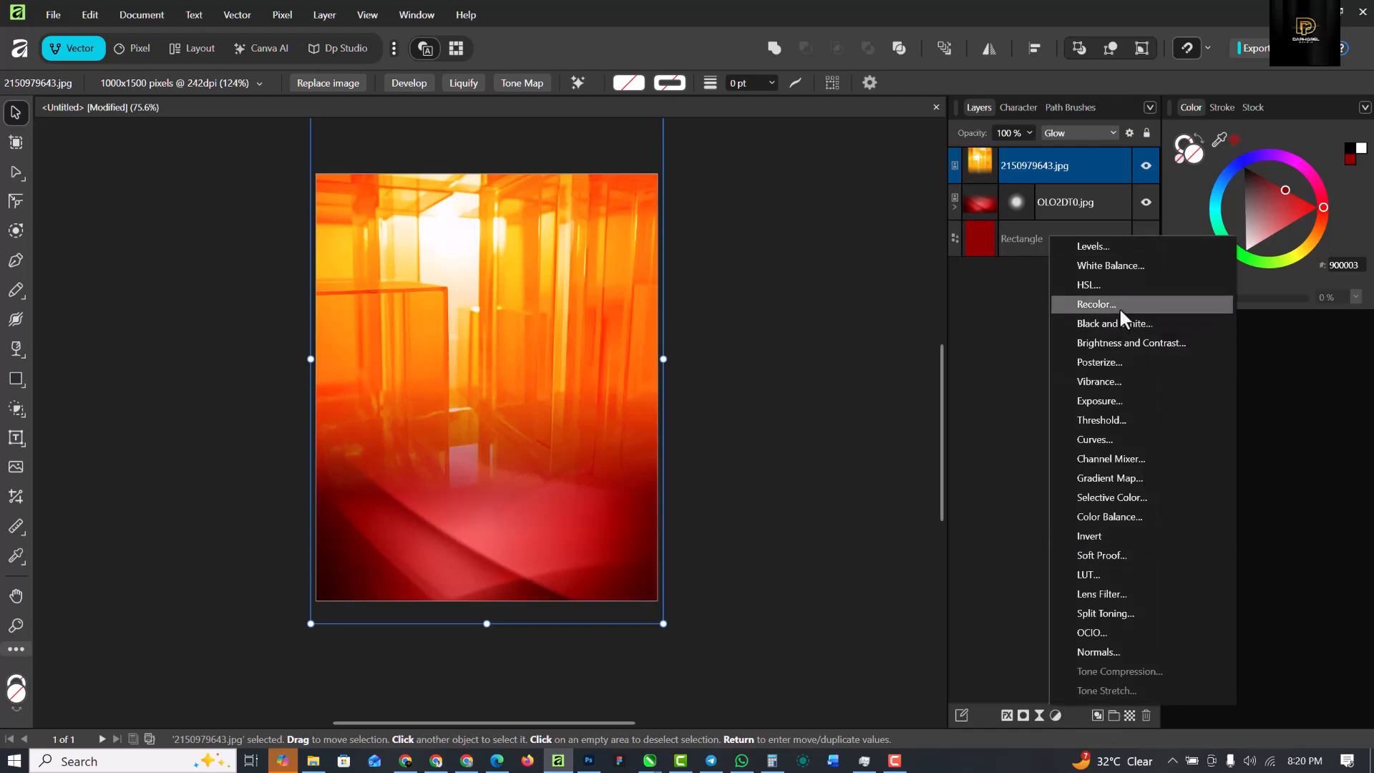
- Add a Recolor adjustment with lightness raised to about 4%
{"action": "left_click", "coordinate": [1096, 304]}
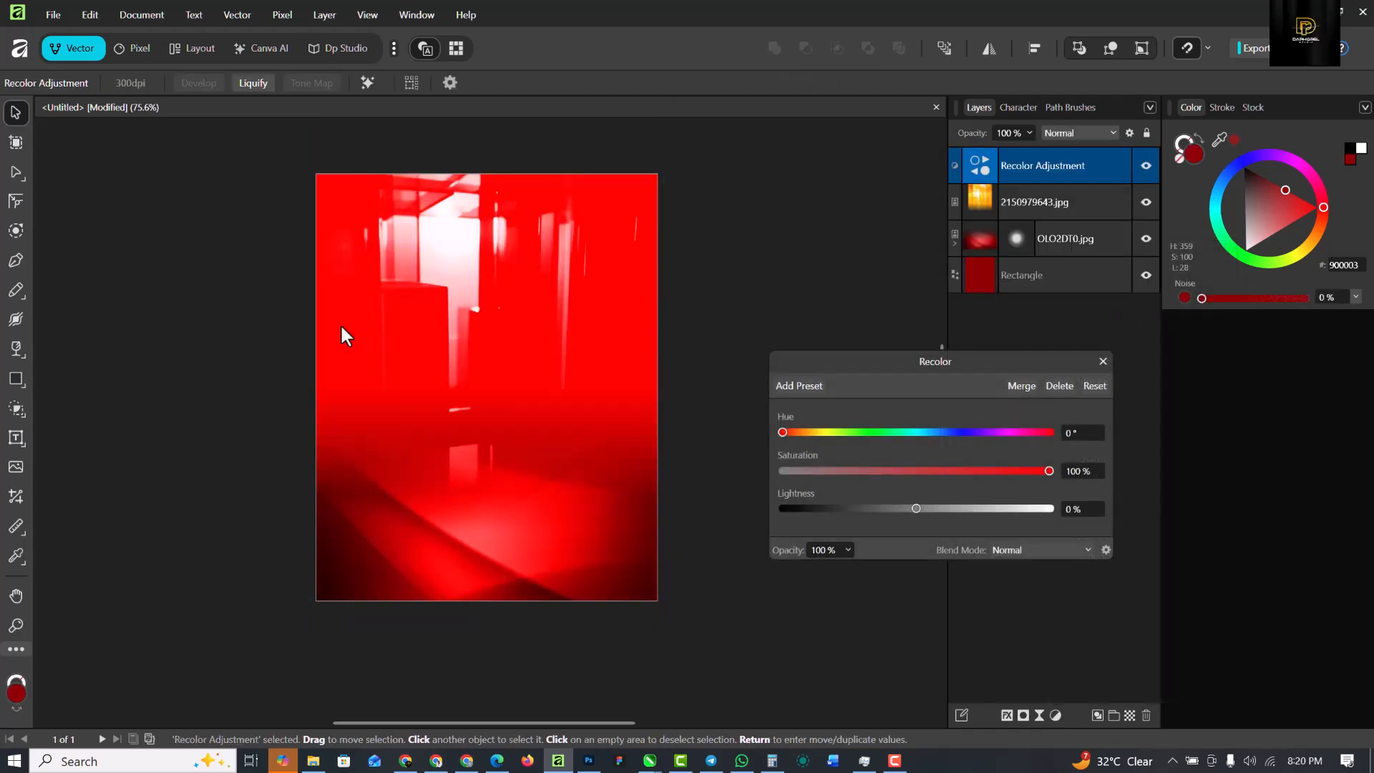
{"action": "mouse_move", "coordinate": [916, 508]}
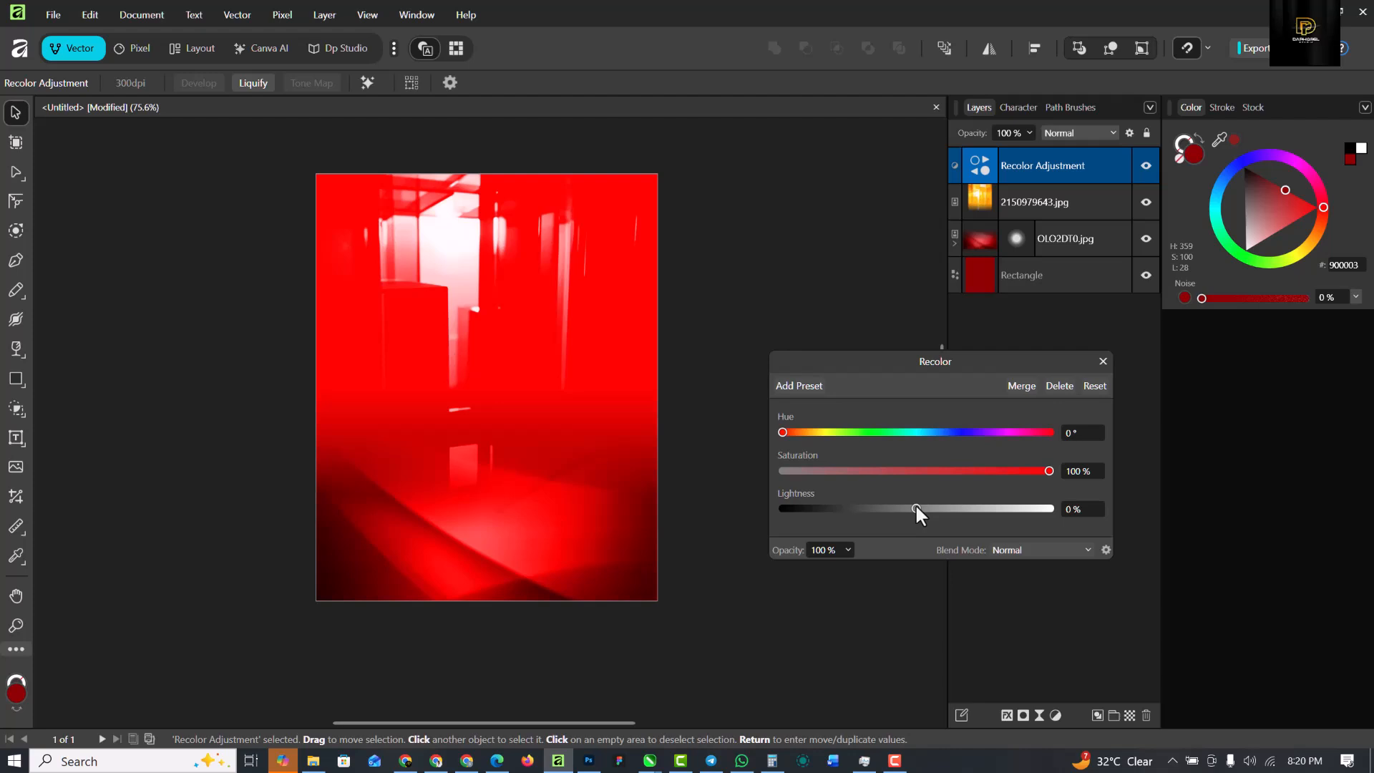
{"action": "left_click_drag", "start_coordinate": [914, 508], "coordinate": [921, 508]}
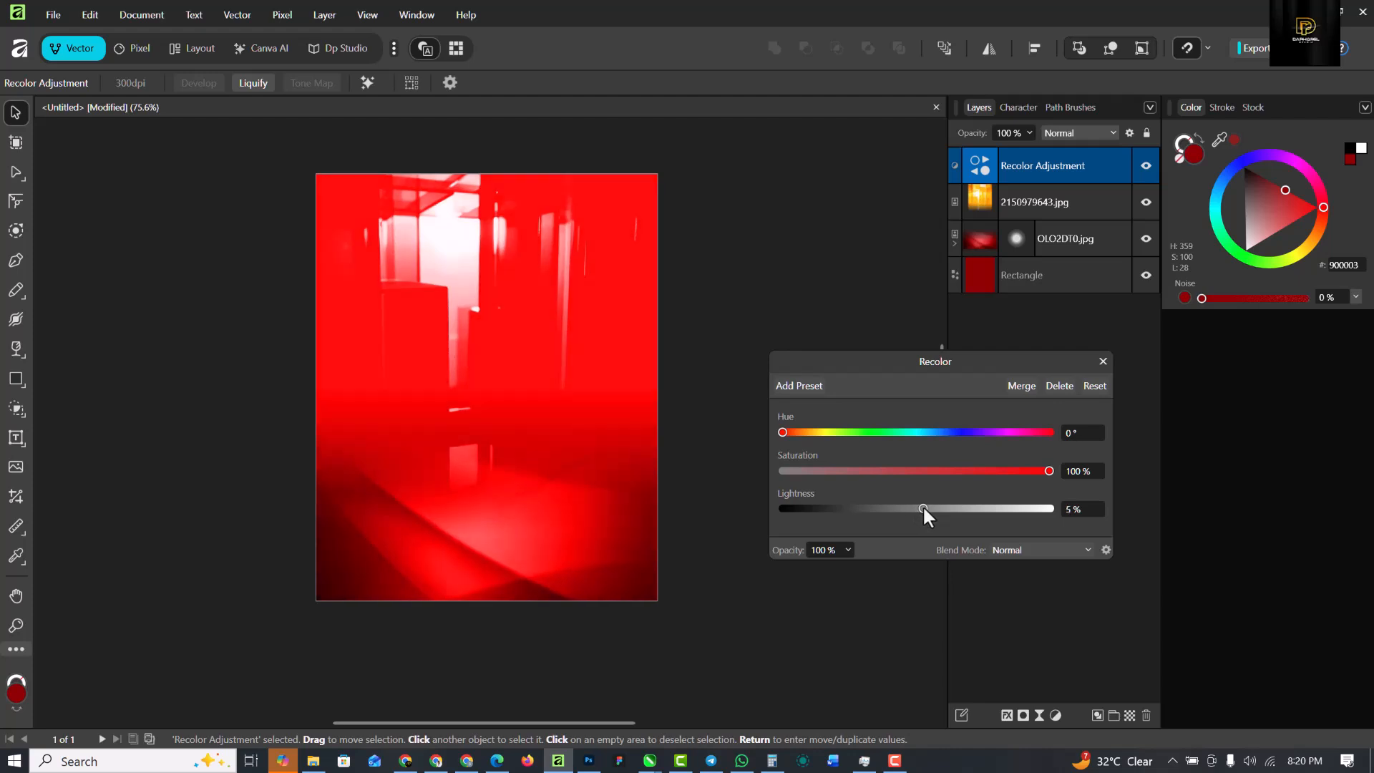
{"action": "left_click_drag", "start_coordinate": [921, 508], "coordinate": [918, 508]}
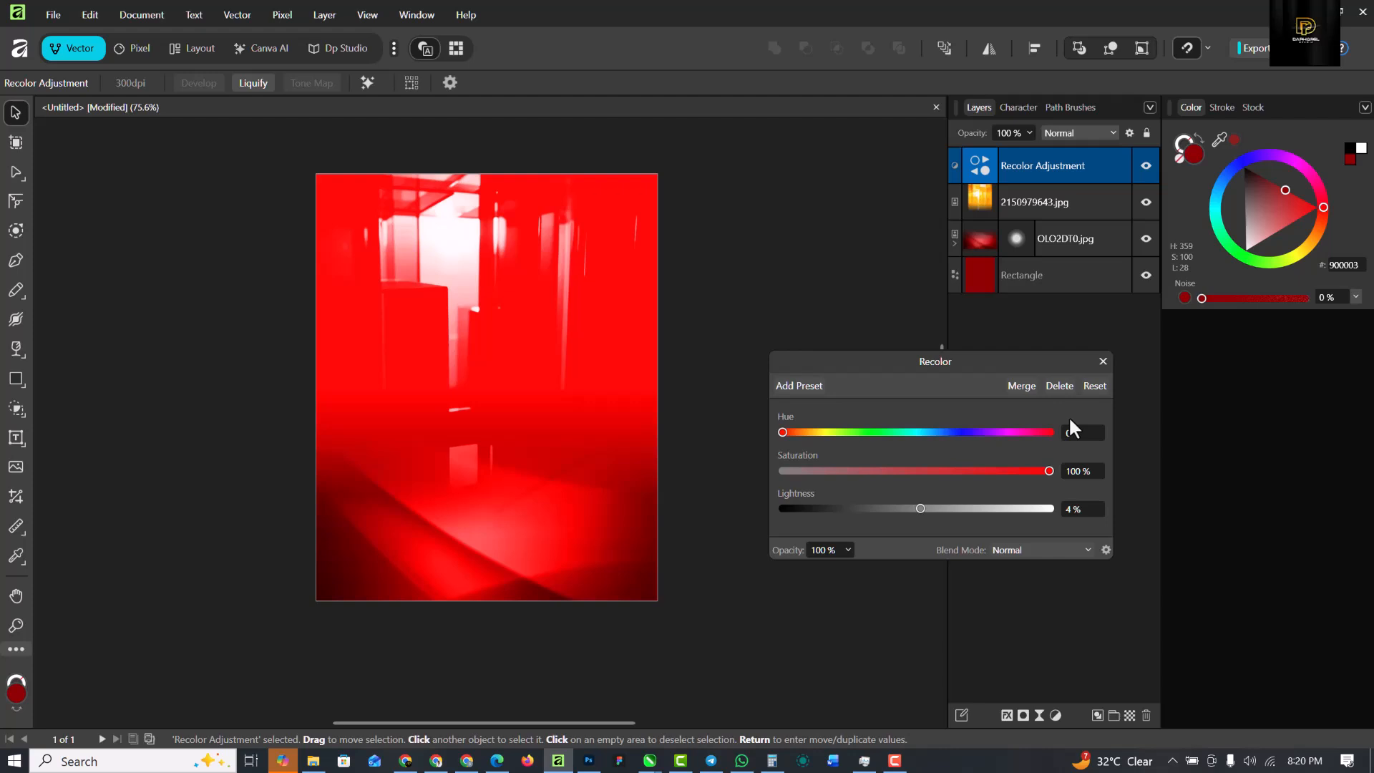
{"action": "left_click", "coordinate": [1103, 361]}
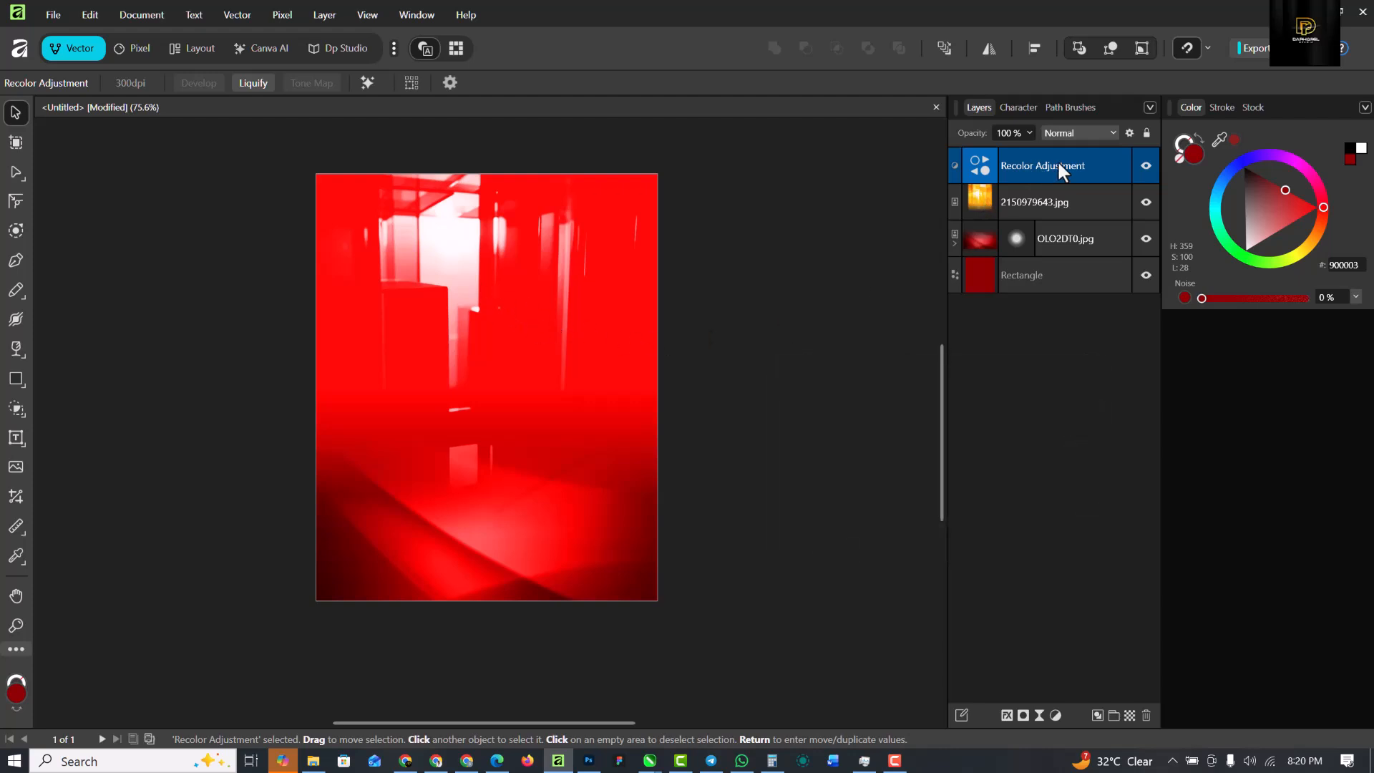
{"action": "mouse_move", "coordinate": [1070, 171]}
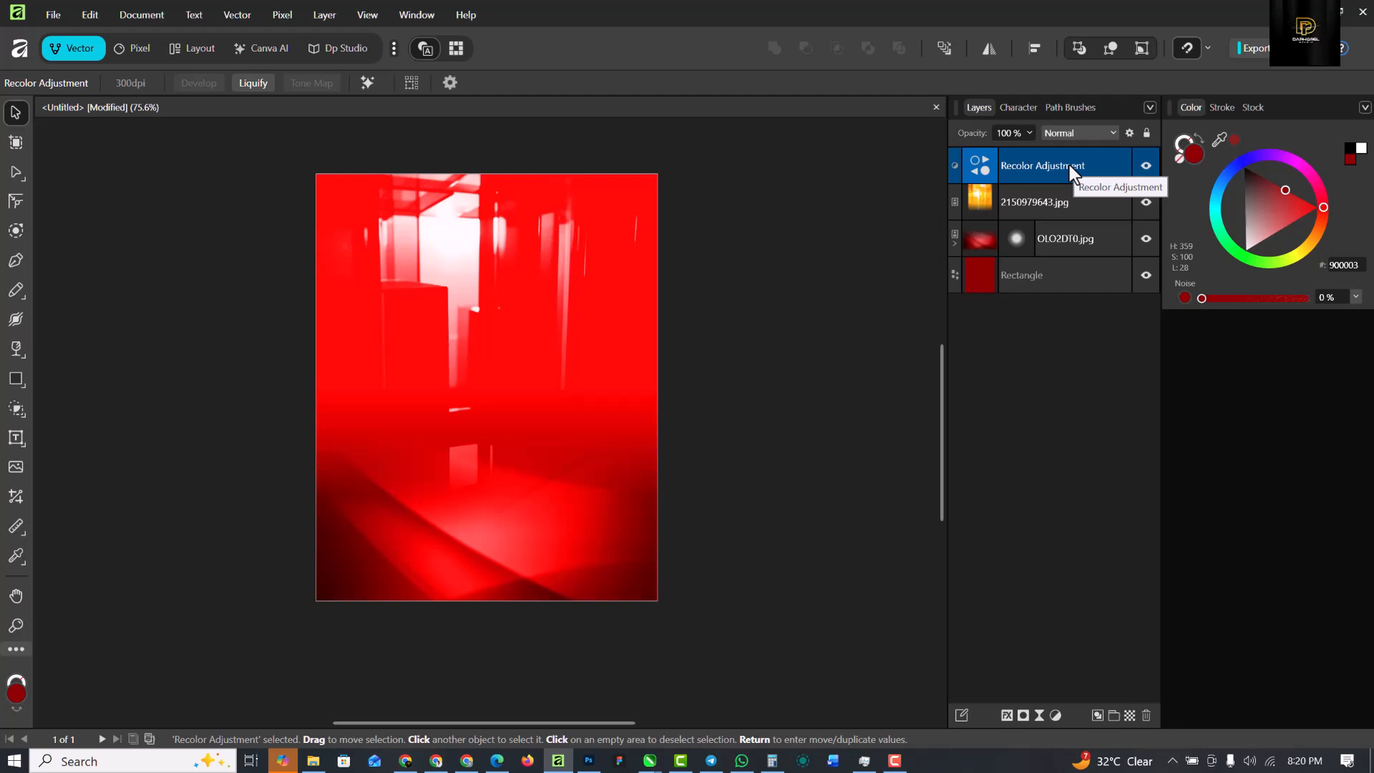
- Nest the Recolor adjustment into the 2150979643.jpg image so only it is tinted red
{"action": "left_click", "coordinate": [1035, 202]}
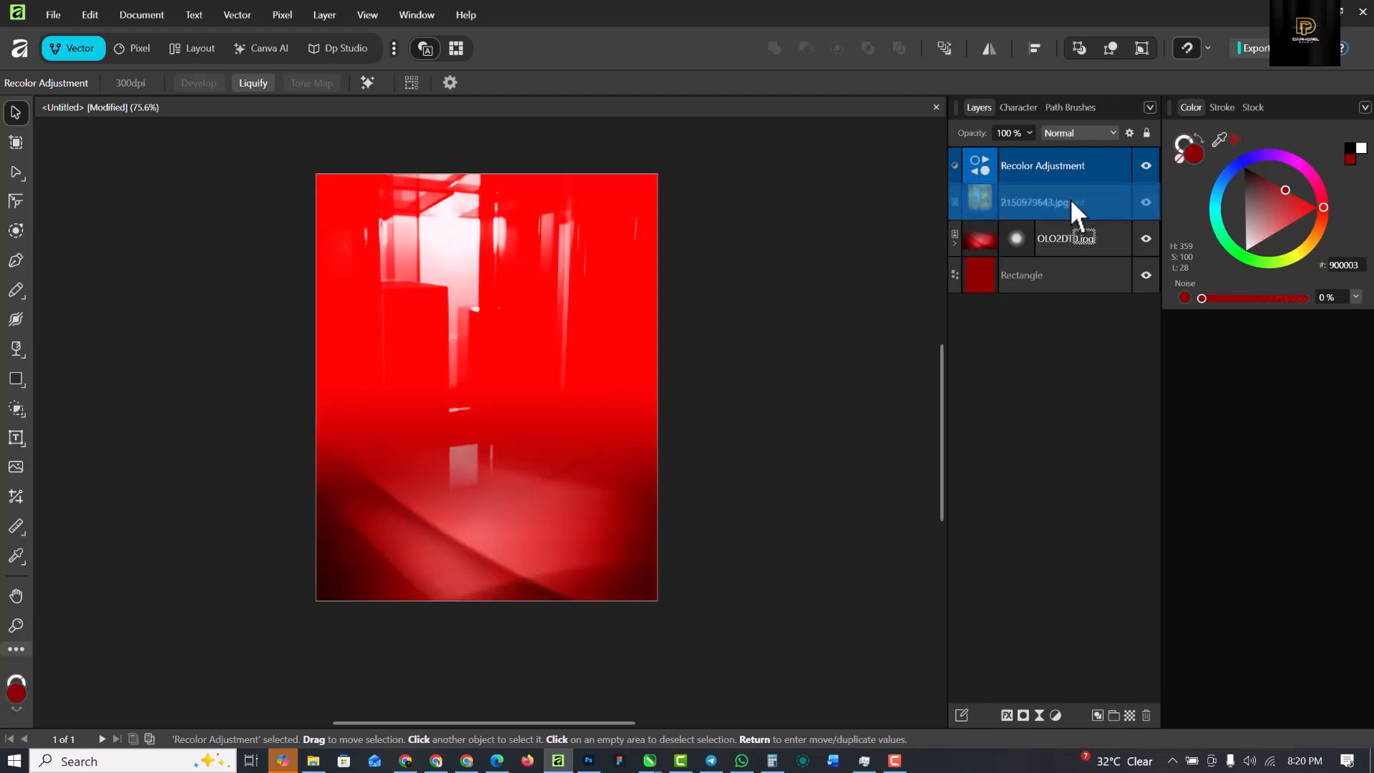
{"action": "left_click_drag", "start_coordinate": [1042, 164], "coordinate": [1047, 201]}
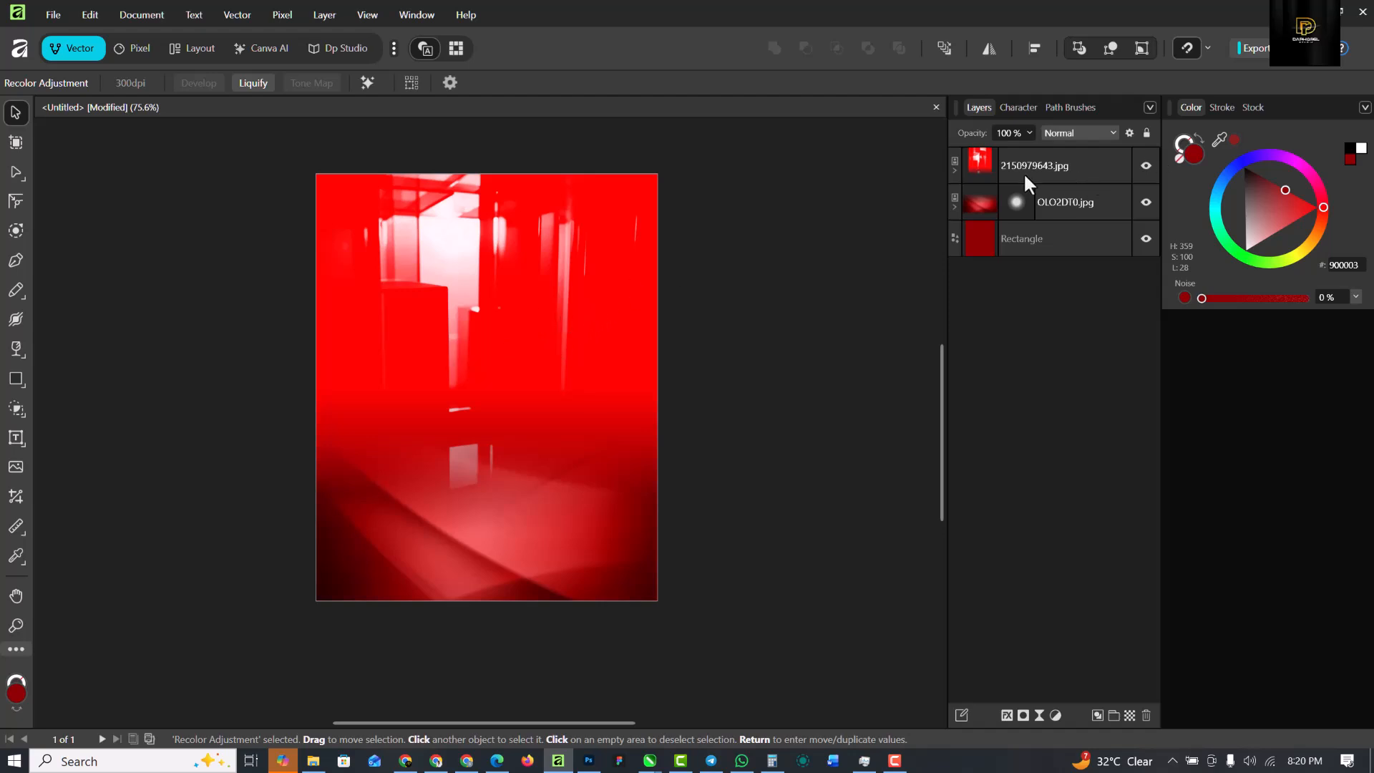
{"action": "left_click", "coordinate": [1035, 165]}
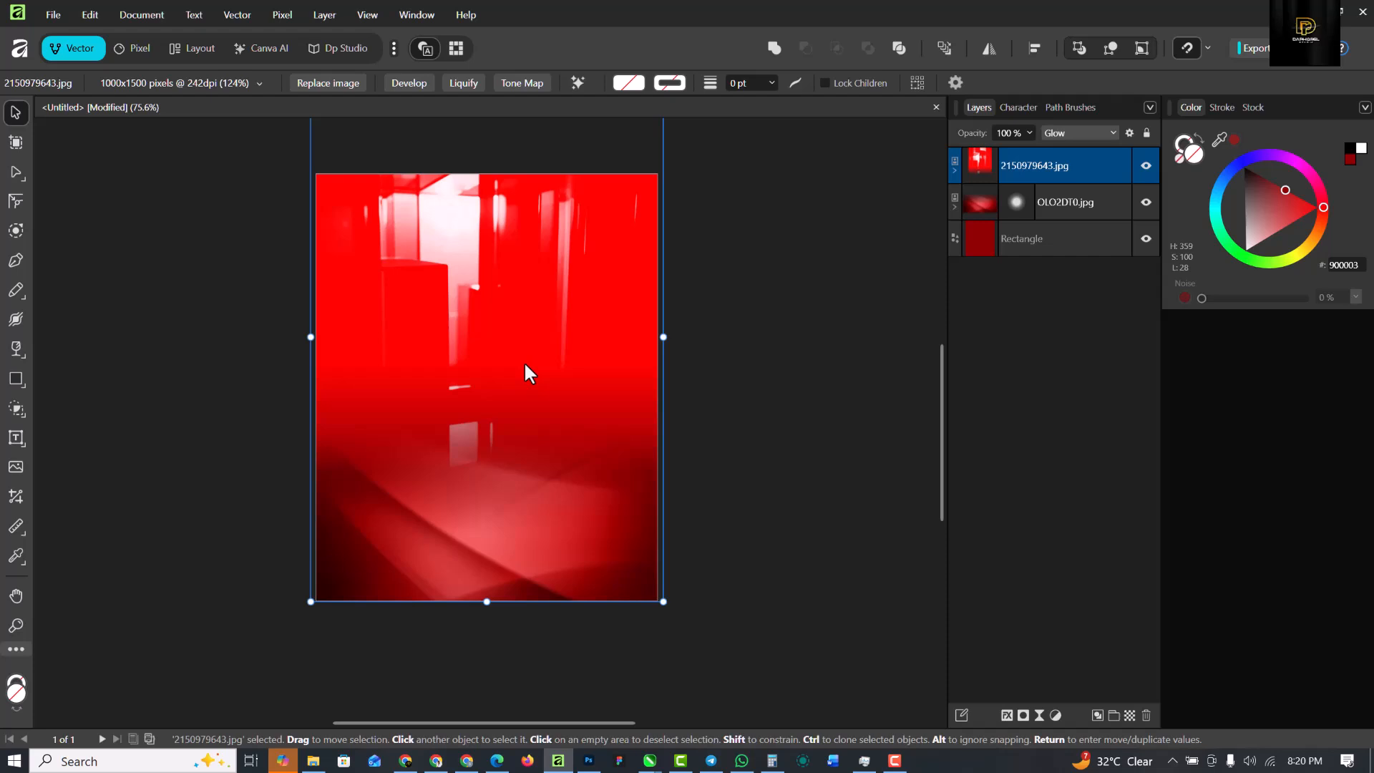
{"action": "left_click", "coordinate": [797, 341]}
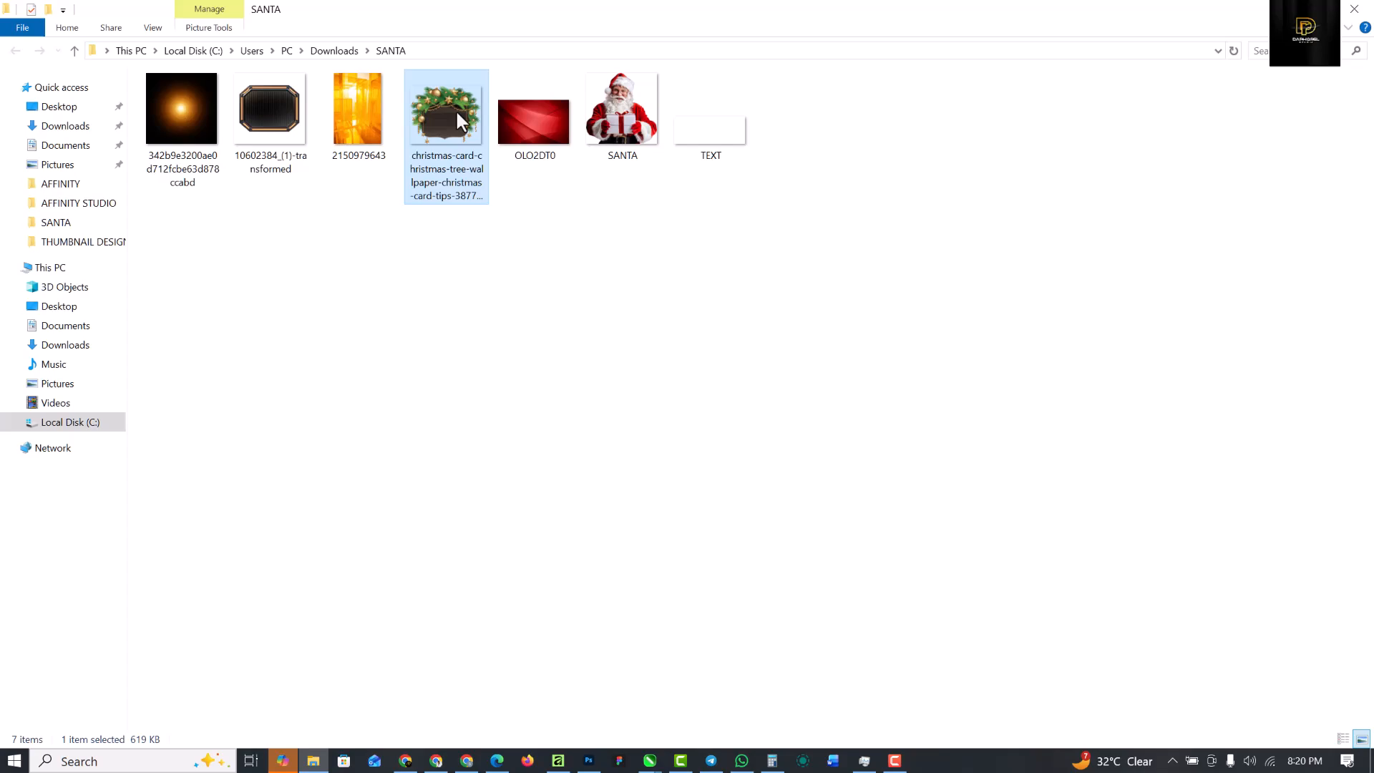
- Drag the Christmas wreath PNG from the SANTA folder onto the flyer's upper half
{"action": "left_click_drag", "start_coordinate": [445, 110], "coordinate": [561, 727]}
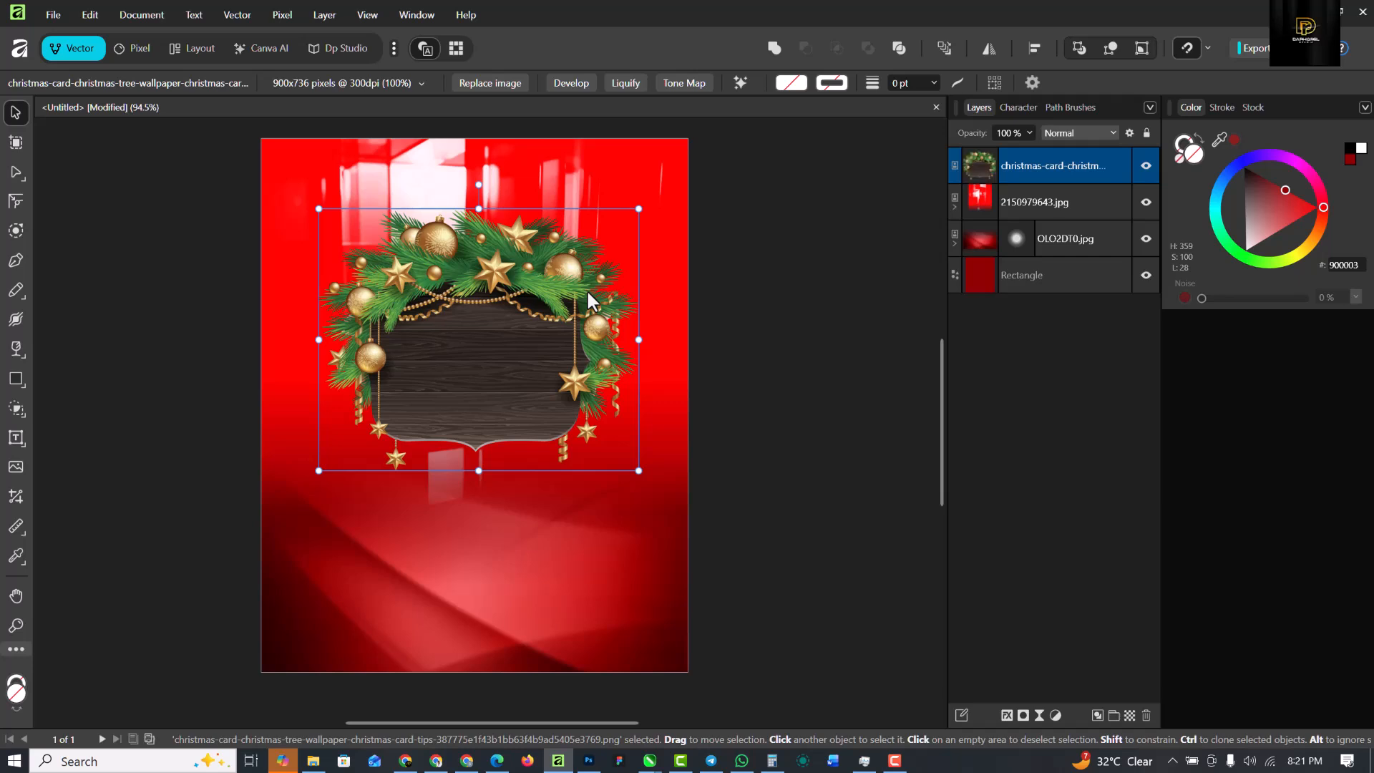
{"action": "mouse_move", "coordinate": [498, 336]}
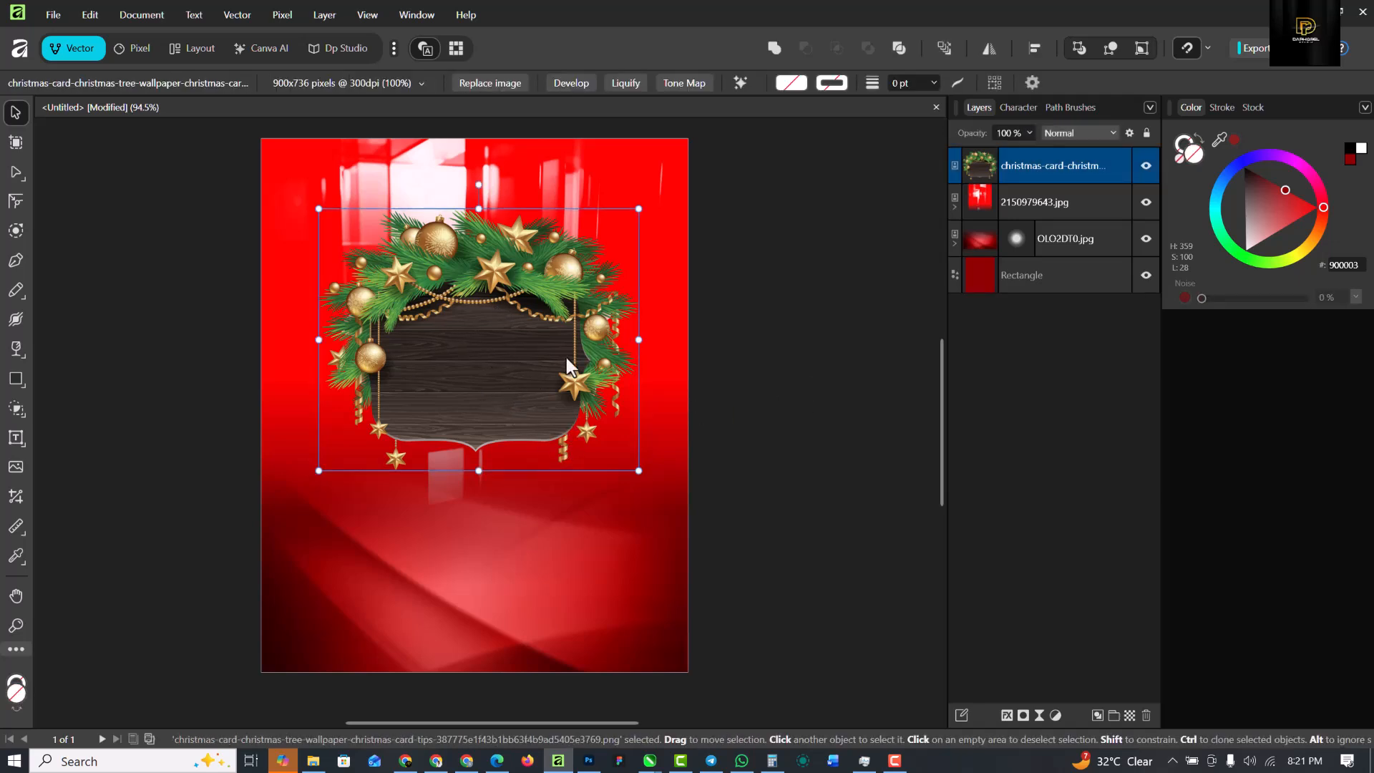
{"action": "mouse_move", "coordinate": [579, 74]}
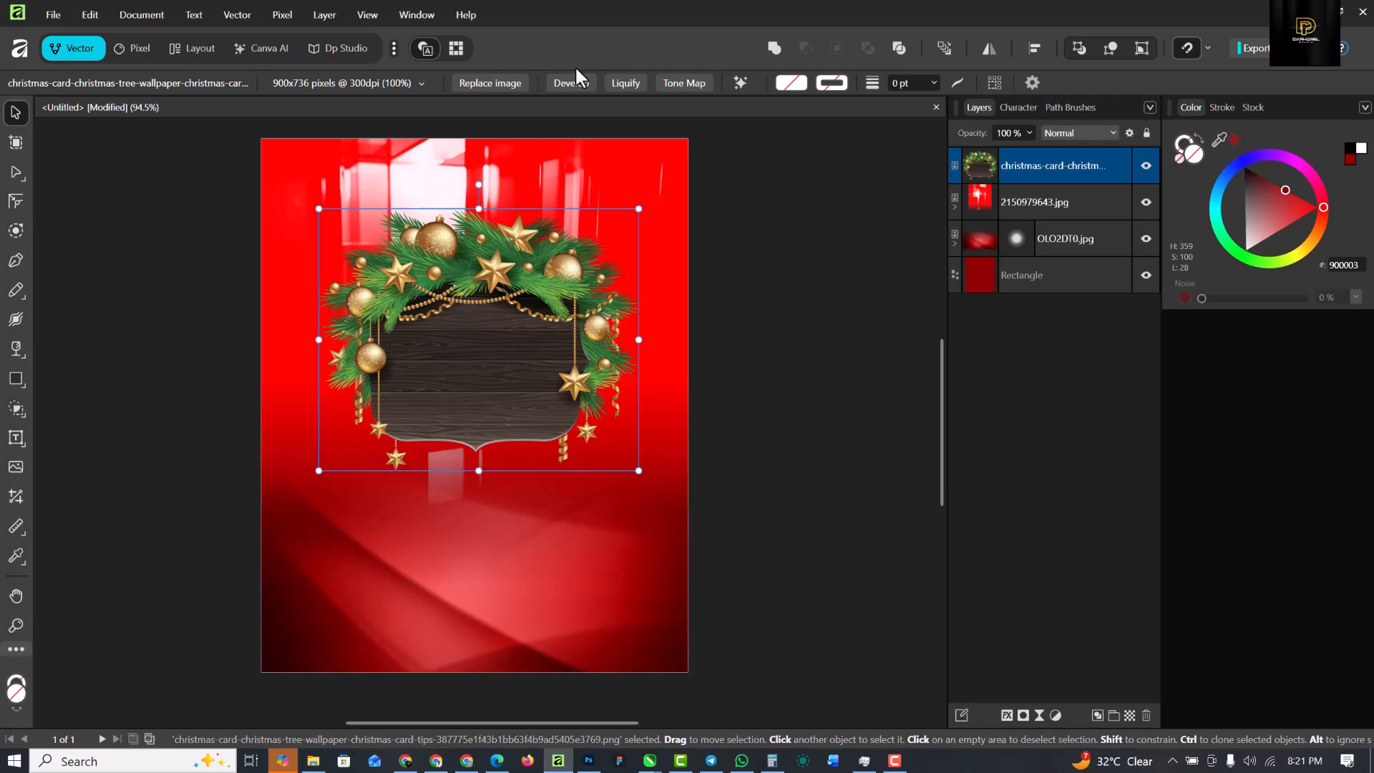
{"action": "mouse_move", "coordinate": [562, 95]}
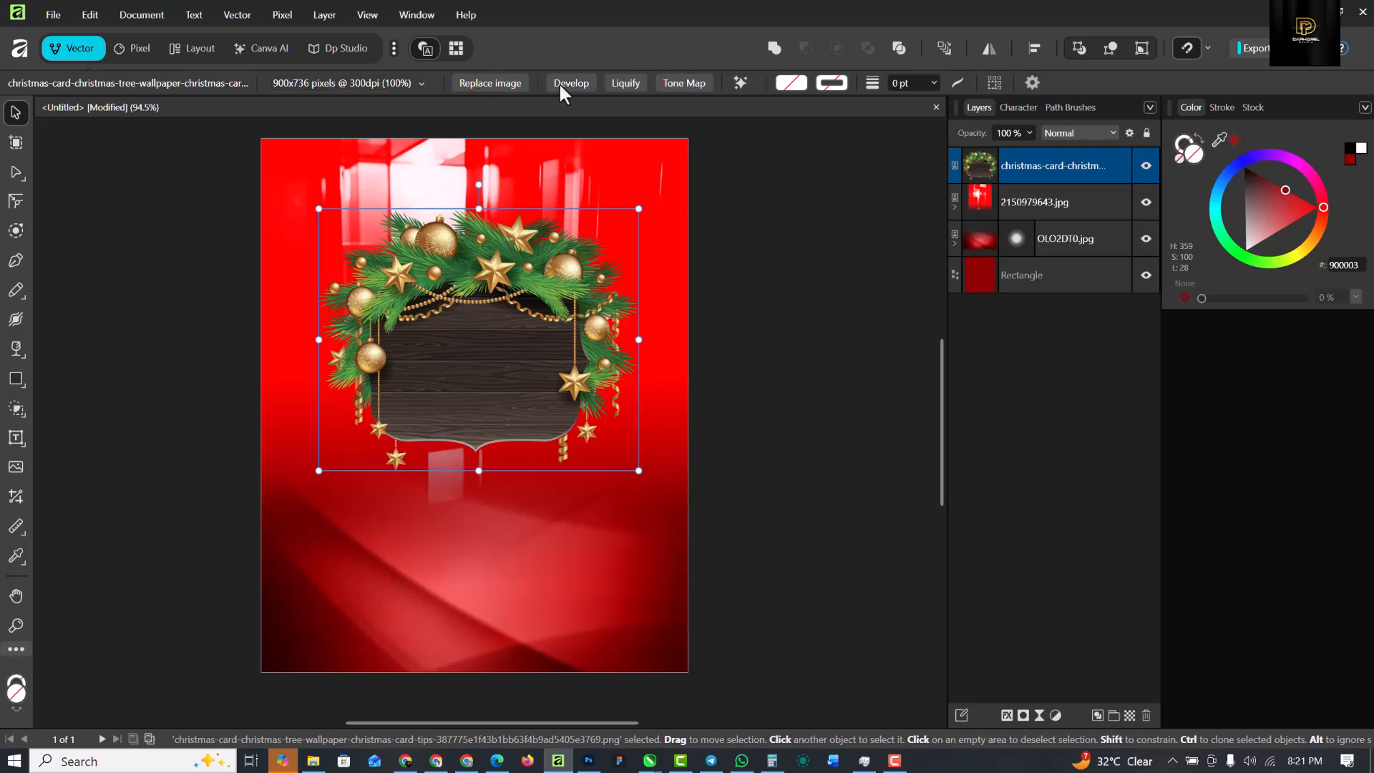
- Develop the wreath image with Contrast at 10% and increased Clarity
{"action": "left_click", "coordinate": [570, 82]}
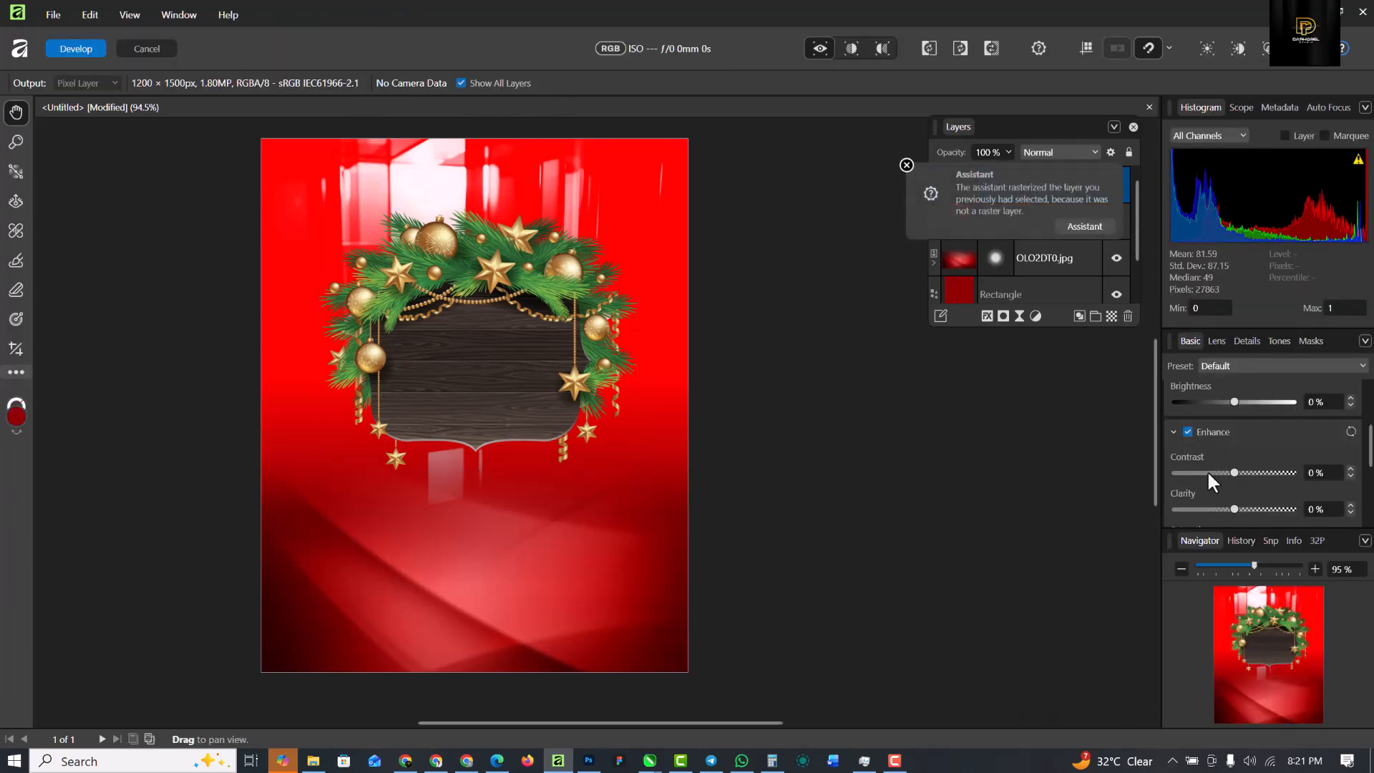
{"action": "left_click_drag", "start_coordinate": [1233, 472], "coordinate": [1244, 472]}
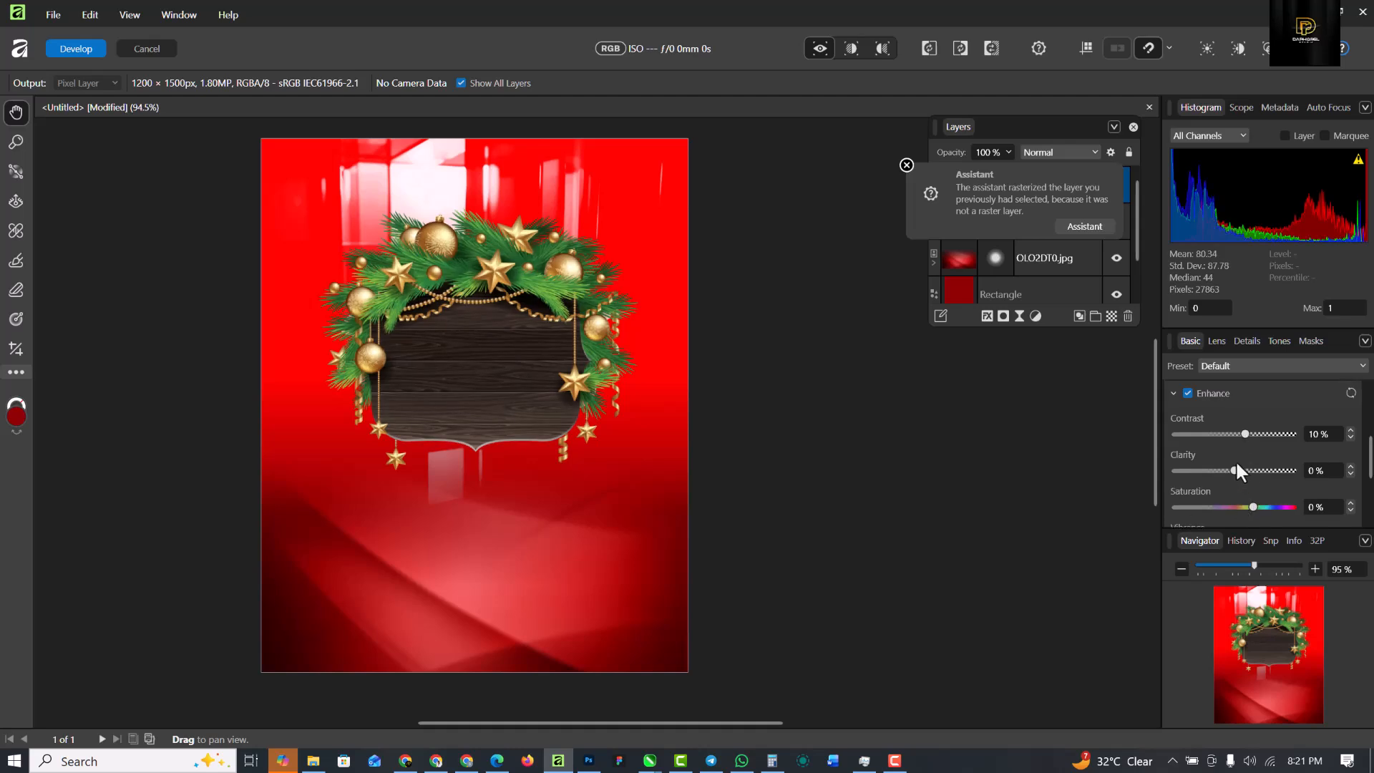
{"action": "left_click_drag", "start_coordinate": [1234, 470], "coordinate": [1280, 471]}
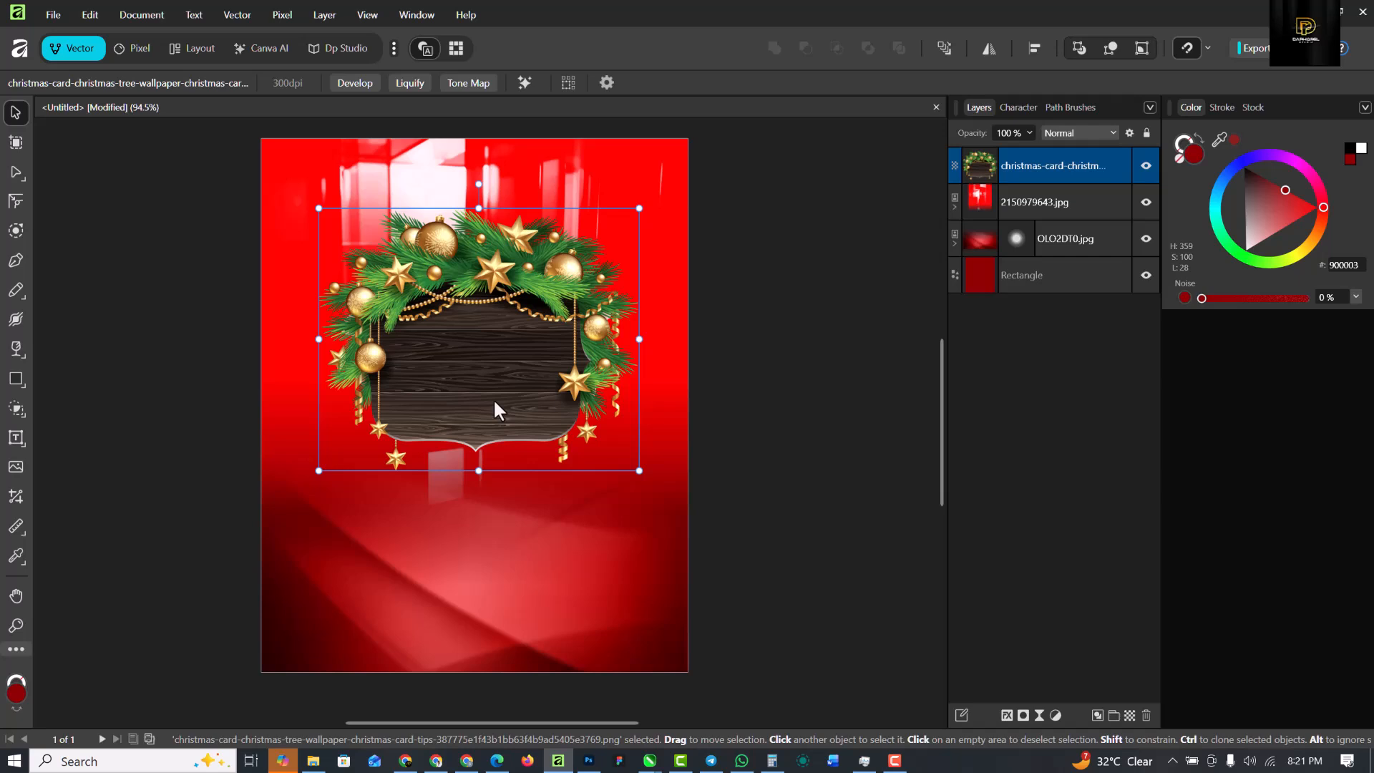
{"action": "mouse_move", "coordinate": [515, 396]}
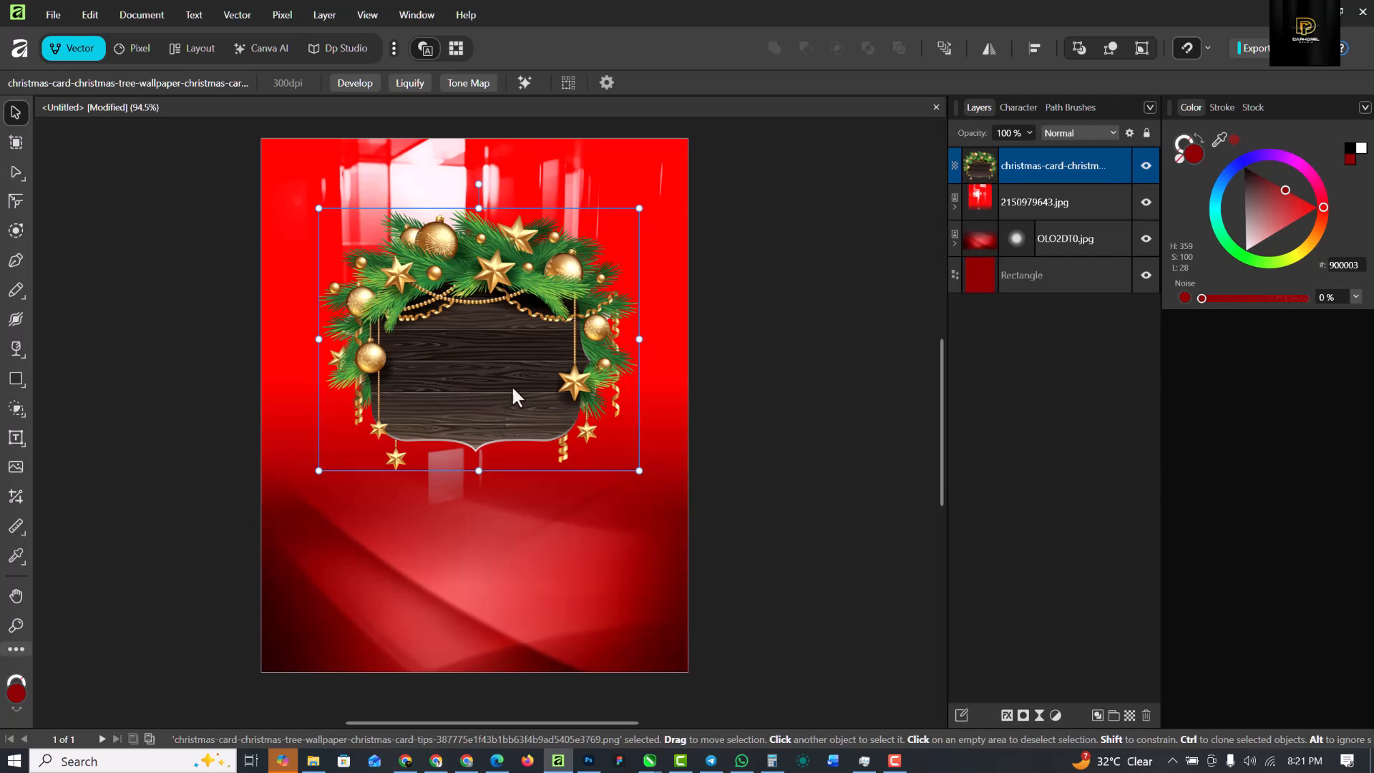
{"action": "mouse_move", "coordinate": [519, 413]}
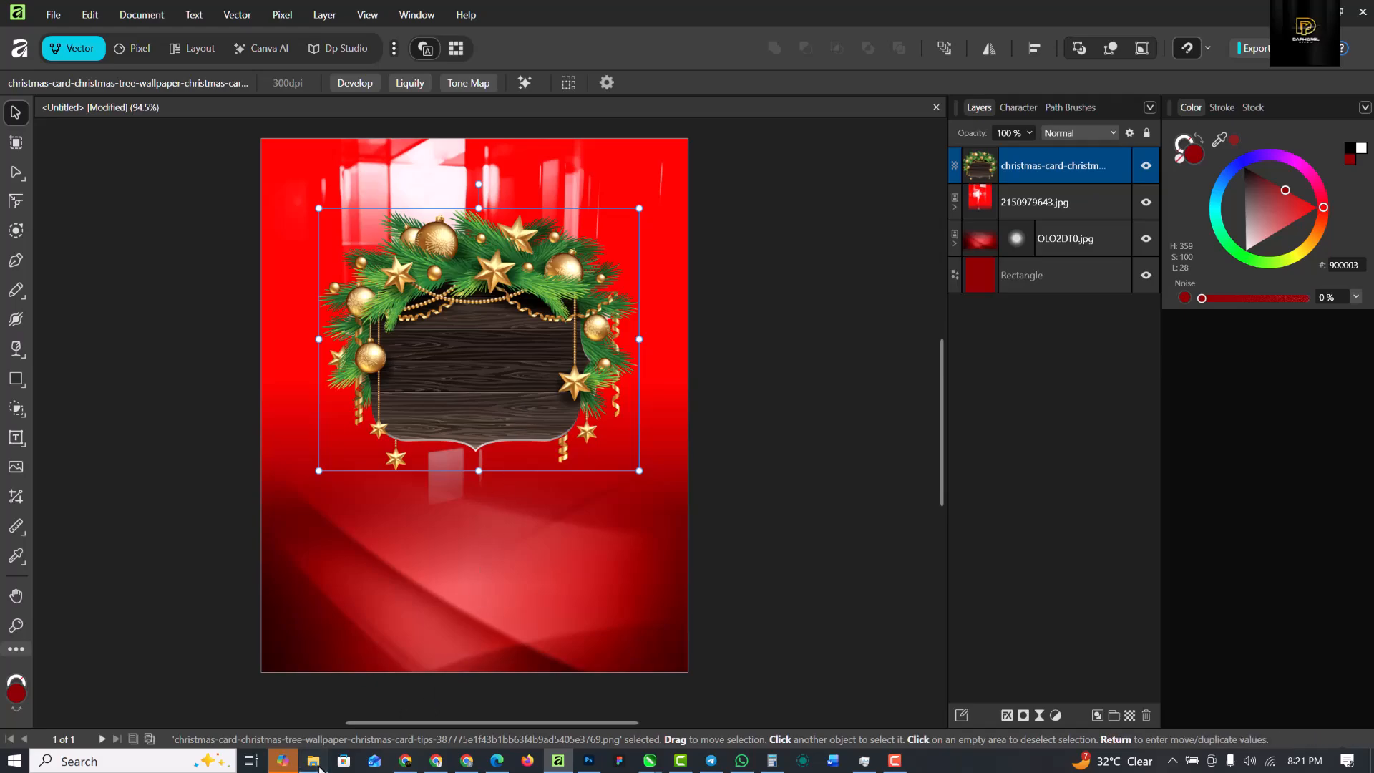
- Drag SANTA.png onto the flyer and shrink it to sit inside the wreath frame
{"action": "left_click", "coordinate": [311, 761]}
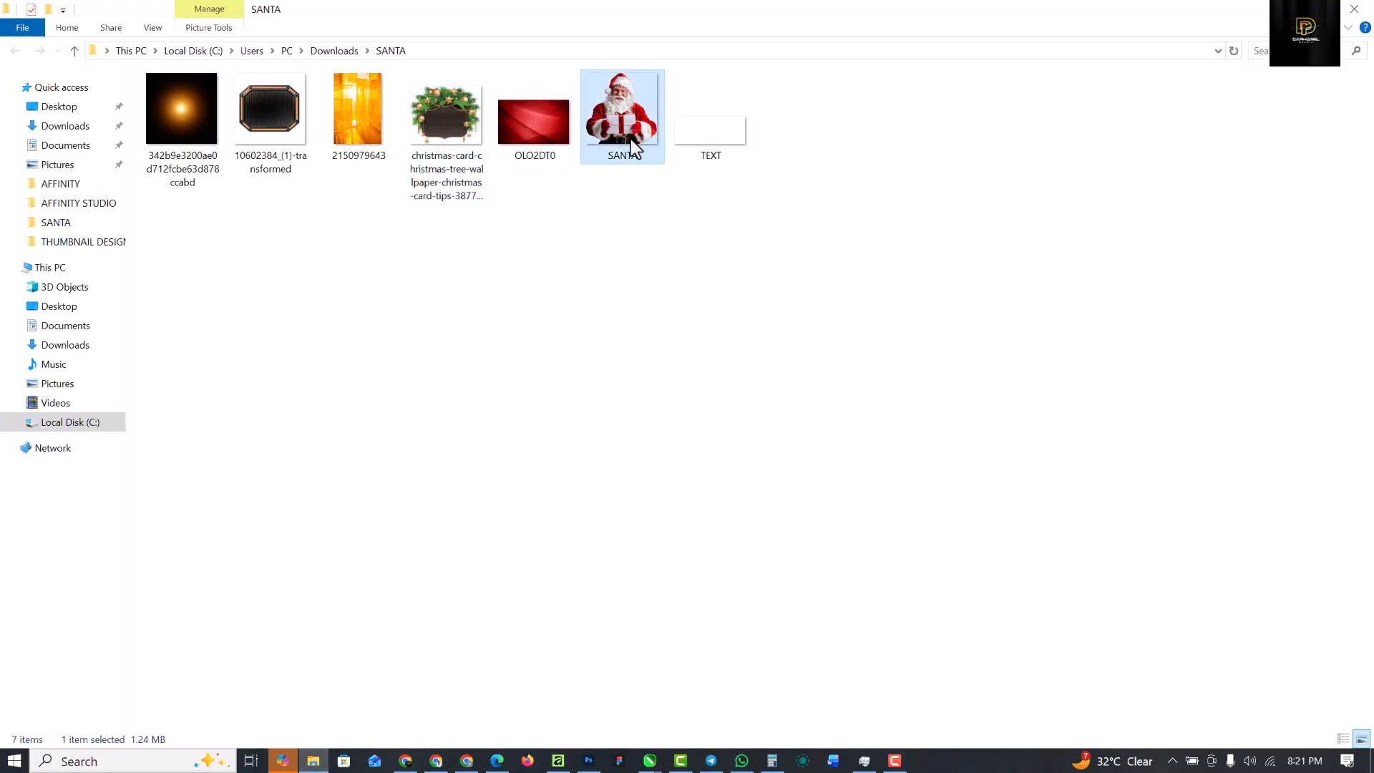
{"action": "left_click_drag", "start_coordinate": [622, 109], "coordinate": [556, 710]}
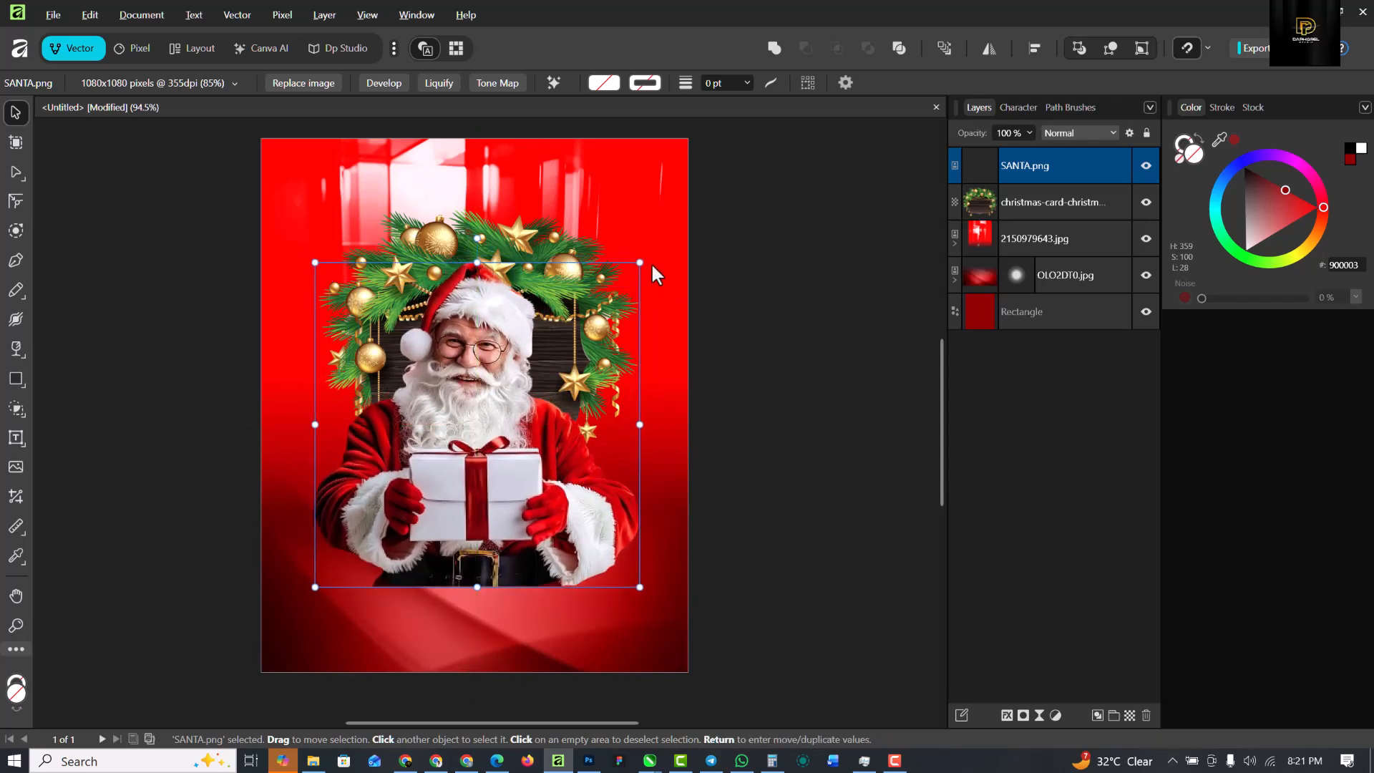
{"action": "left_click_drag", "start_coordinate": [639, 263], "coordinate": [633, 267]}
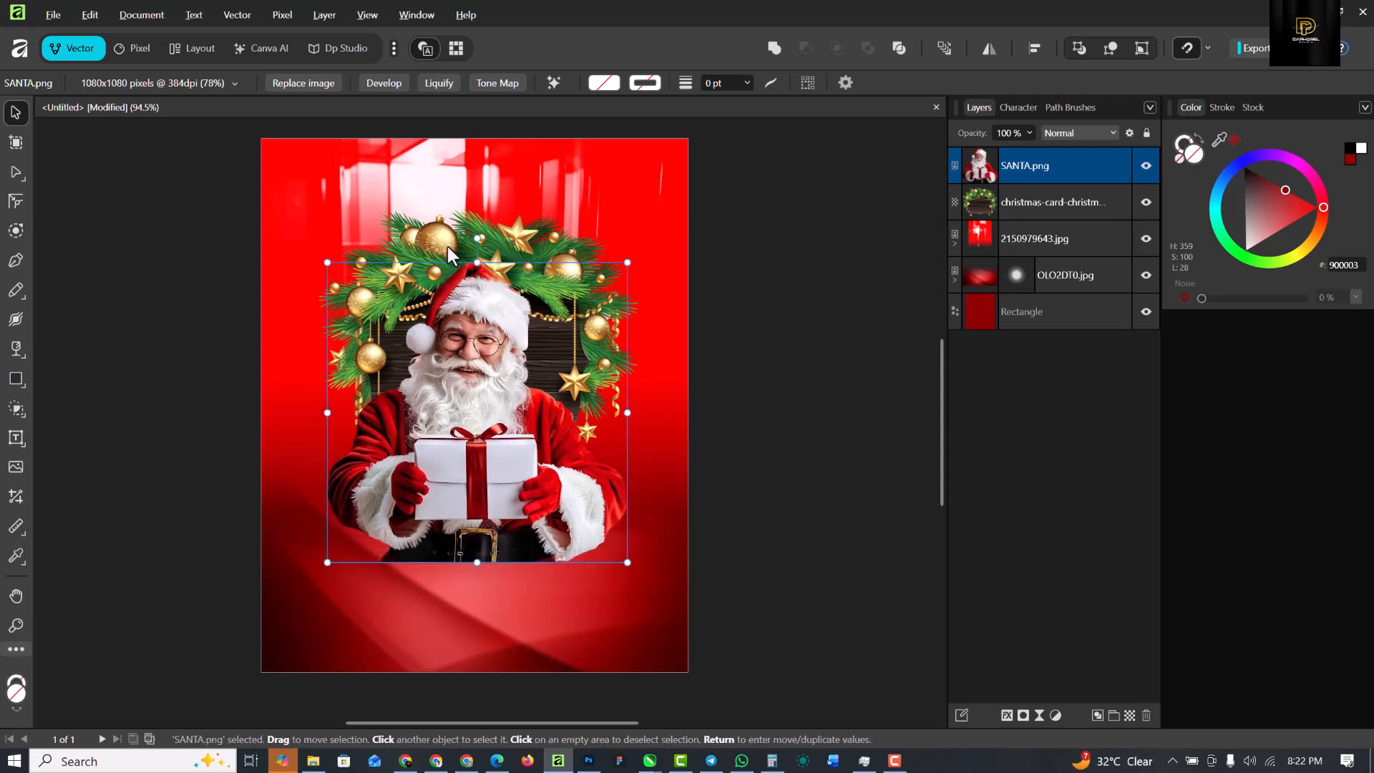
{"action": "left_click", "coordinate": [1054, 202]}
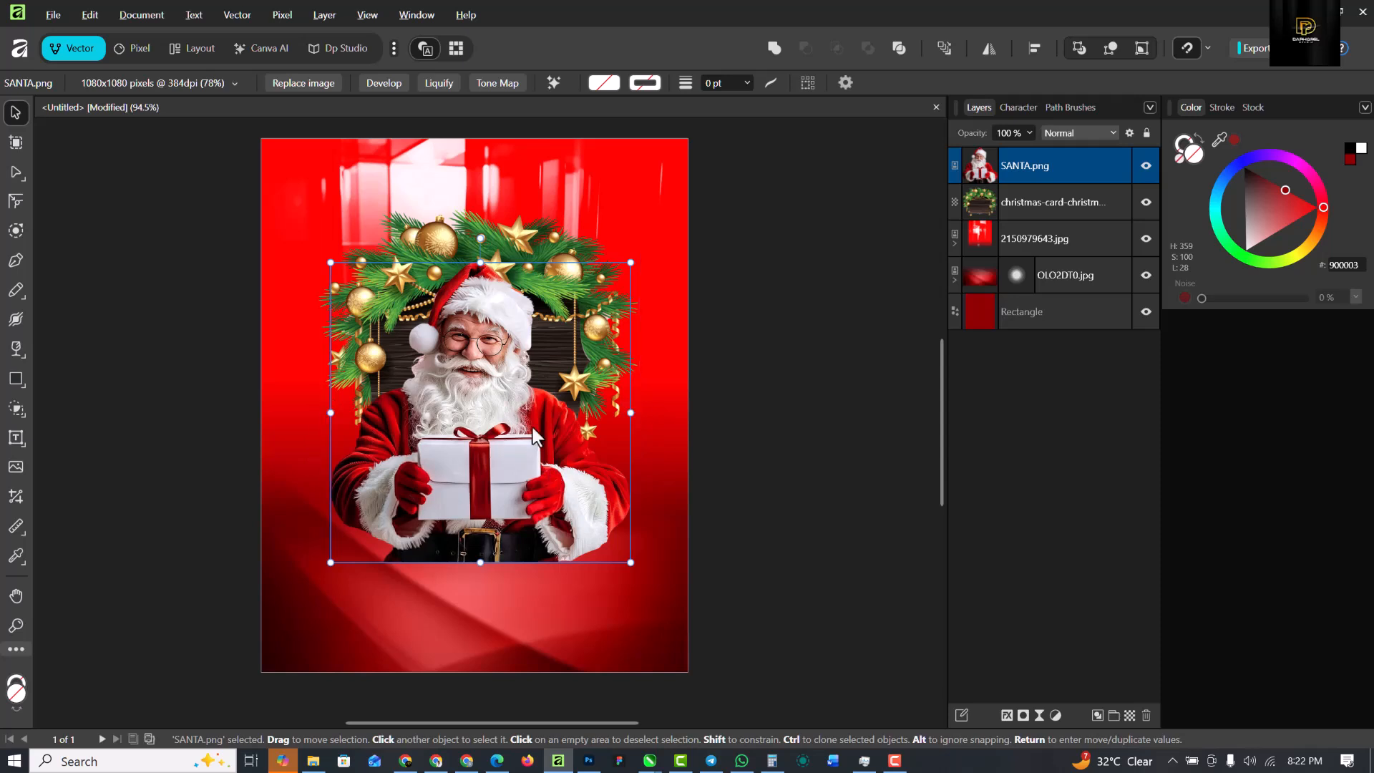
- Fade Santa's lower half into the red background with a linear Transparency Tool gradient
{"action": "left_click", "coordinate": [16, 348]}
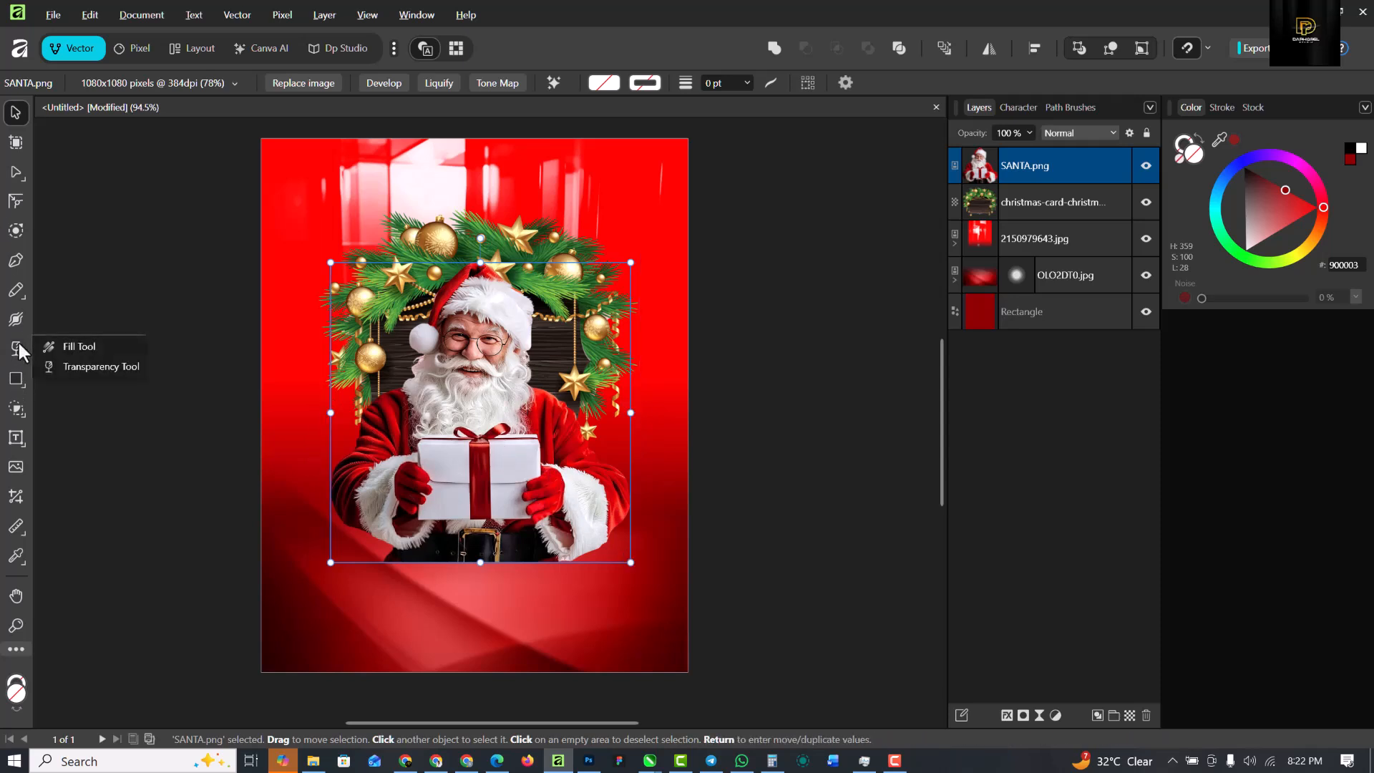
{"action": "left_click", "coordinate": [101, 366]}
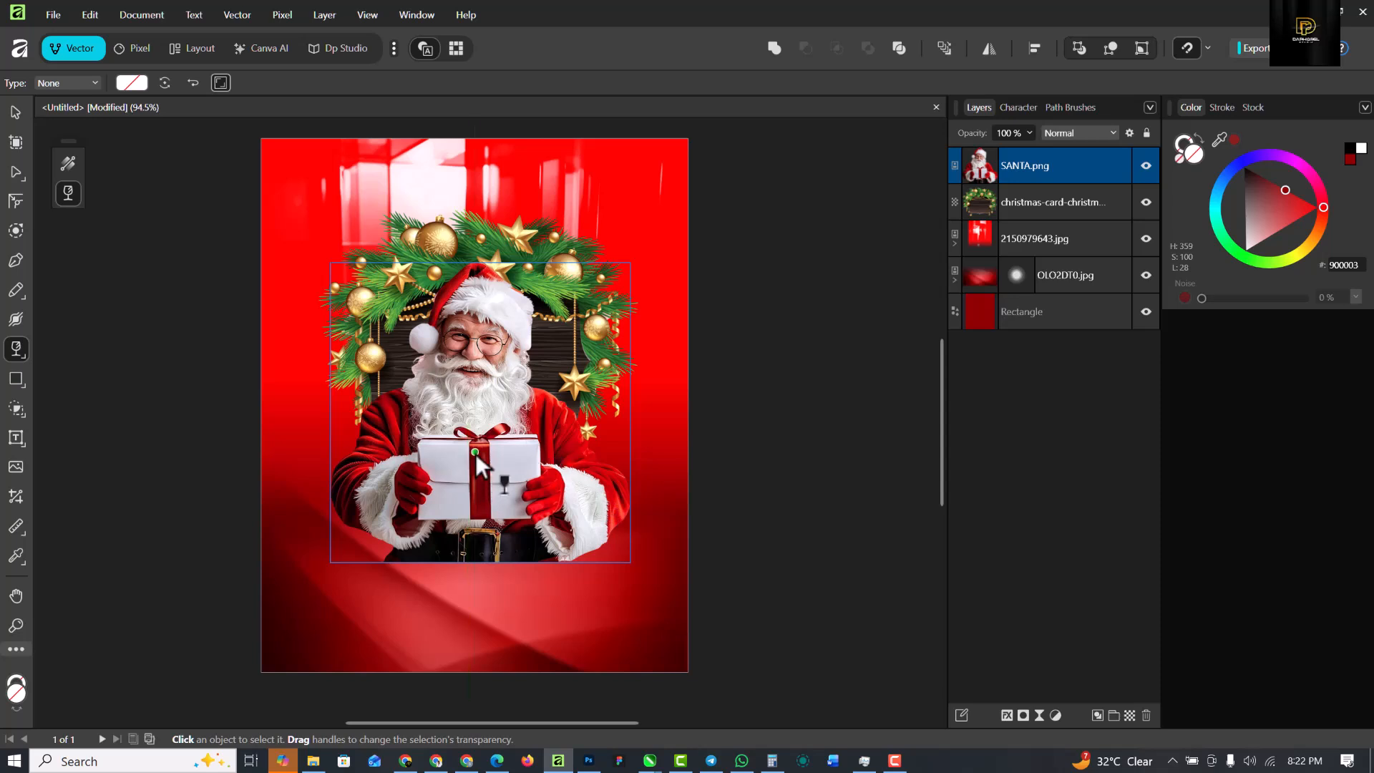
{"action": "left_click_drag", "start_coordinate": [473, 453], "coordinate": [473, 562]}
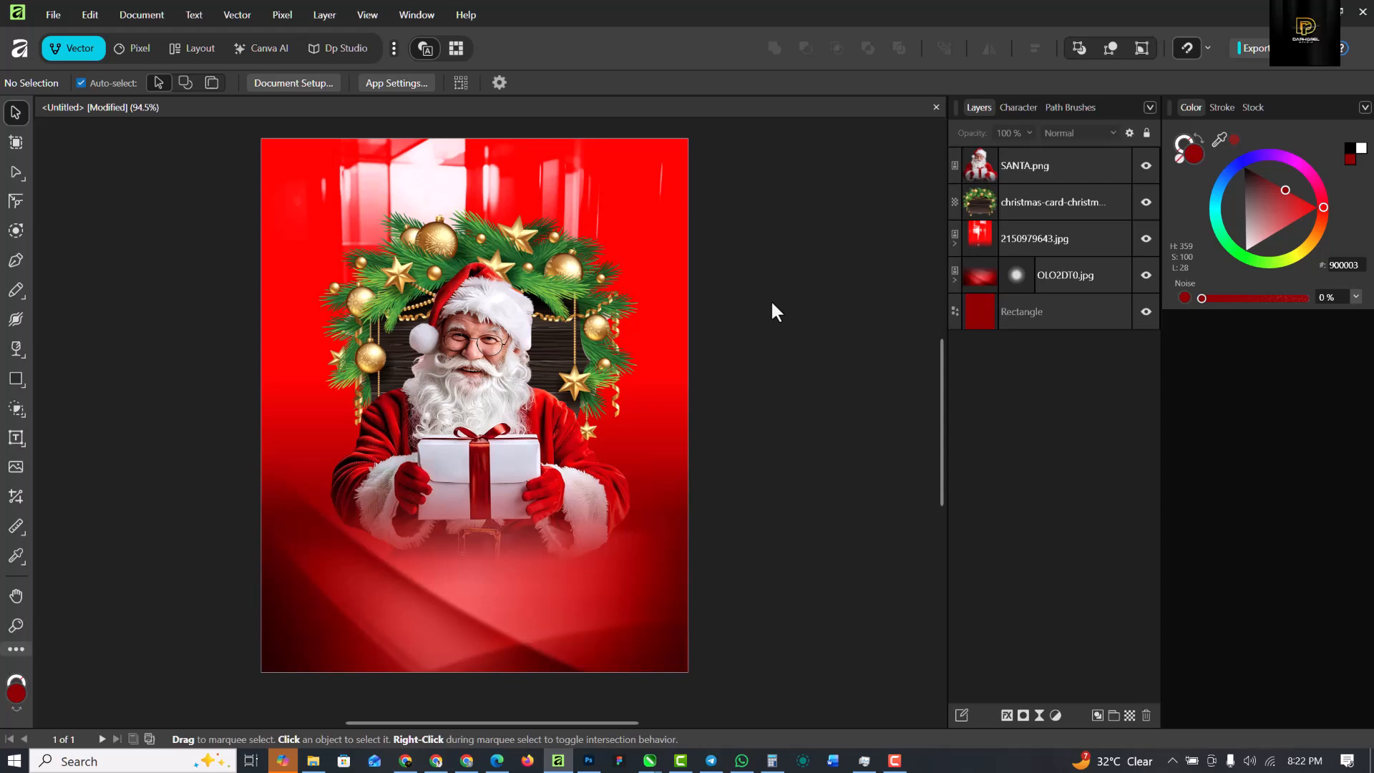
{"action": "mouse_move", "coordinate": [693, 548]}
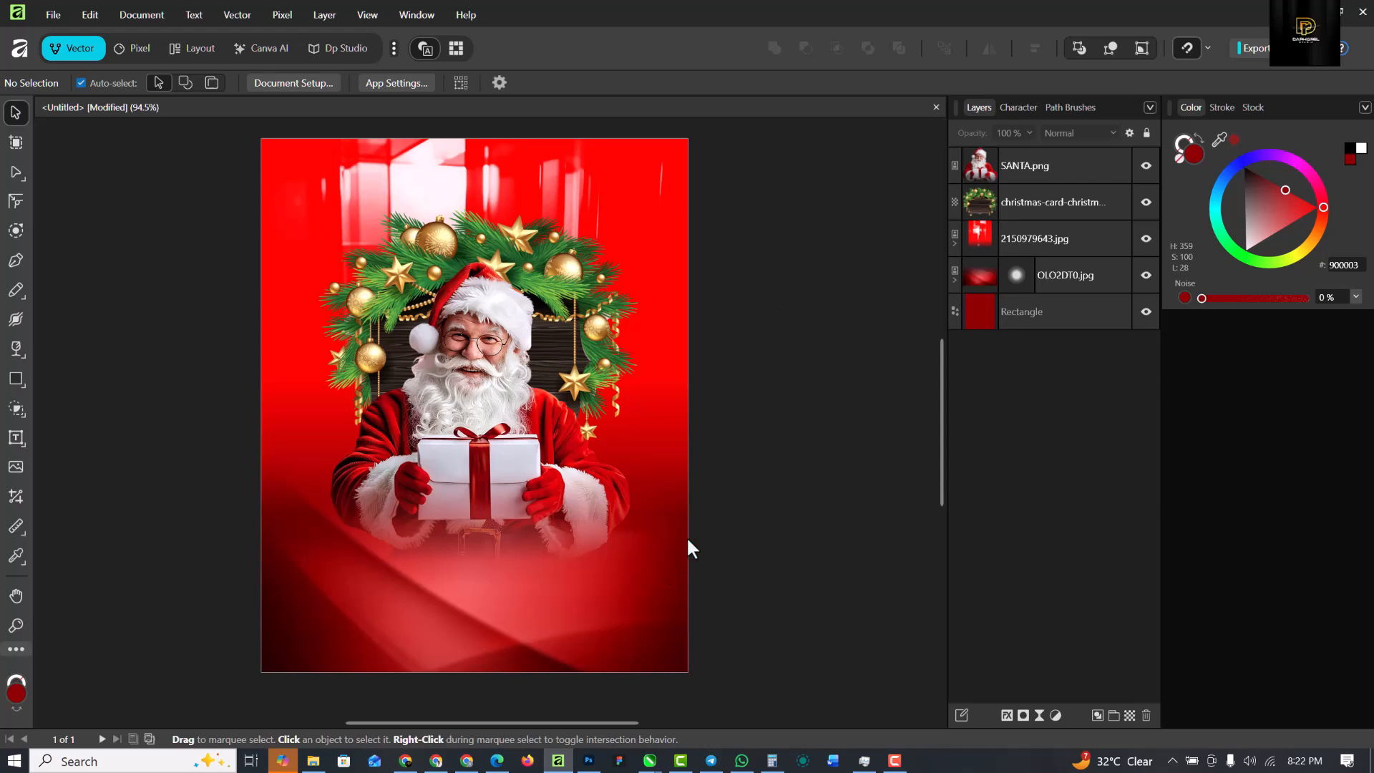
{"action": "mouse_move", "coordinate": [693, 501]}
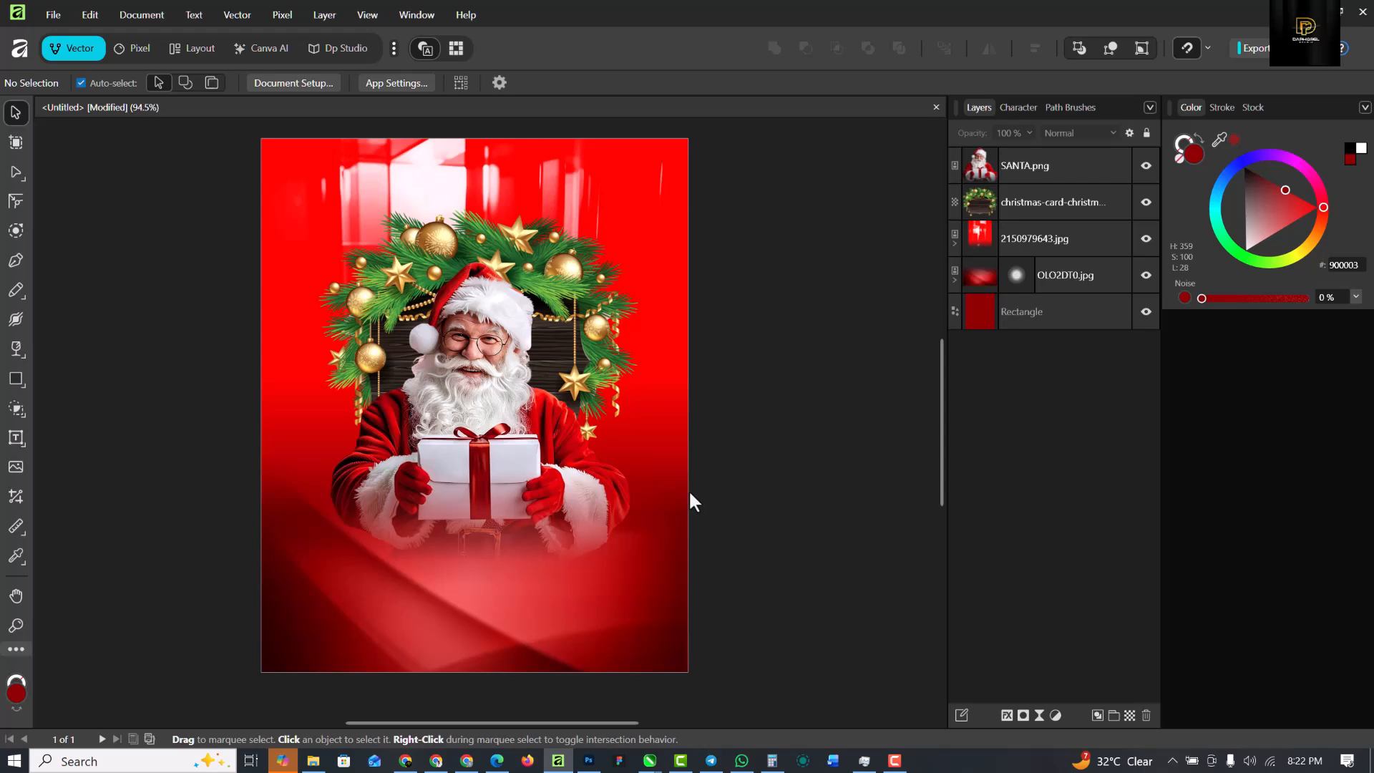
- Add a Curves adjustment above SANTA.png with the curve pulled down to darken
{"action": "left_click", "coordinate": [1025, 165]}
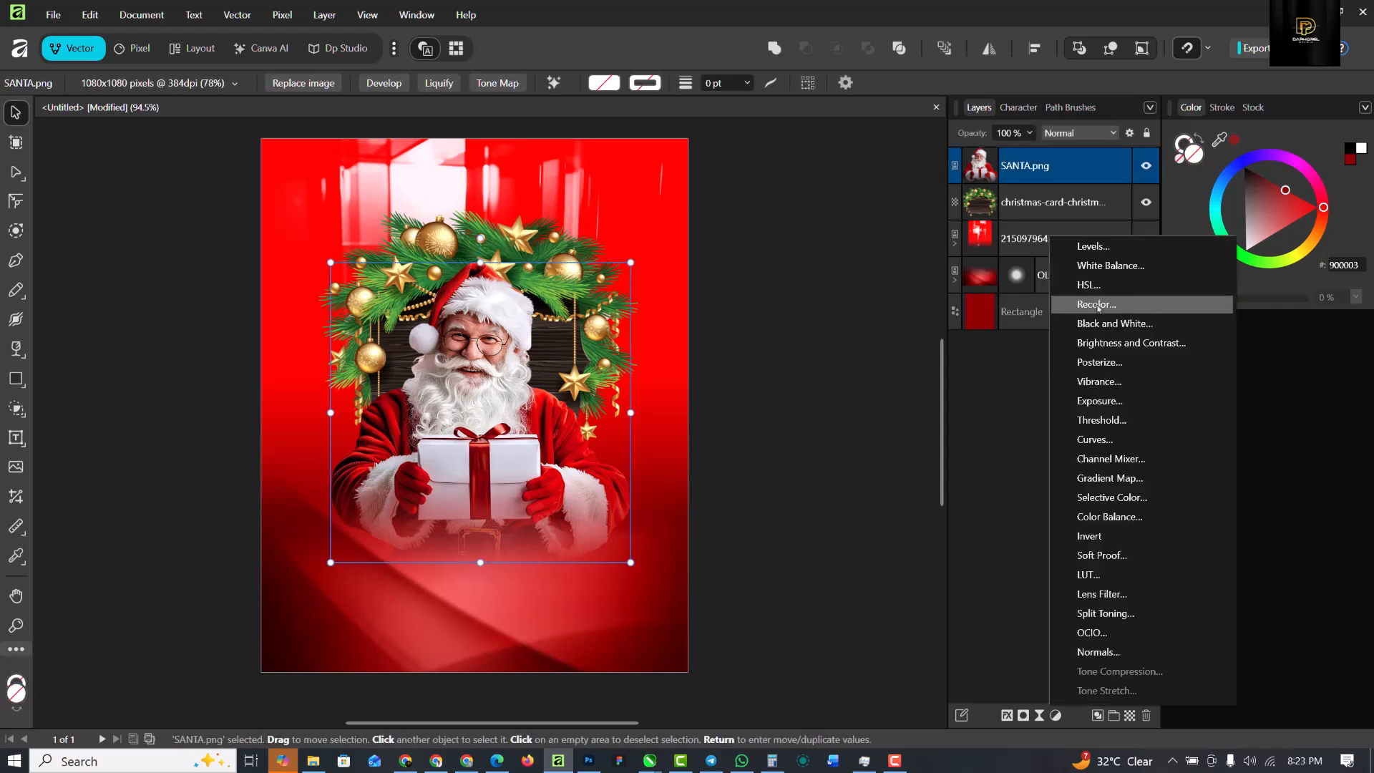
{"action": "left_click", "coordinate": [1095, 439]}
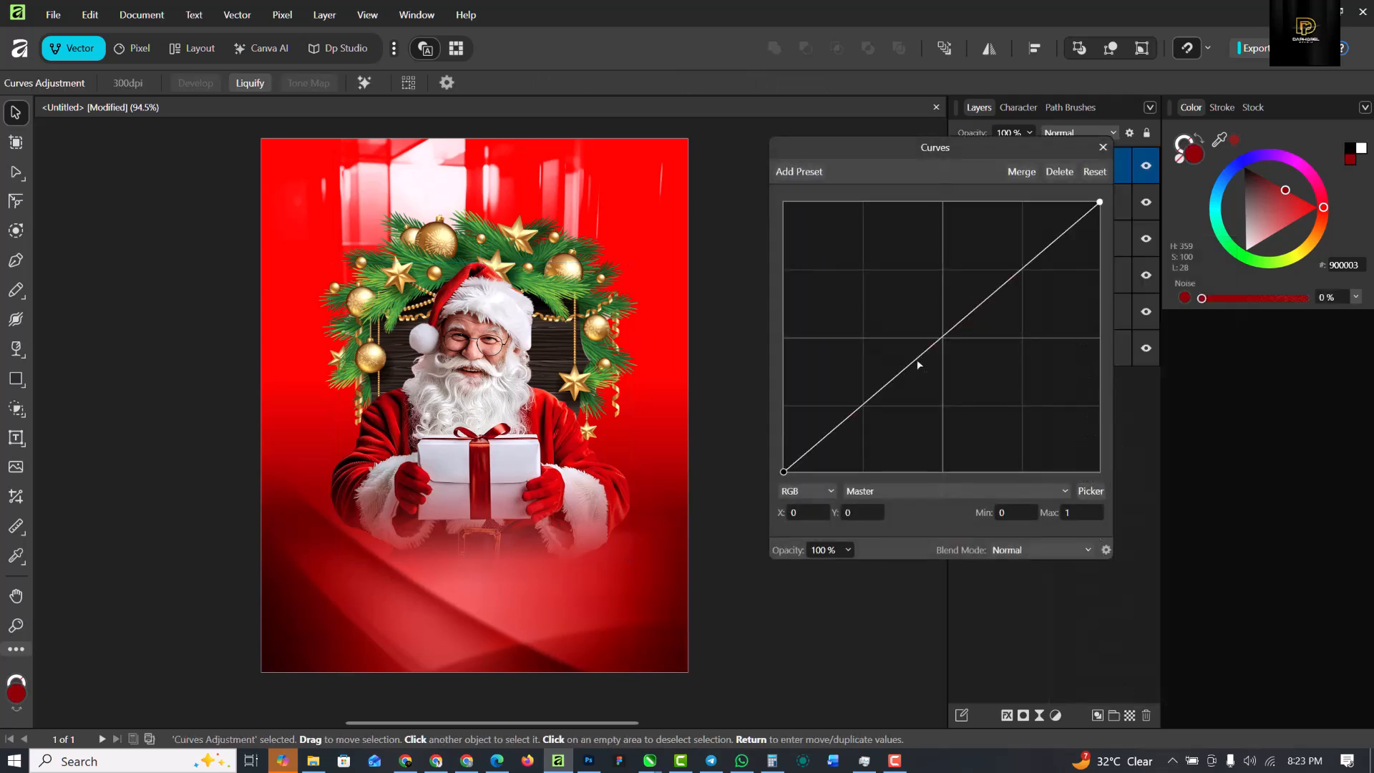
{"action": "left_click_drag", "start_coordinate": [918, 364], "coordinate": [950, 354]}
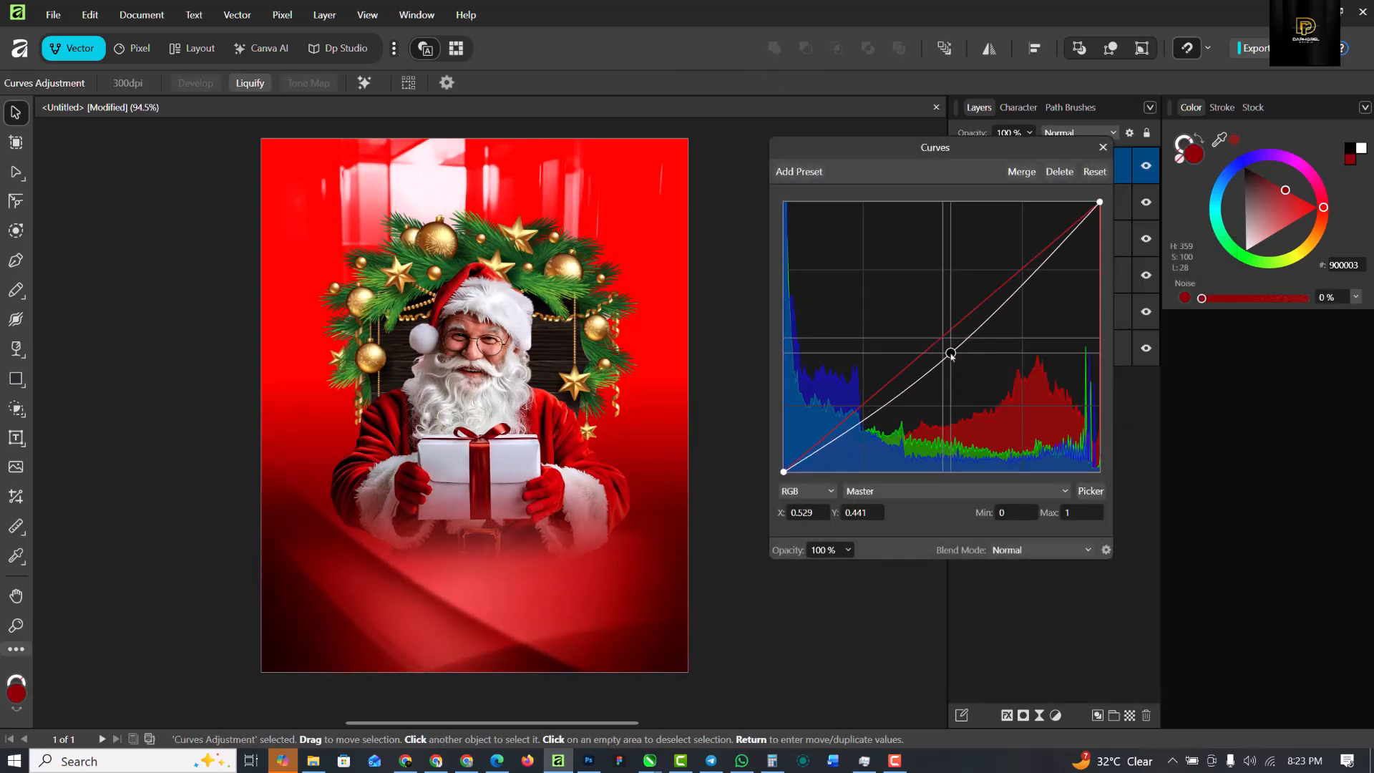
{"action": "left_click", "coordinate": [1103, 147]}
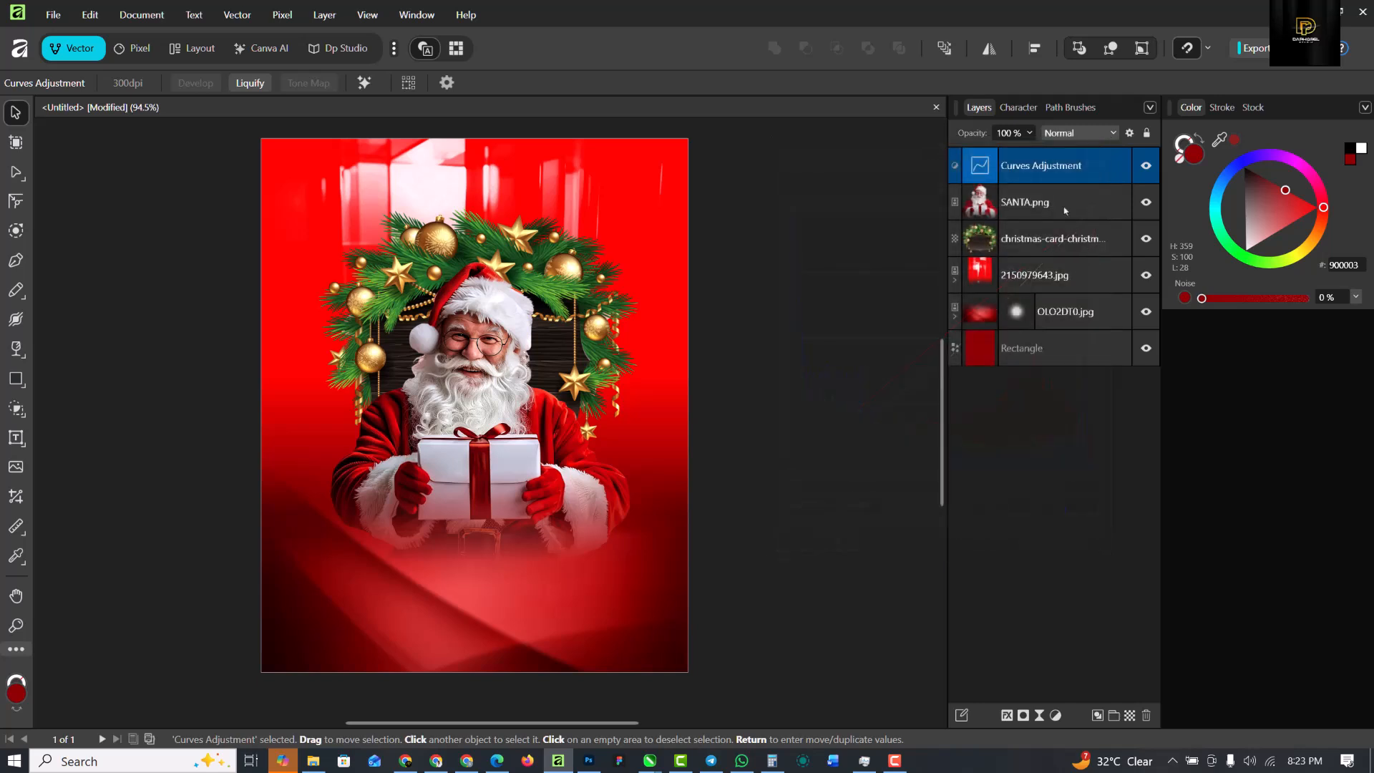
{"action": "mouse_move", "coordinate": [1023, 715]}
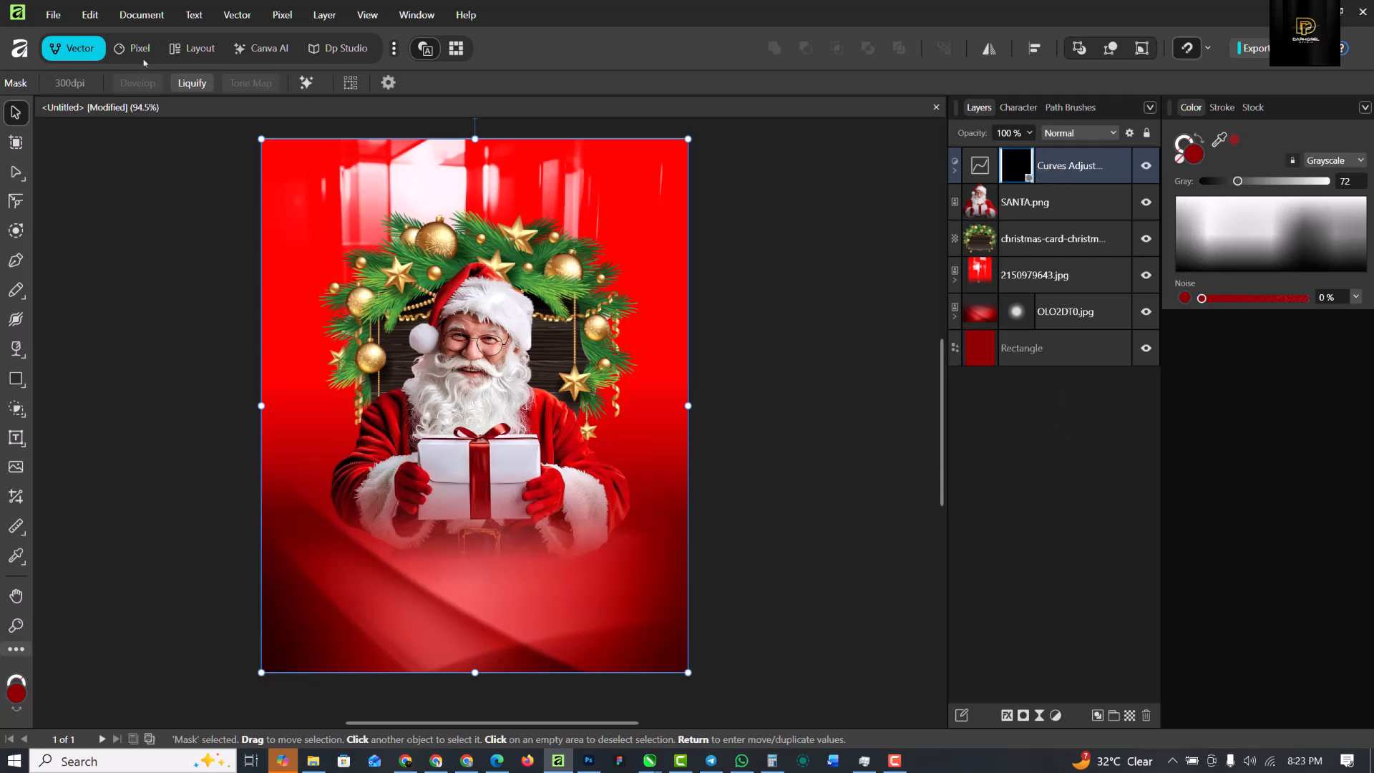
- Paint white with the Paint Brush into the Curves mask over Santa and the gift
{"action": "left_click", "coordinate": [133, 48]}
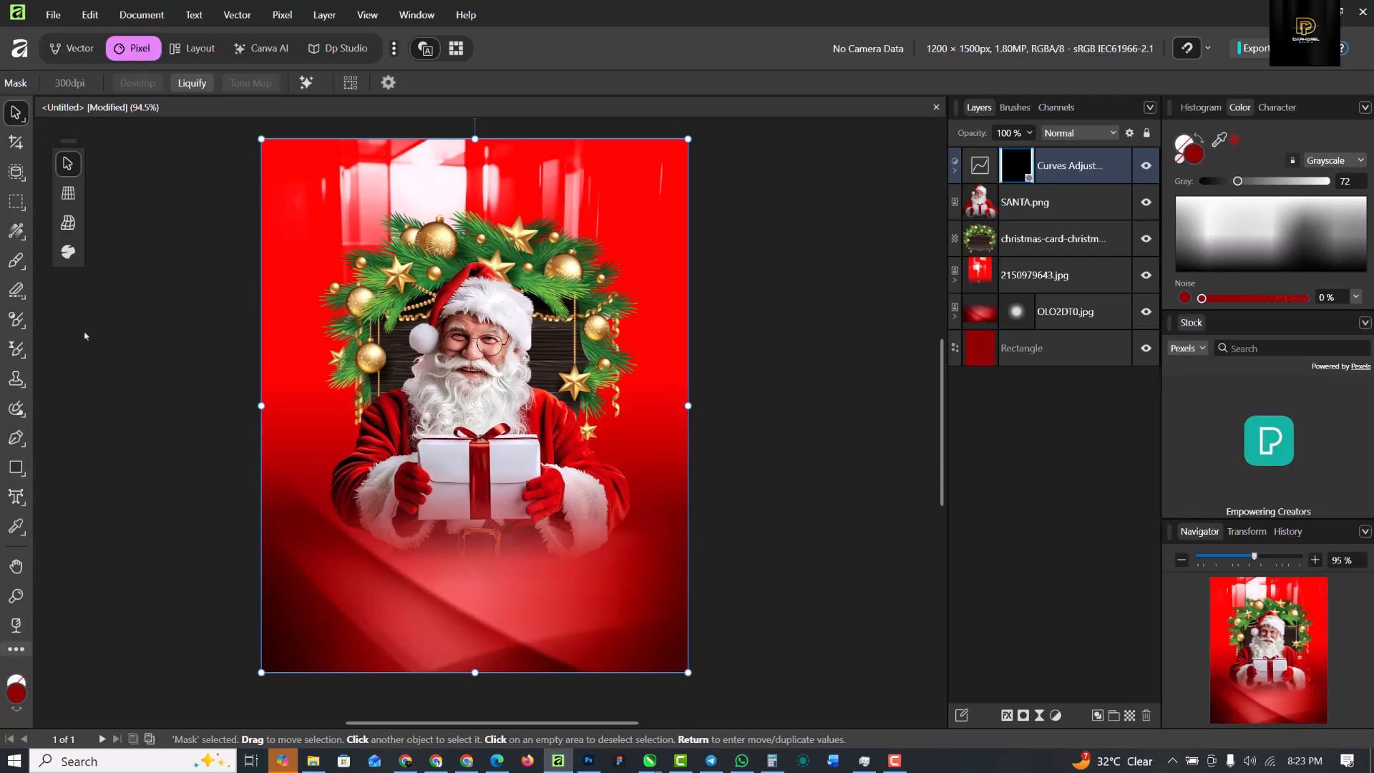
{"action": "left_click", "coordinate": [15, 259]}
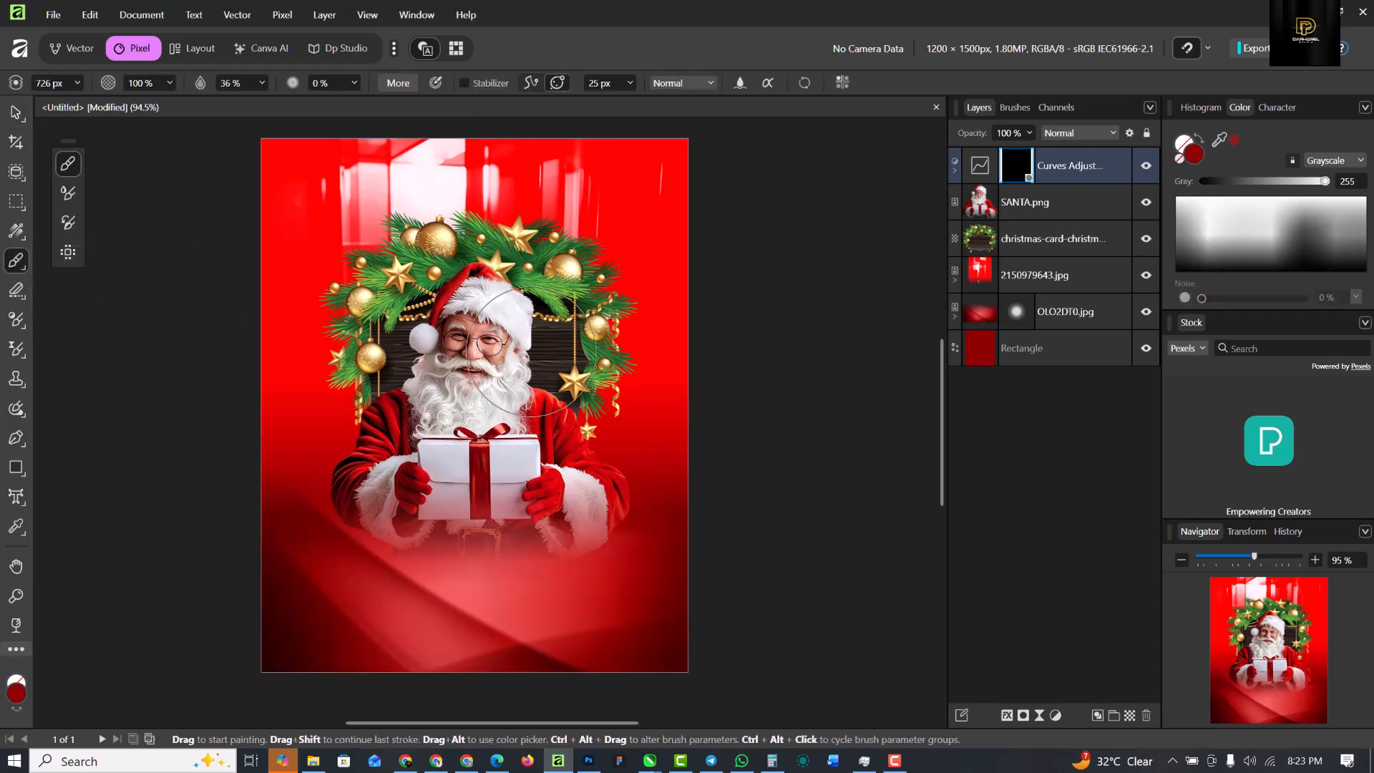
{"action": "left_click_drag", "start_coordinate": [1327, 181], "coordinate": [1202, 181]}
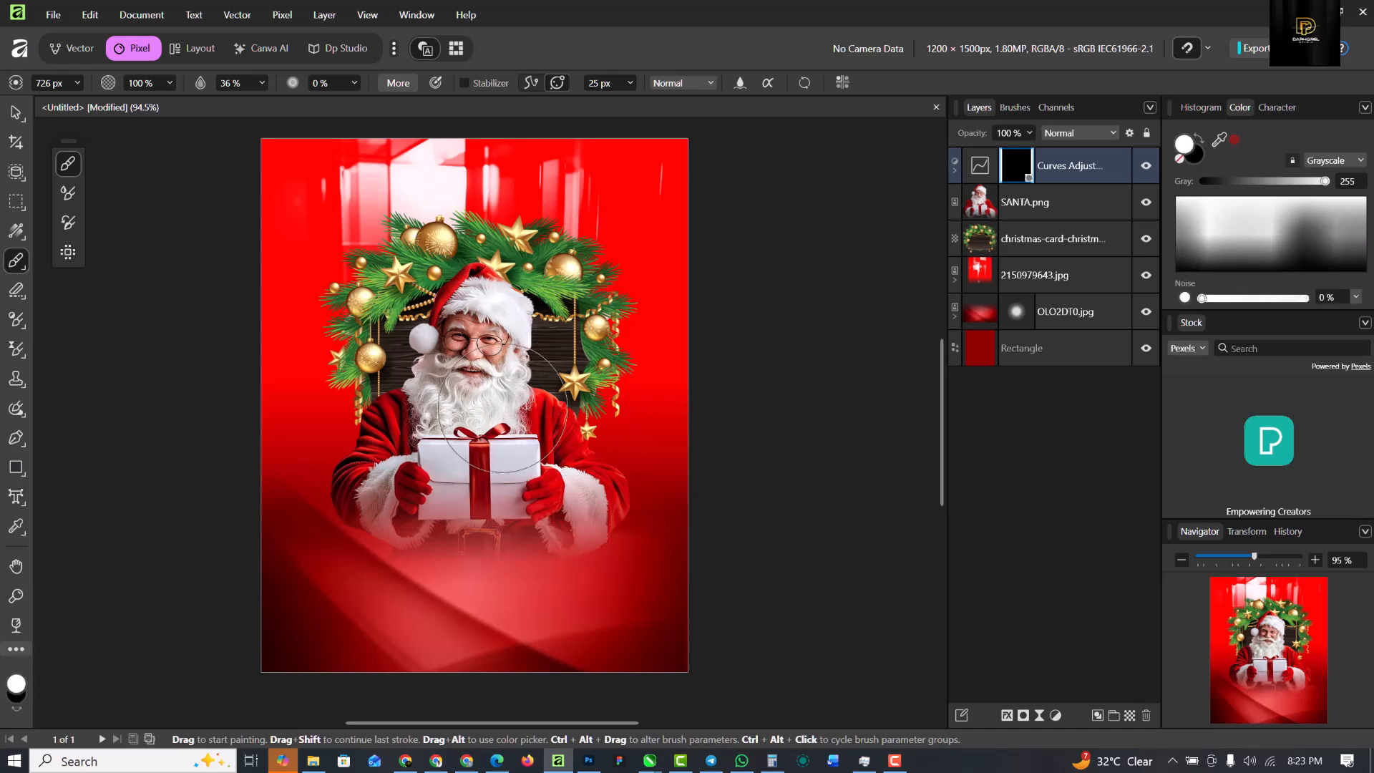
{"action": "mouse_move", "coordinate": [310, 398]}
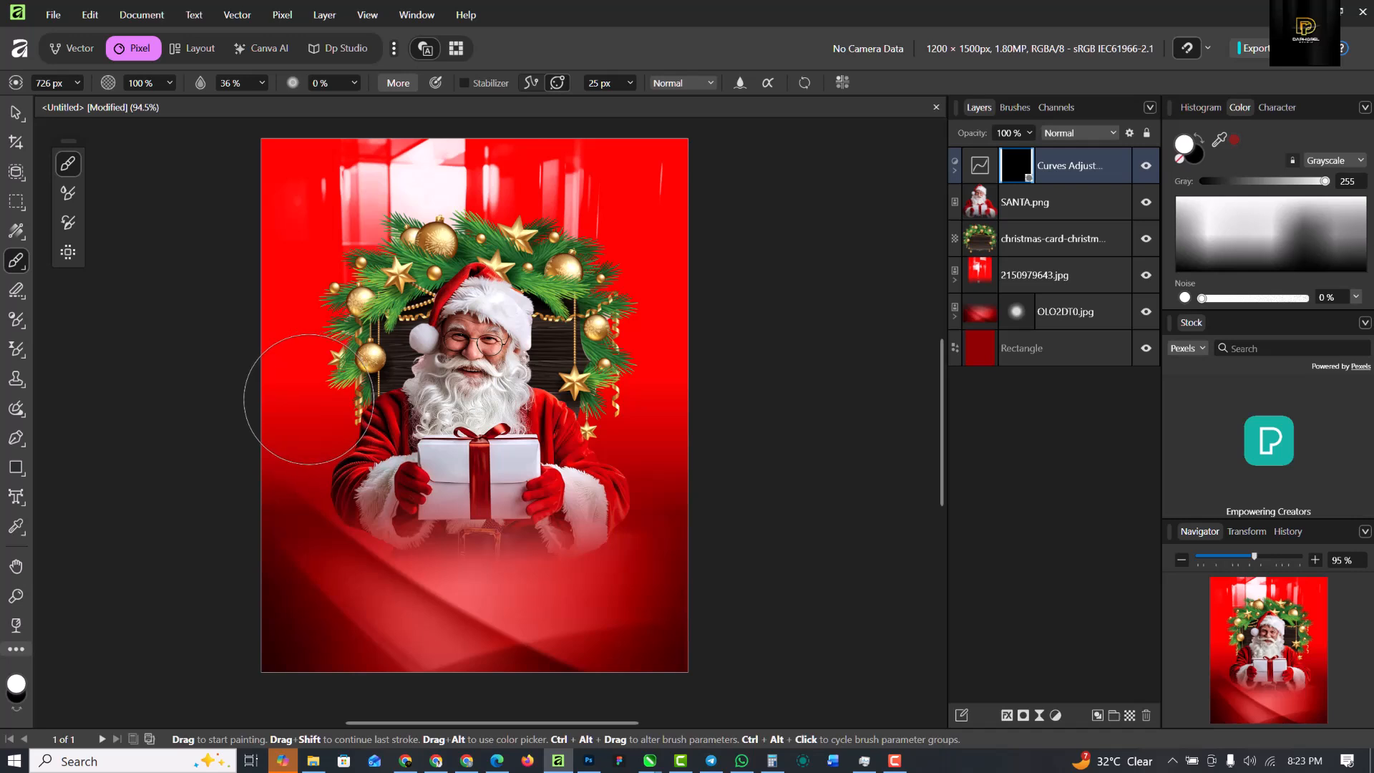
{"action": "mouse_move", "coordinate": [343, 378]}
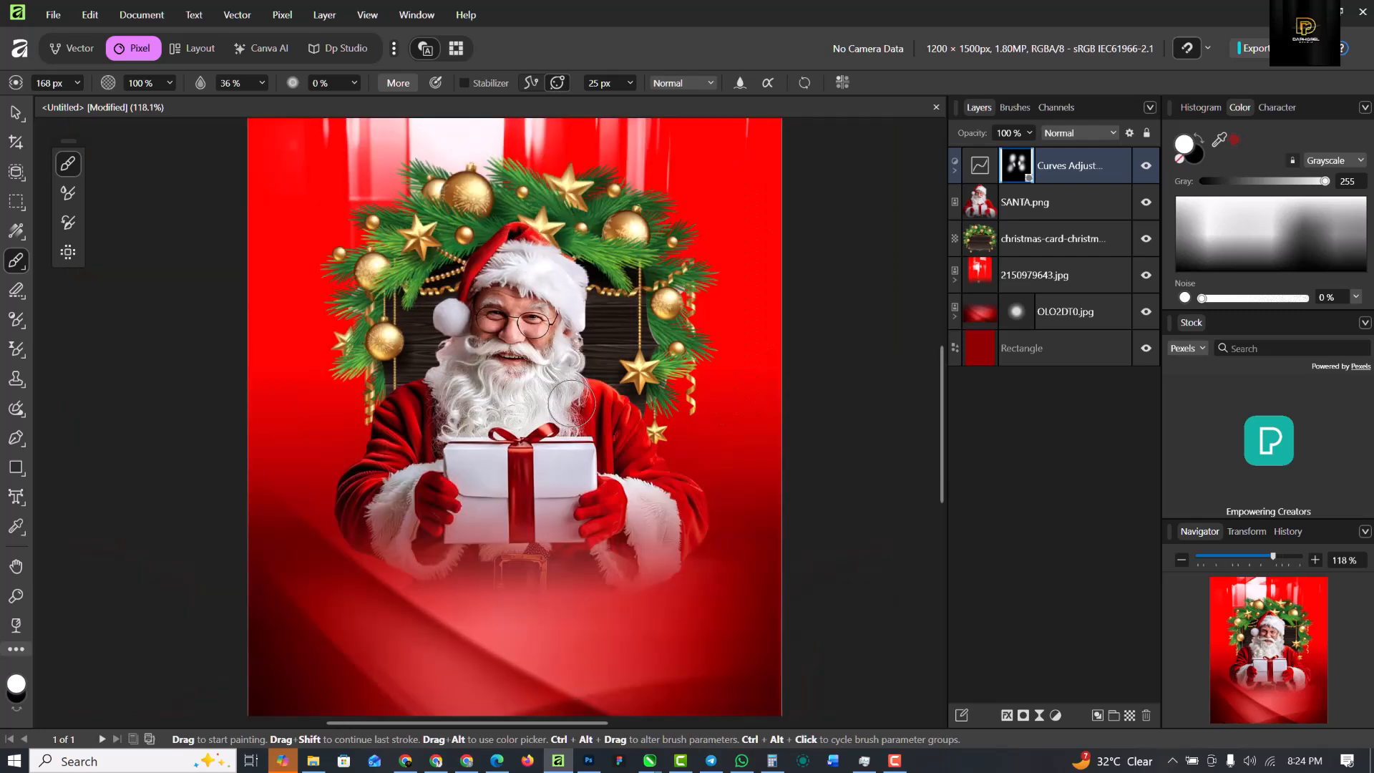
{"action": "mouse_move", "coordinate": [689, 283]}
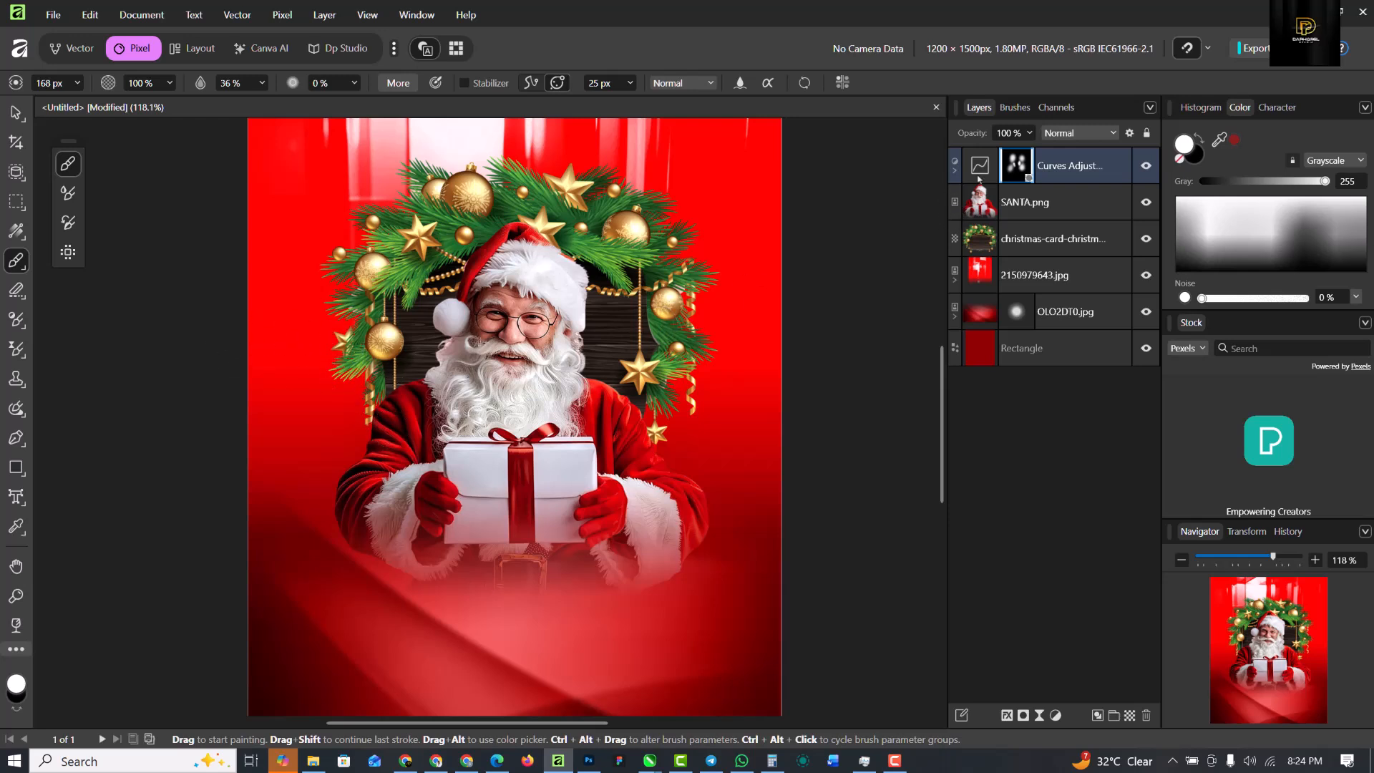
- Reopen the Curves adjustment and nudge the curve's midpoint to retune the tones
{"action": "double_click", "coordinate": [1016, 166]}
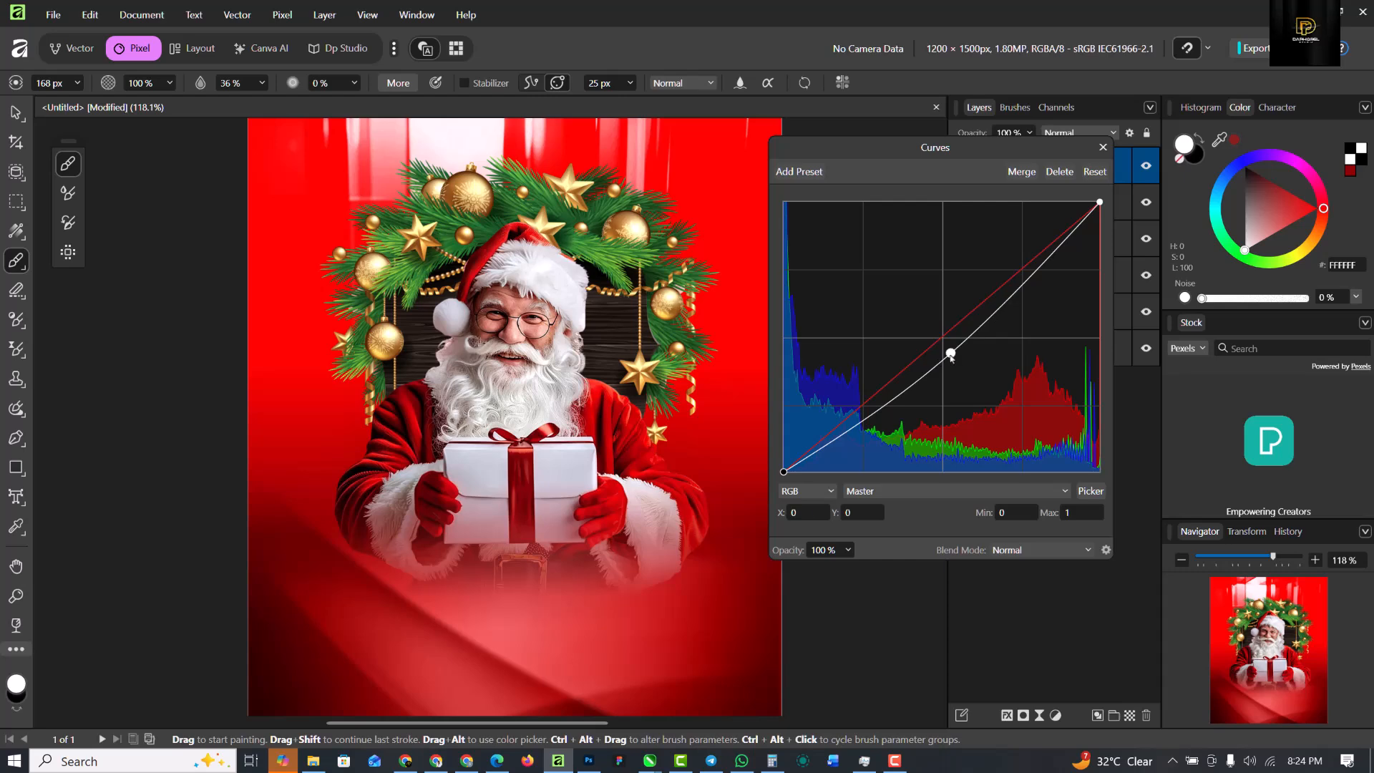
{"action": "left_click_drag", "start_coordinate": [950, 353], "coordinate": [954, 363]}
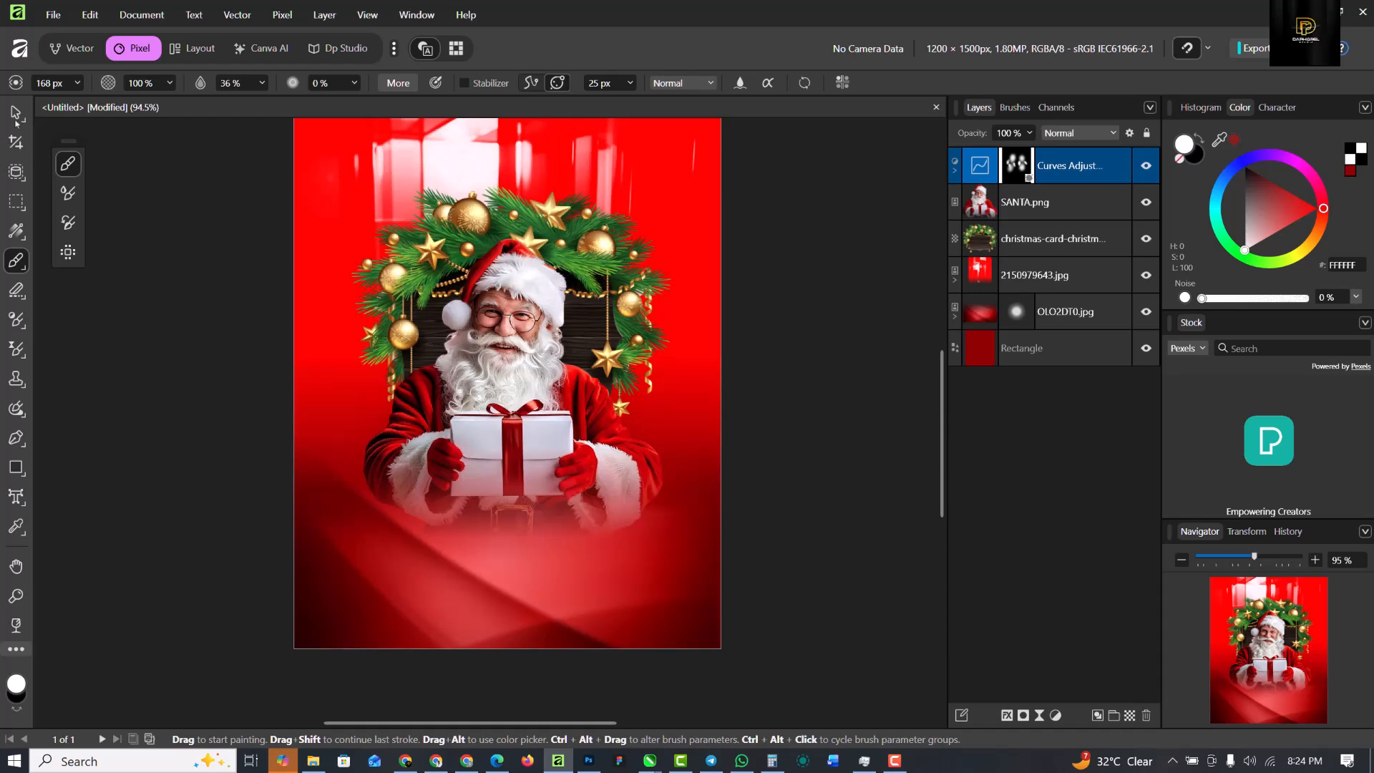
{"action": "mouse_move", "coordinate": [15, 114]}
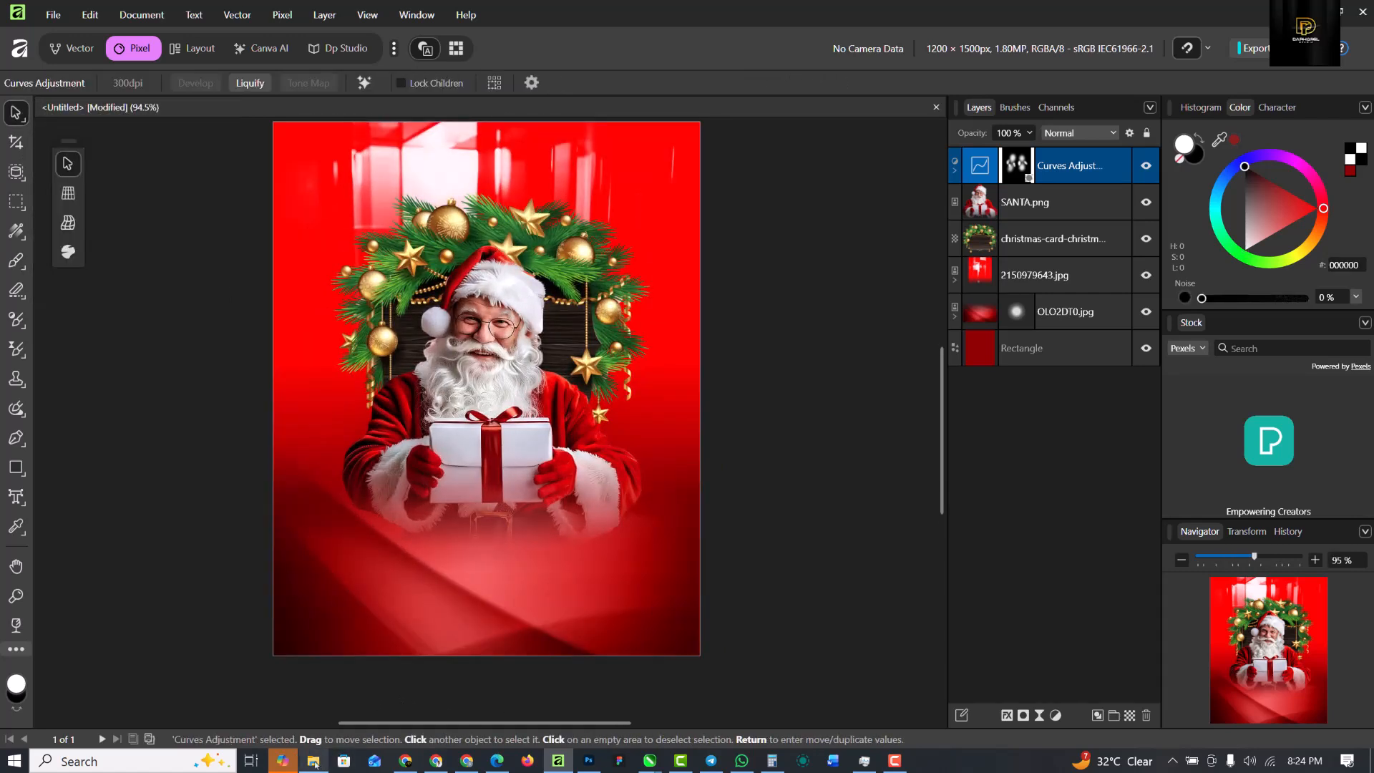
- Bring TEXT.png from the SANTA folder onto the flyer beneath Santa
{"action": "left_click", "coordinate": [313, 760]}
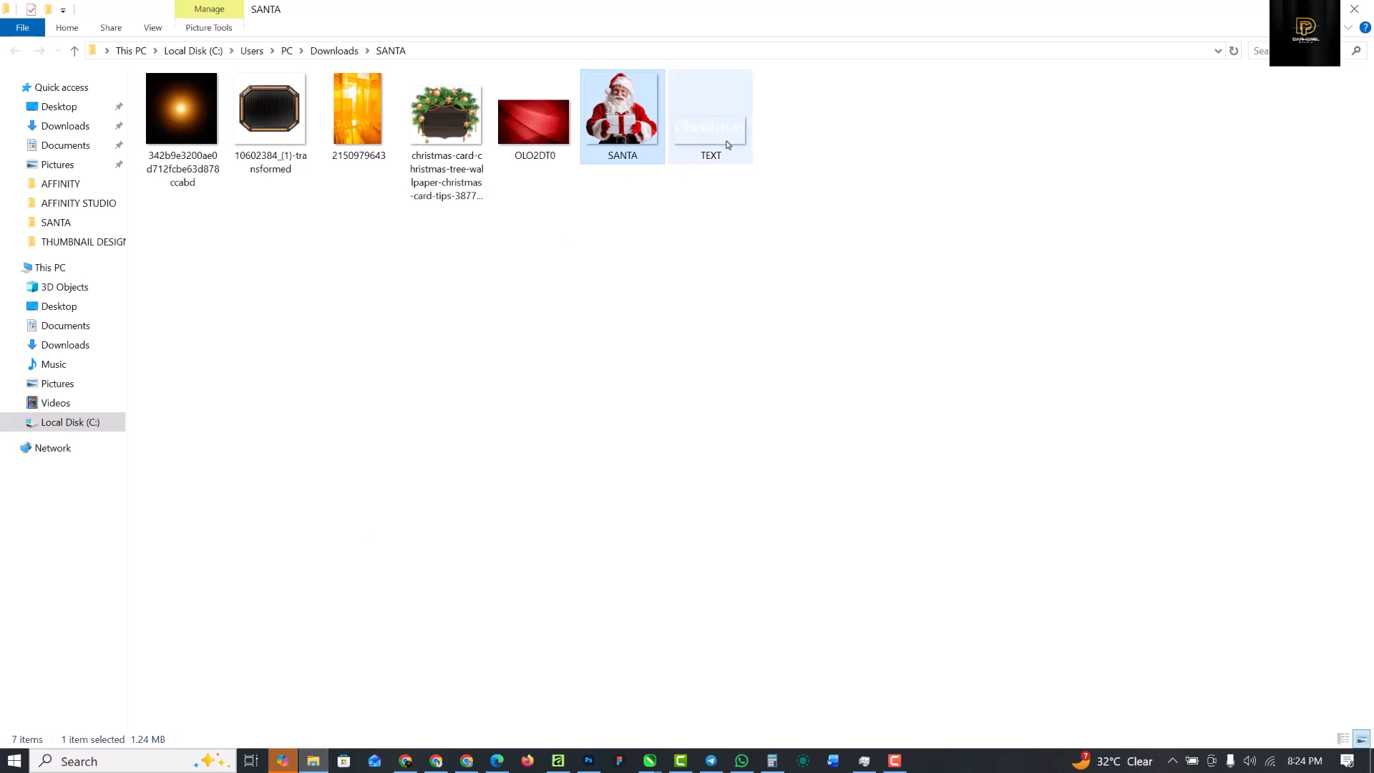
{"action": "left_click", "coordinate": [710, 114]}
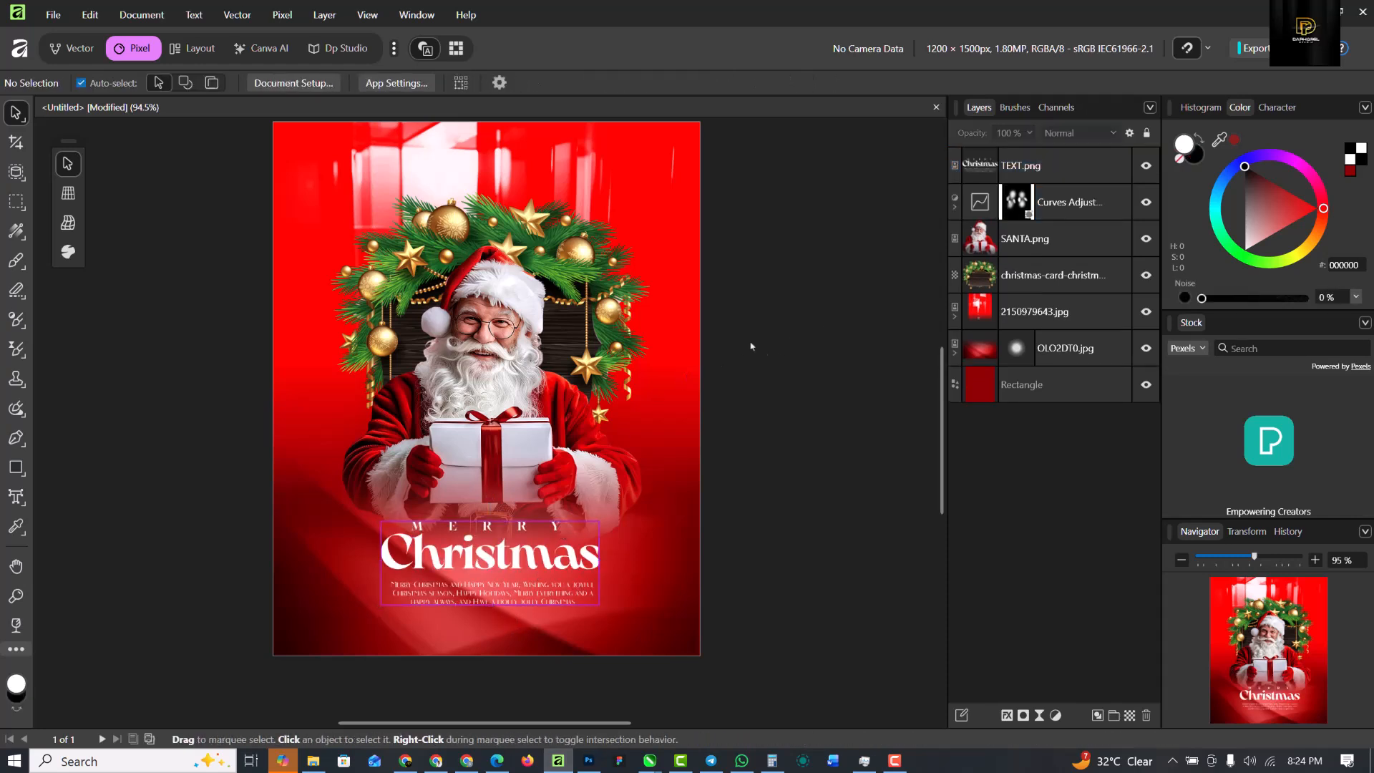
- Select Santa and the wreath together to check their alignment, then deselect
{"action": "left_click", "coordinate": [1046, 238]}
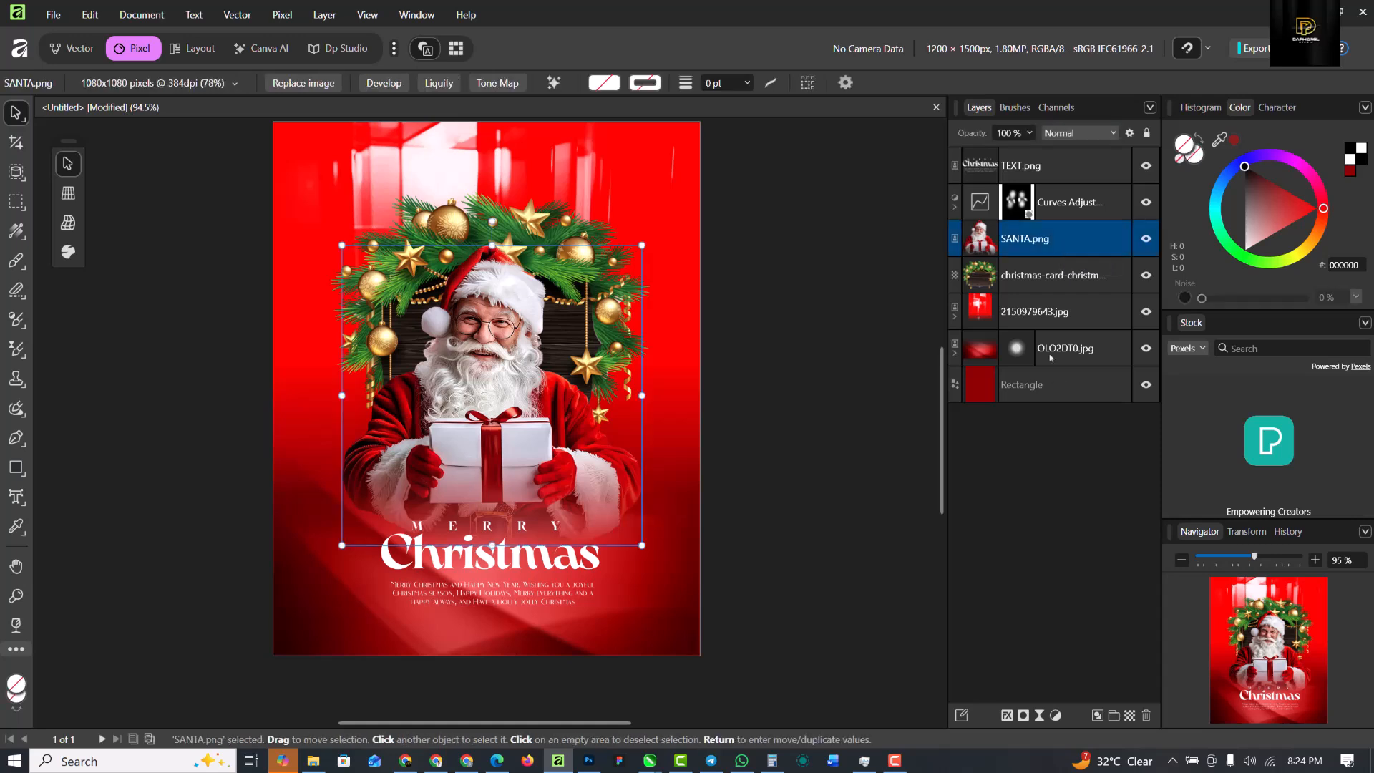
{"action": "left_click", "coordinate": [1052, 274]}
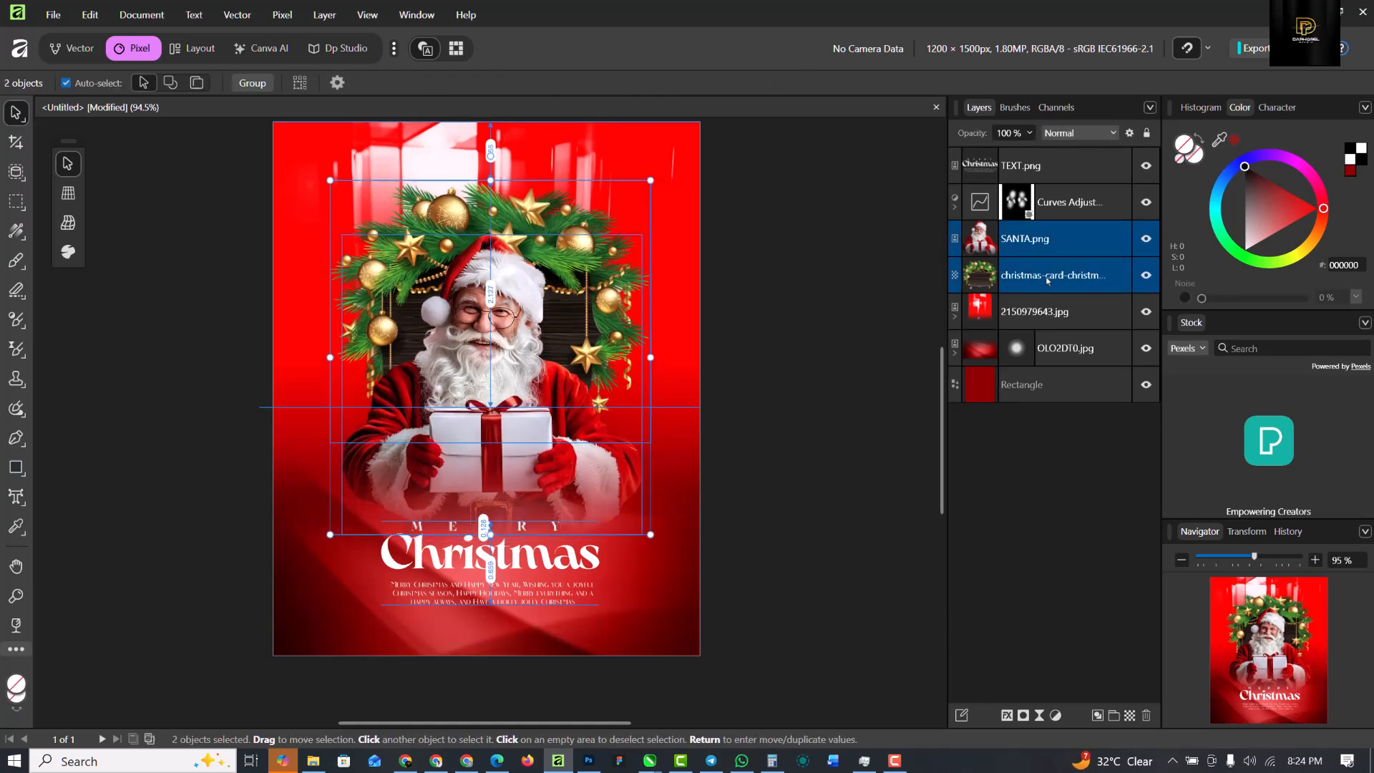
{"action": "left_click", "coordinate": [779, 303]}
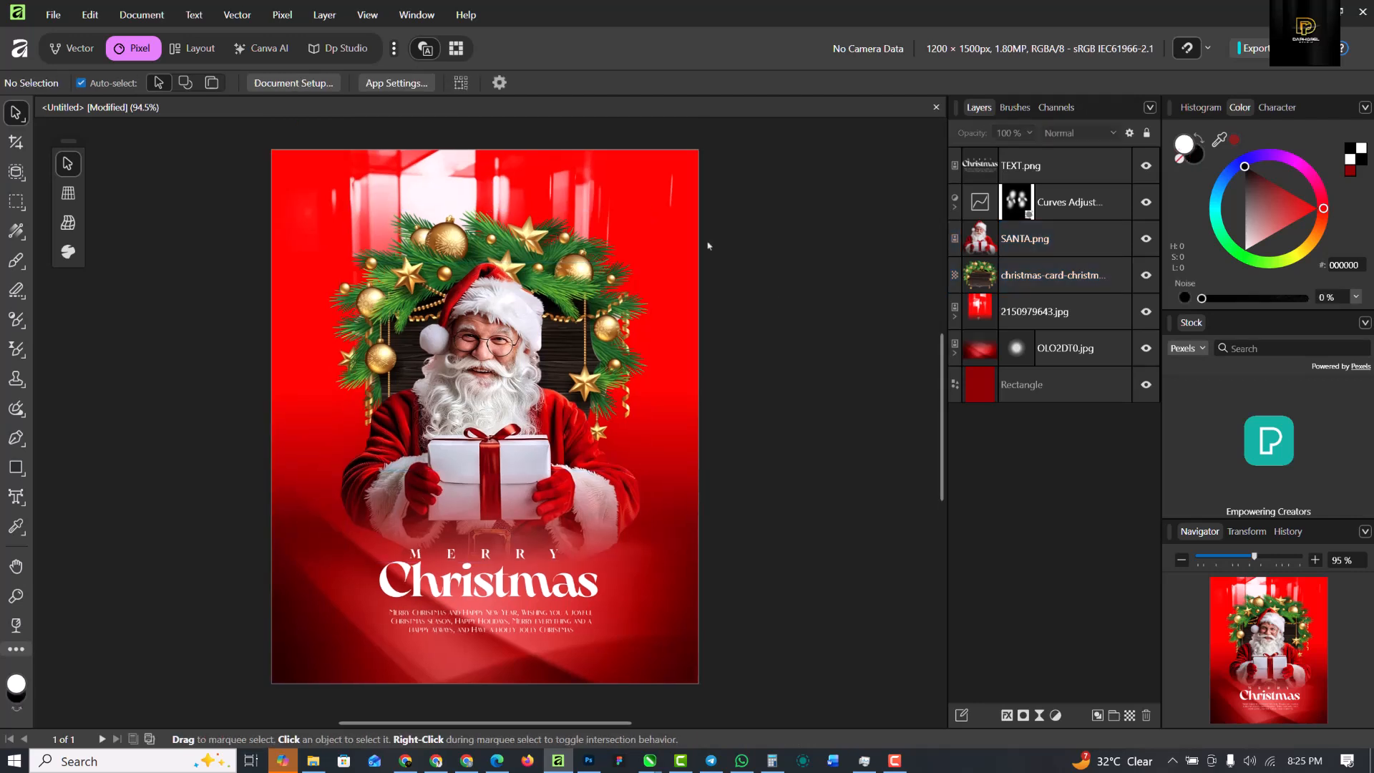
{"action": "mouse_move", "coordinate": [784, 218]}
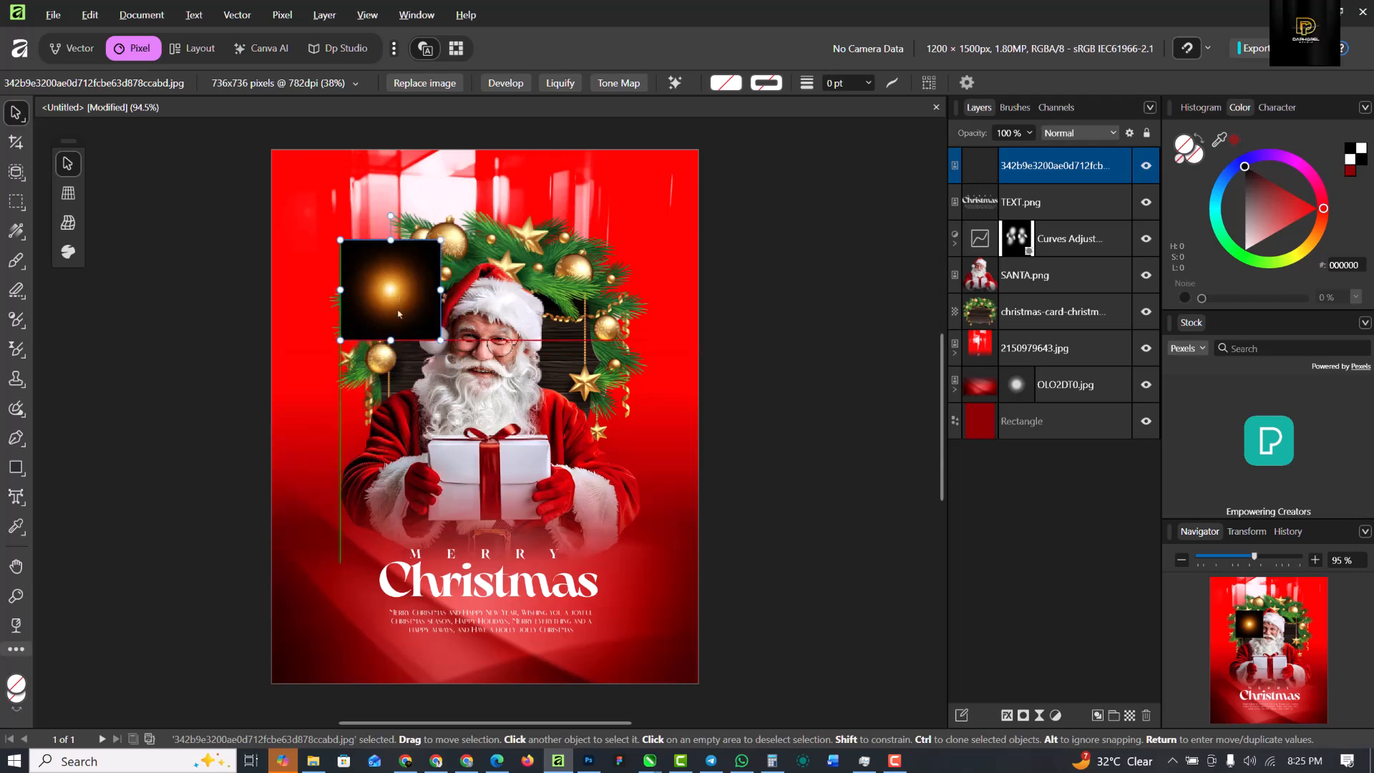
- Set the glow to Screen blend and place resized copies onto the wreath ornaments and gift
{"action": "left_click", "coordinate": [1079, 132]}
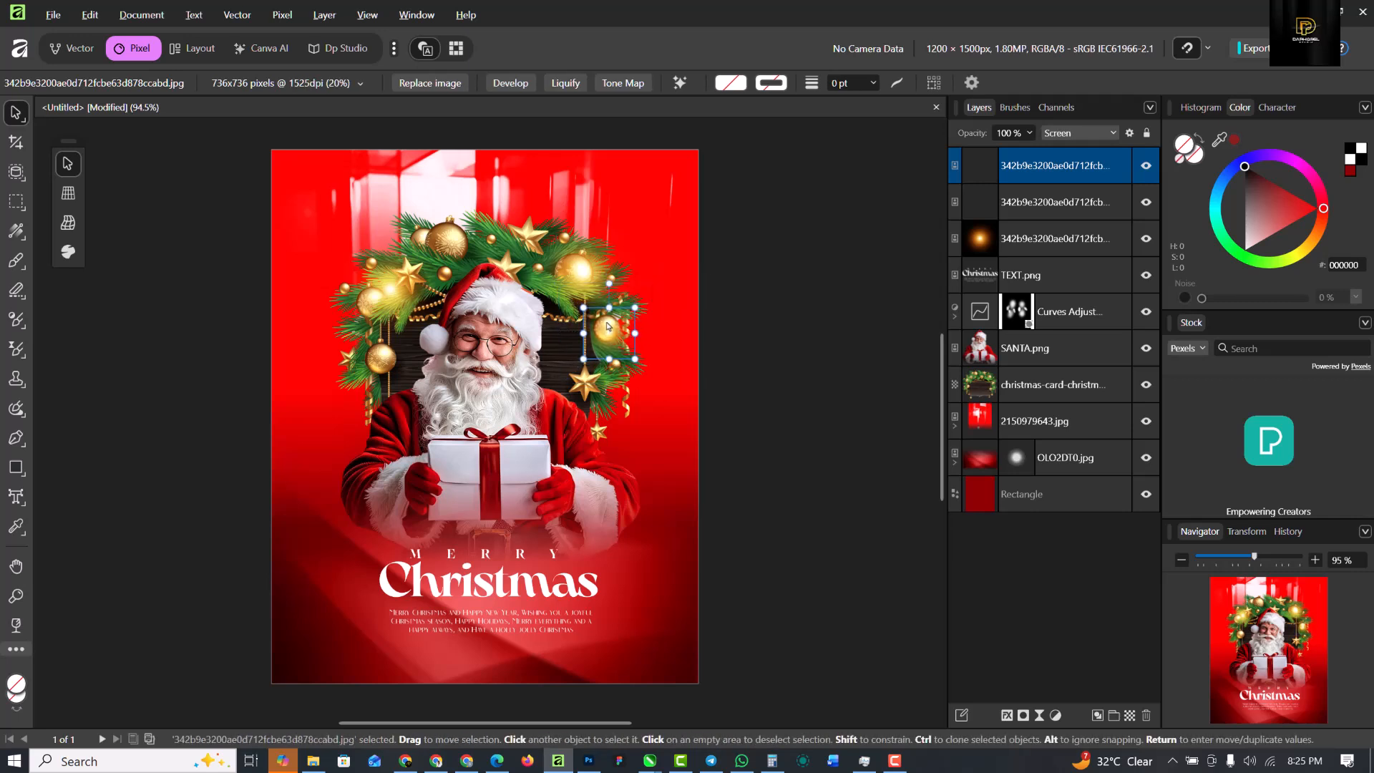
{"action": "left_click_drag", "start_coordinate": [608, 333], "coordinate": [386, 346]}
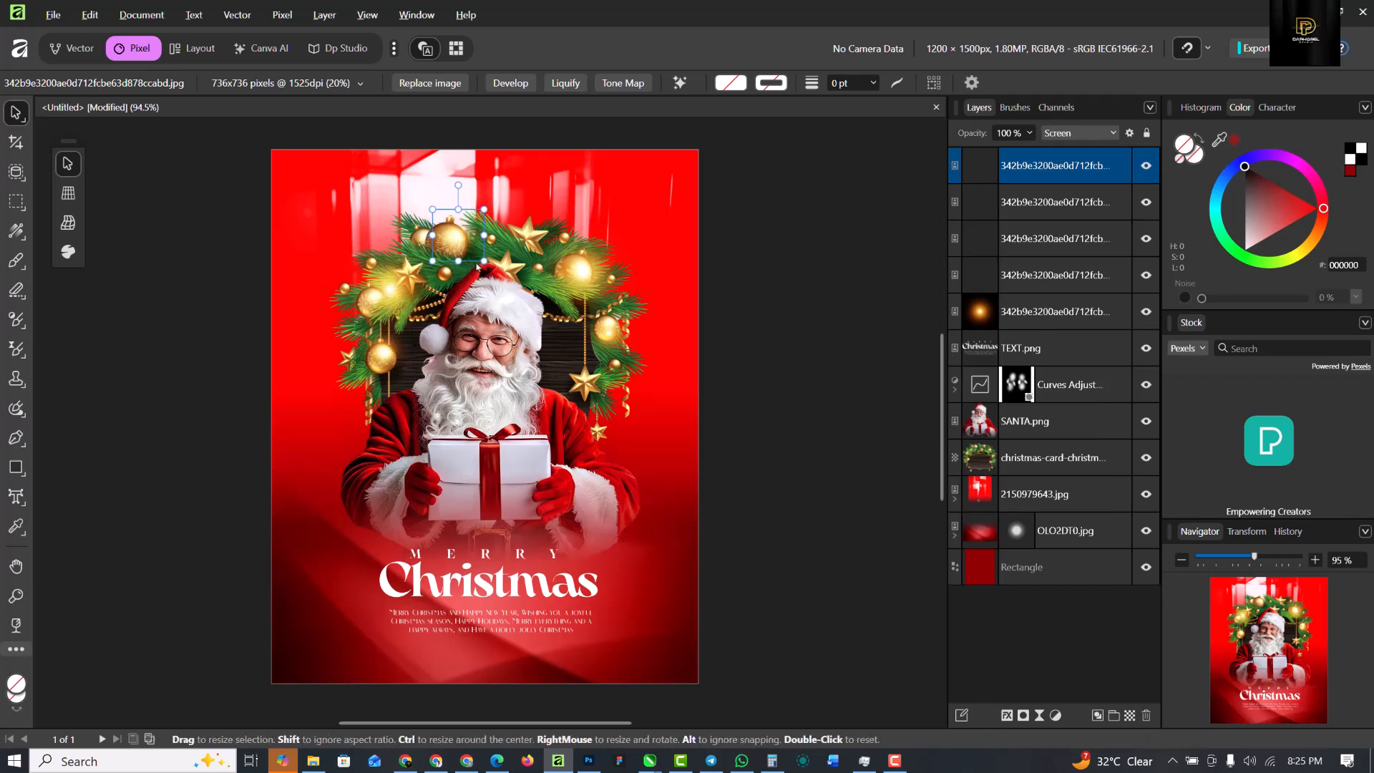
{"action": "left_click_drag", "start_coordinate": [477, 257], "coordinate": [515, 296]}
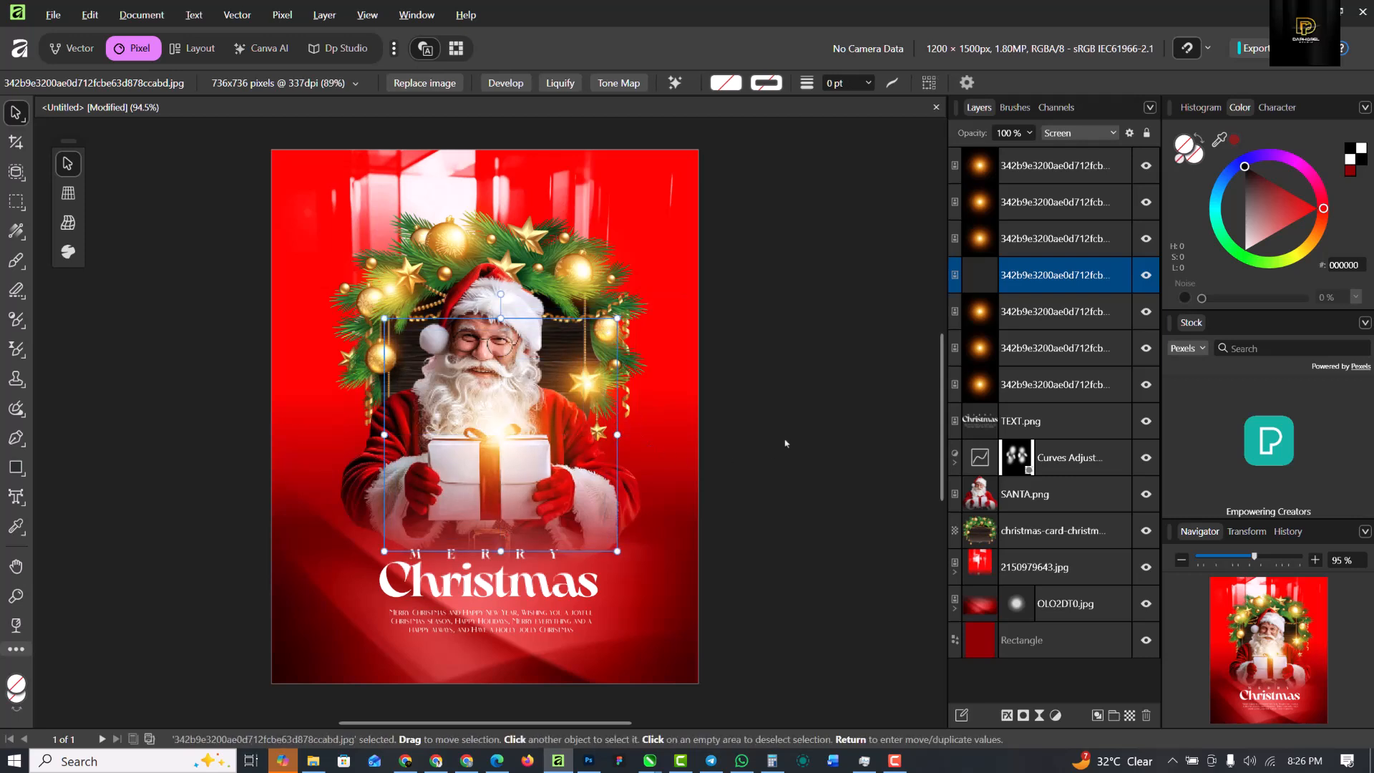
{"action": "left_click", "coordinate": [786, 443]}
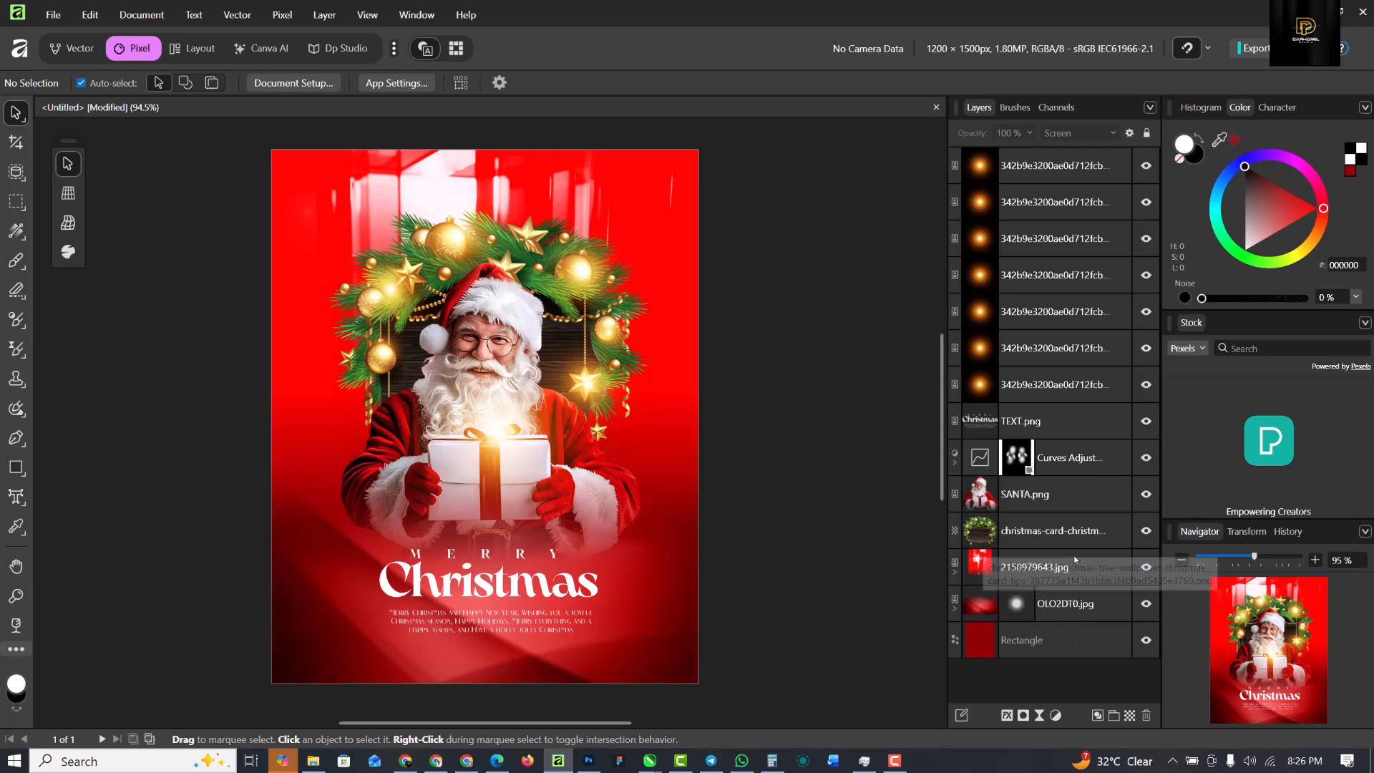
- Reduce the 2150979643.jpg light image to 84% opacity, then target the red Rectangle
{"action": "left_click", "coordinate": [1055, 567]}
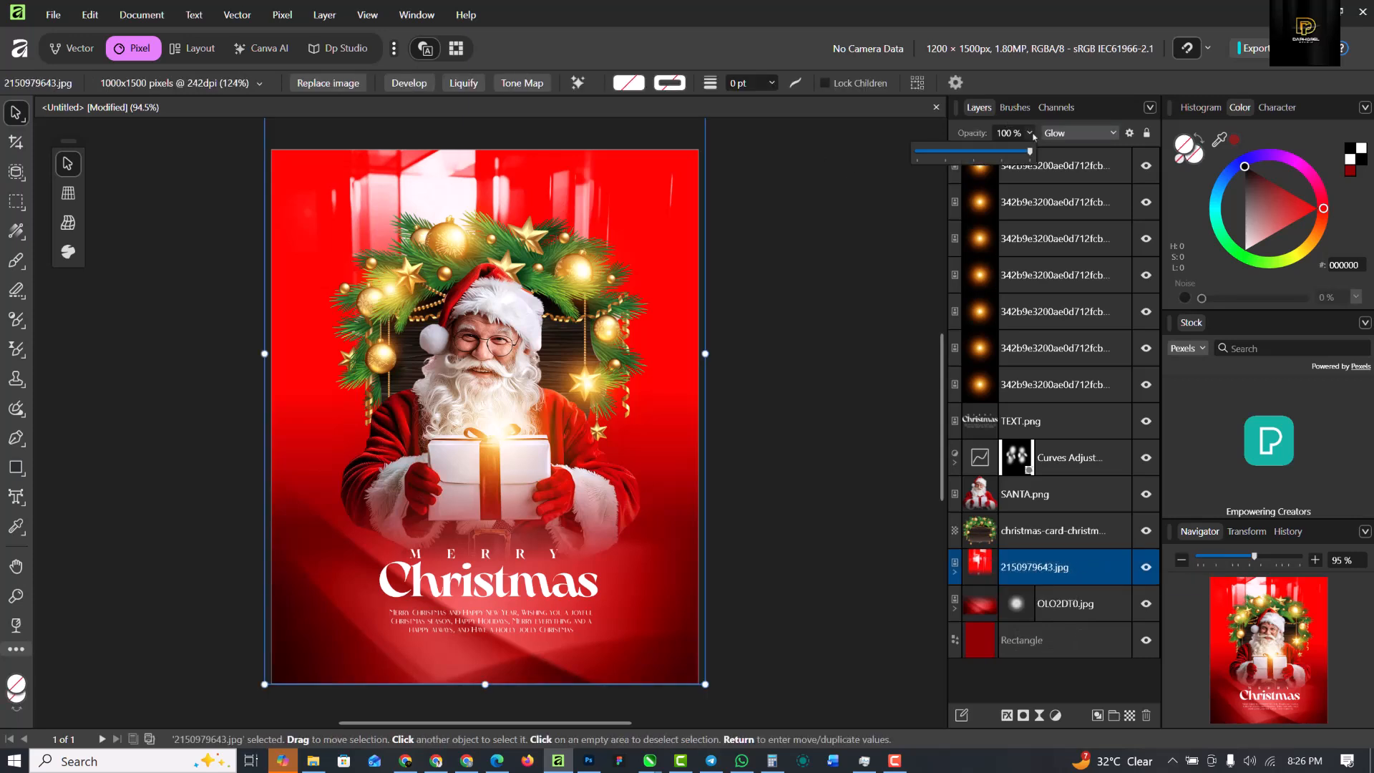
{"action": "left_click_drag", "start_coordinate": [1006, 151], "coordinate": [1009, 151]}
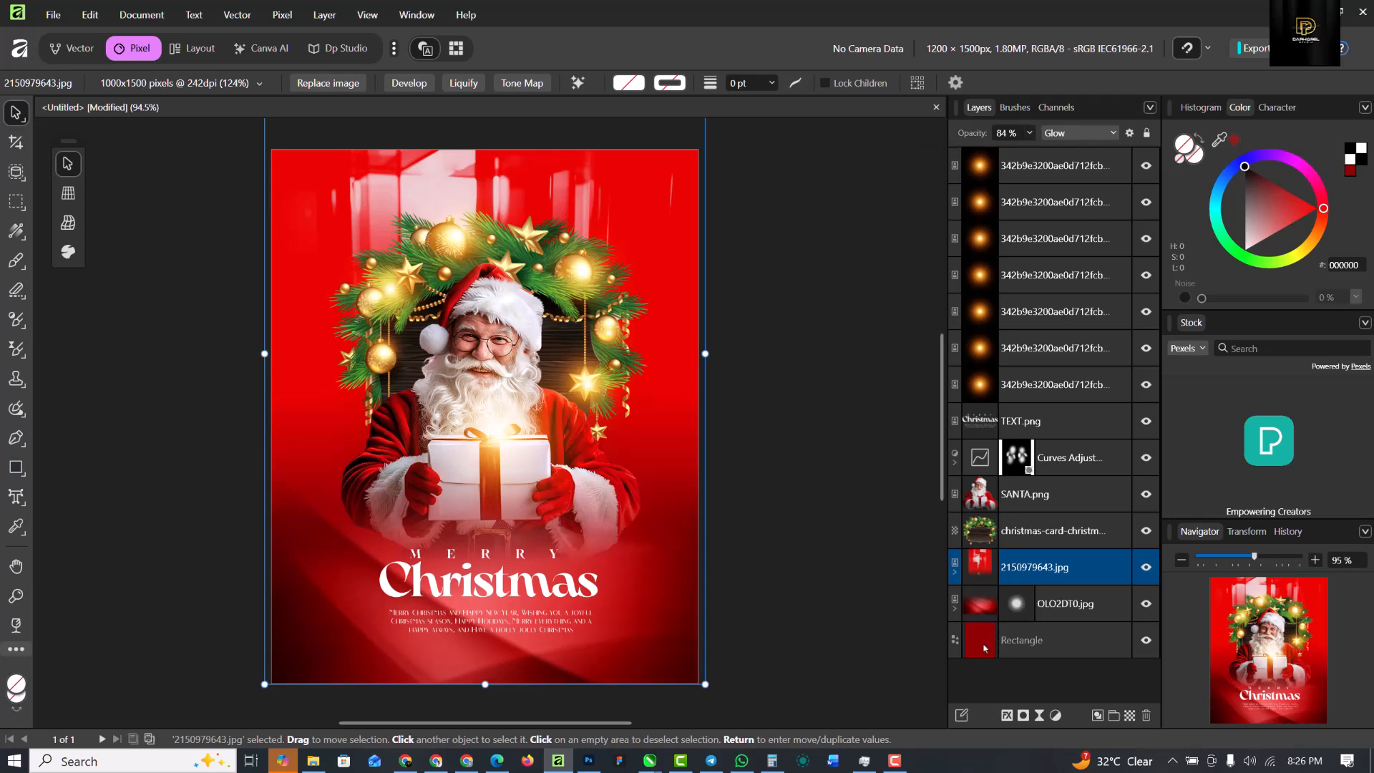
{"action": "left_click", "coordinate": [1049, 639]}
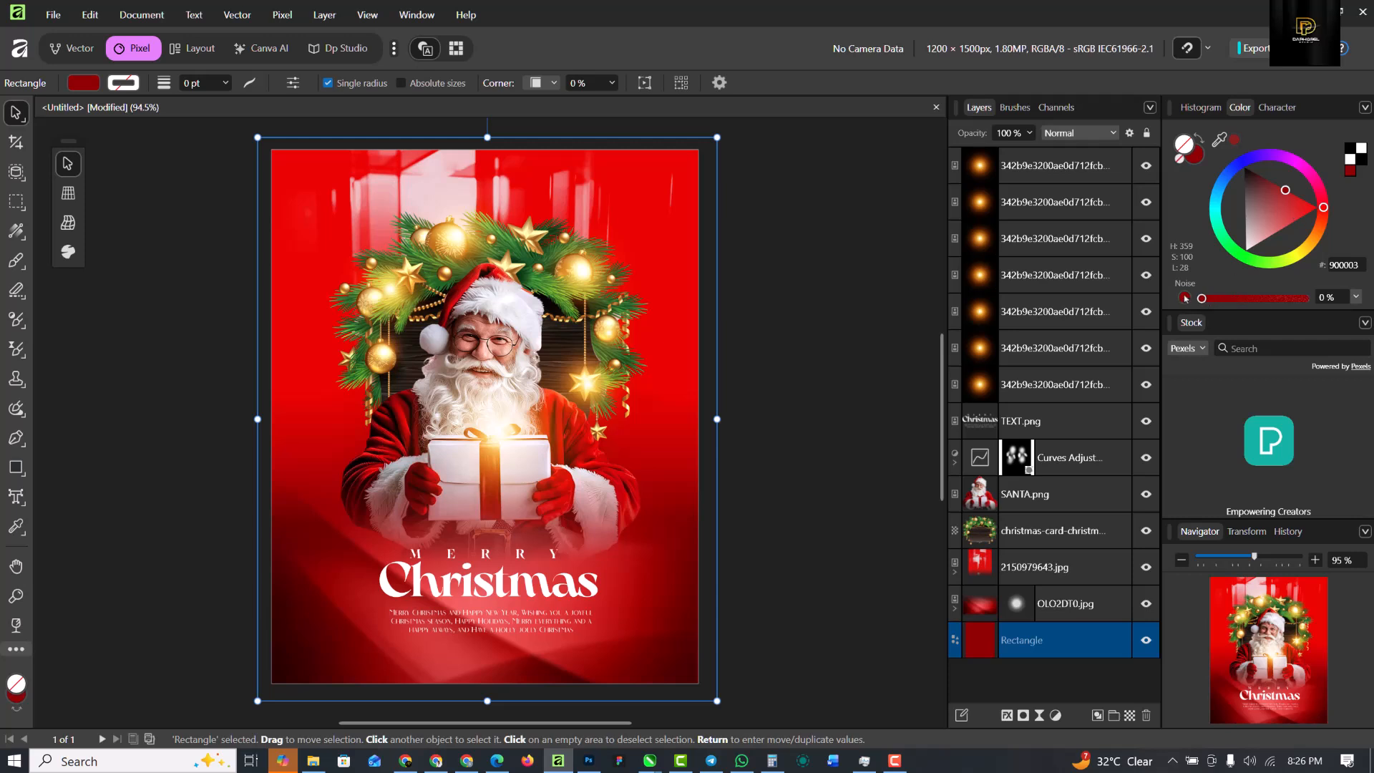
- Raise the Rectangle fill's Noise slider in the Color panel to about 79%
{"action": "left_click_drag", "start_coordinate": [1201, 299], "coordinate": [1216, 299]}
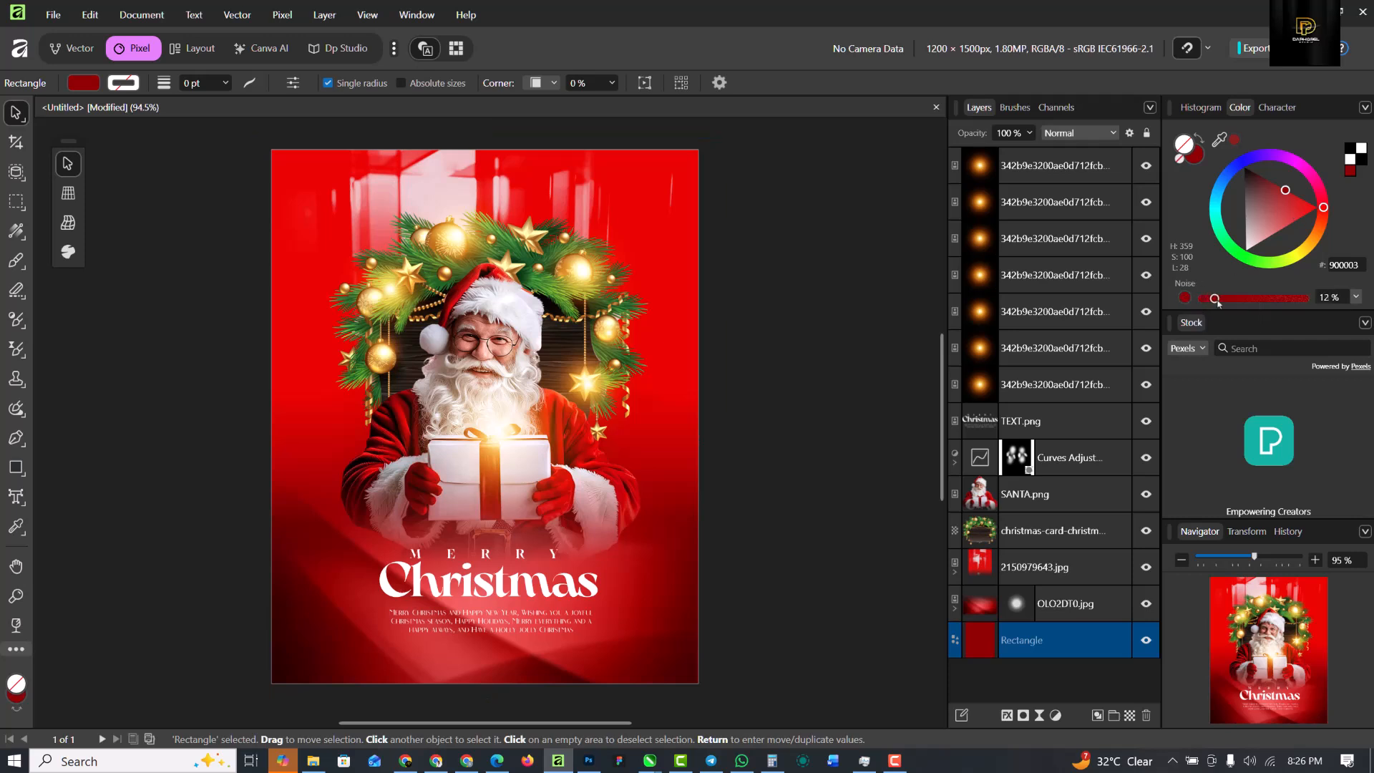
{"action": "left_click_drag", "start_coordinate": [1216, 297], "coordinate": [1256, 298]}
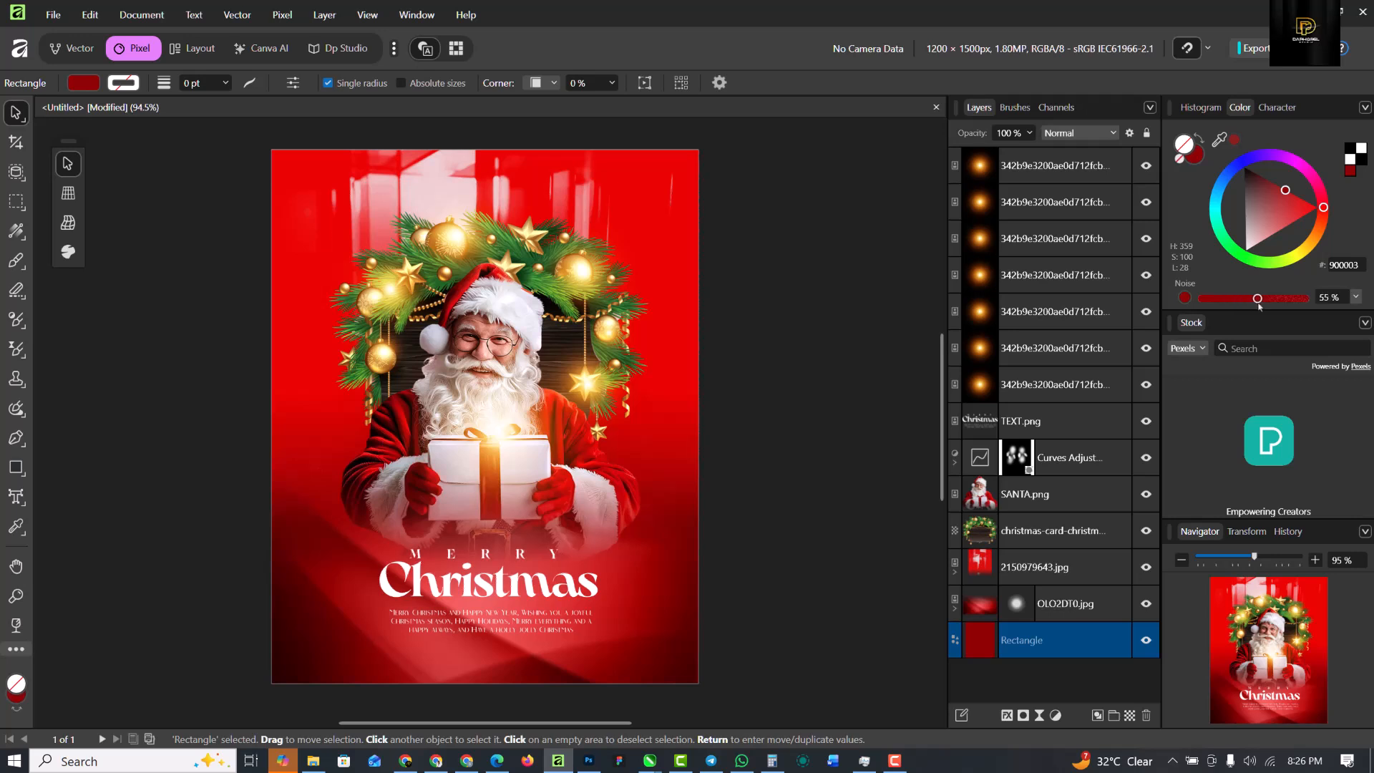
{"action": "left_click_drag", "start_coordinate": [1256, 298], "coordinate": [1283, 298]}
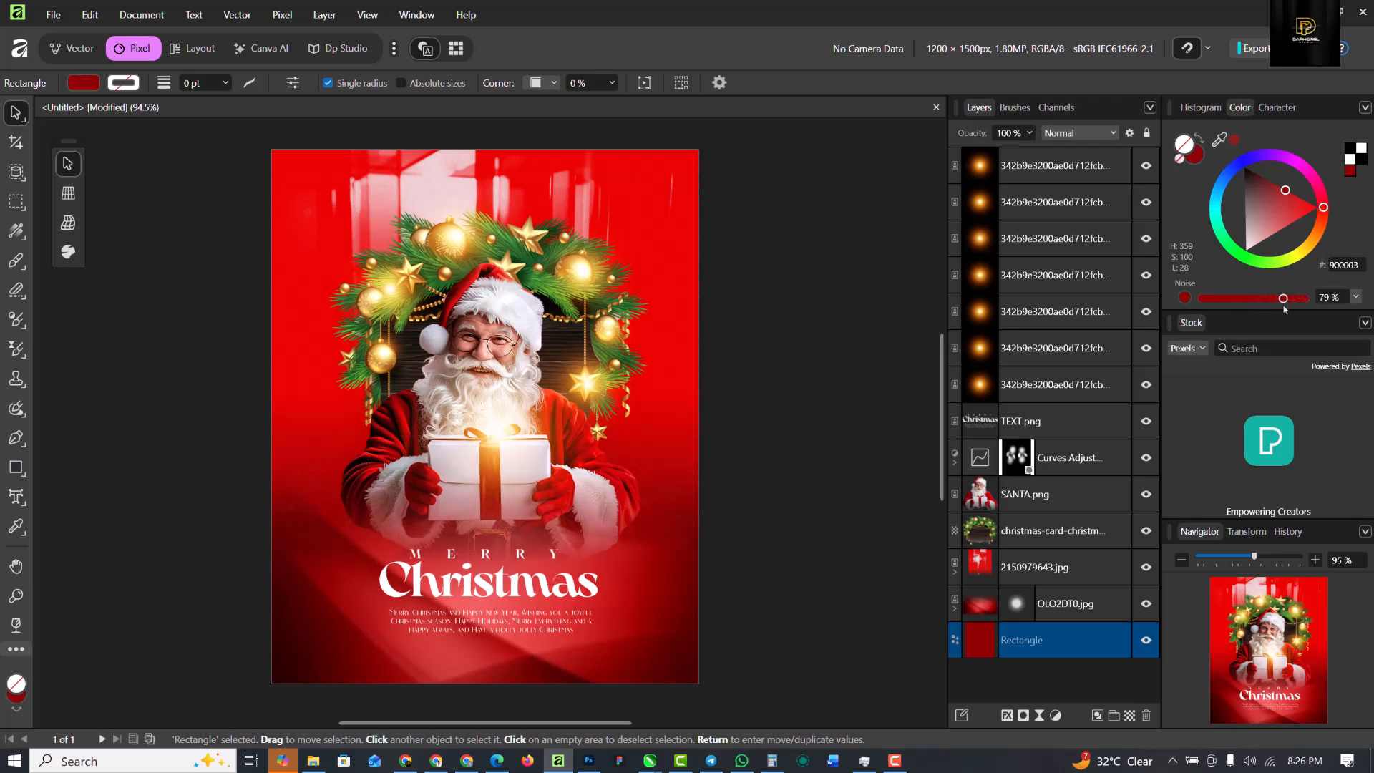